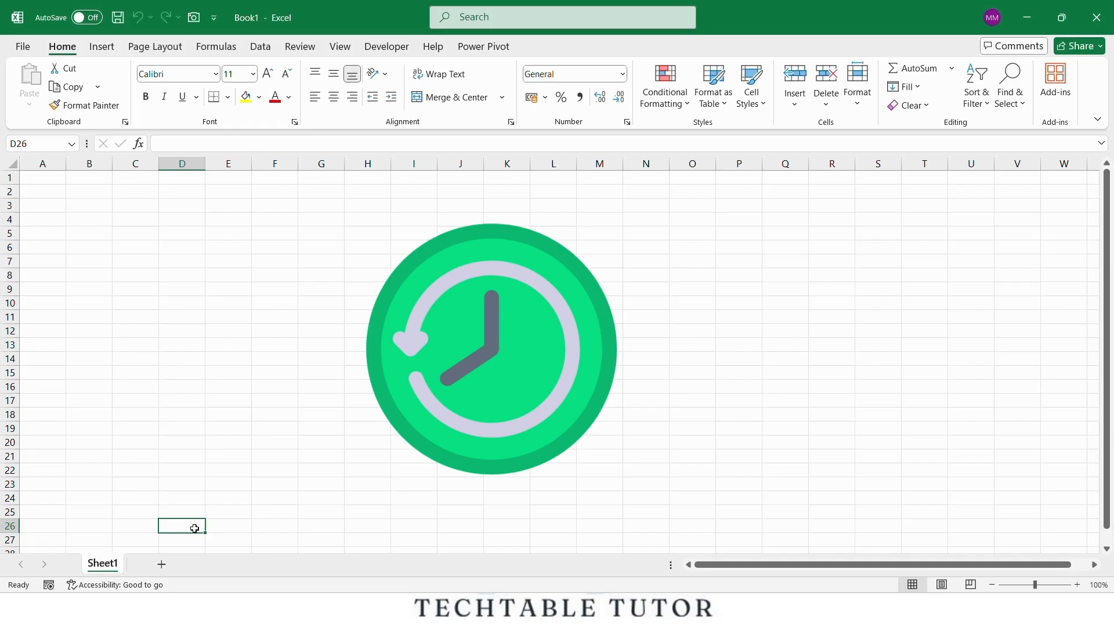
Rename the only sheet of attendance sheet.xlsx to Jan-2025
right_click(102, 562)
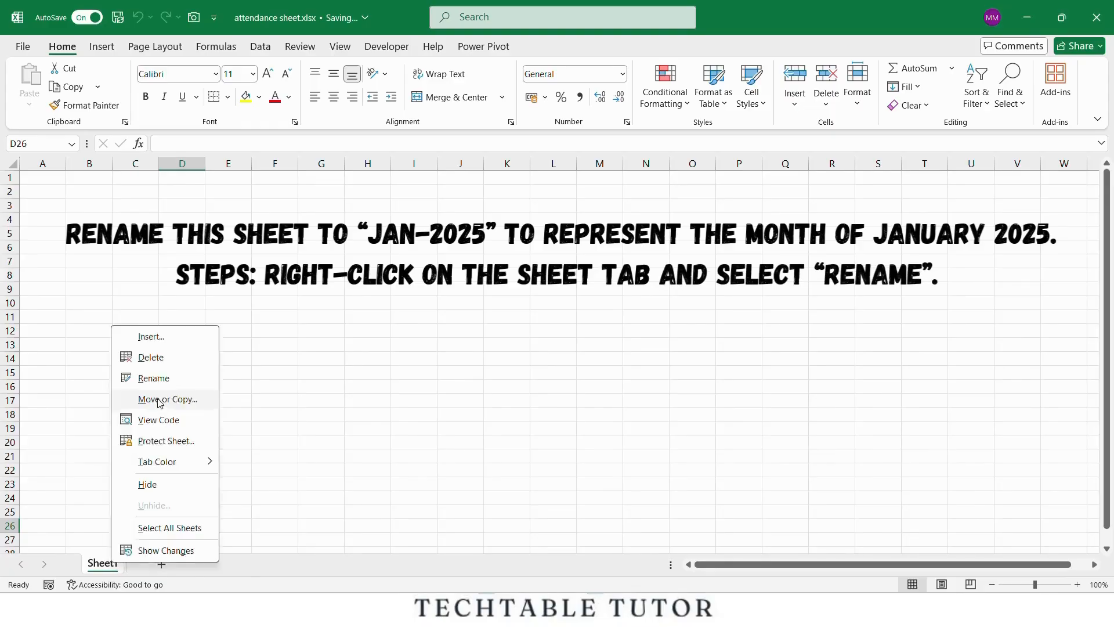
click(153, 377)
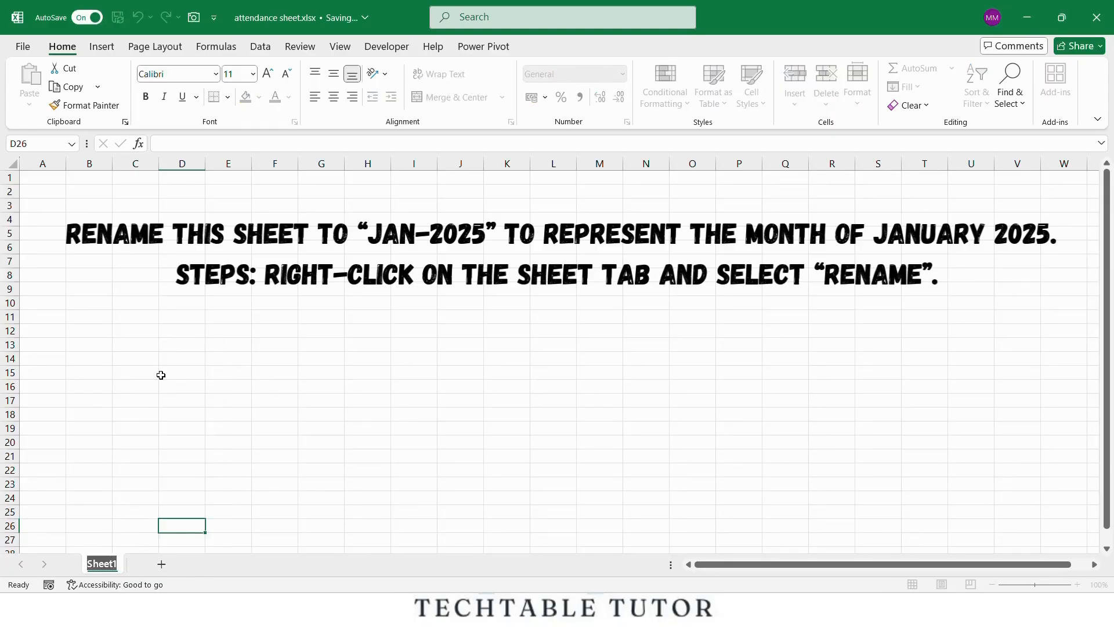
text(Jan-2025)
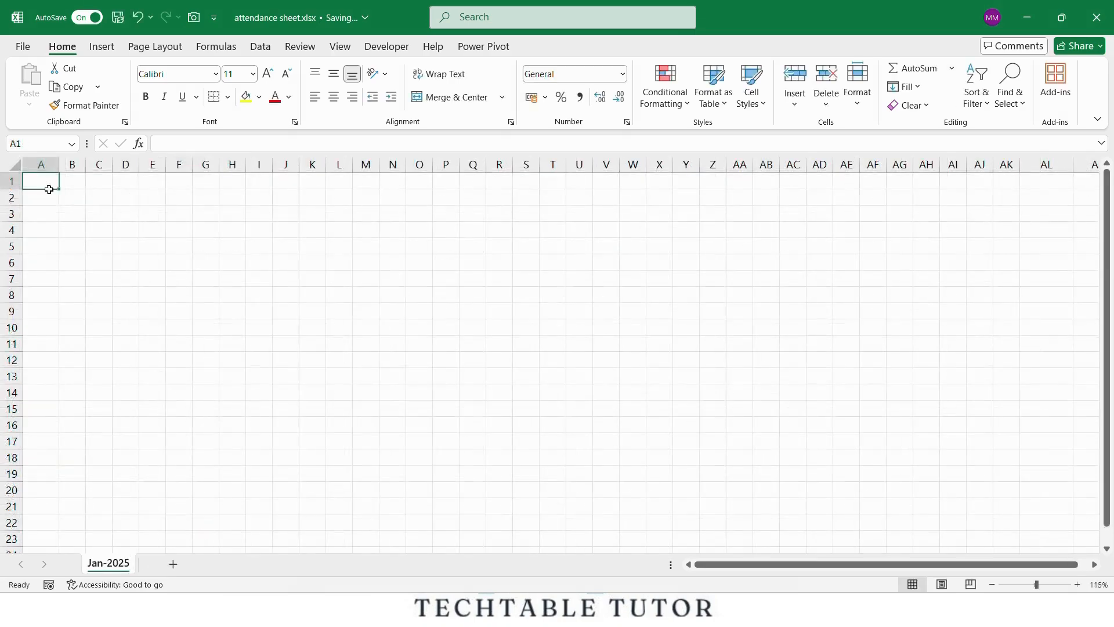
Merge A1:AK2 into one centred cell reading EMPLOYEE ATTENDANCE SHEET
drag(40, 181, 1006, 197)
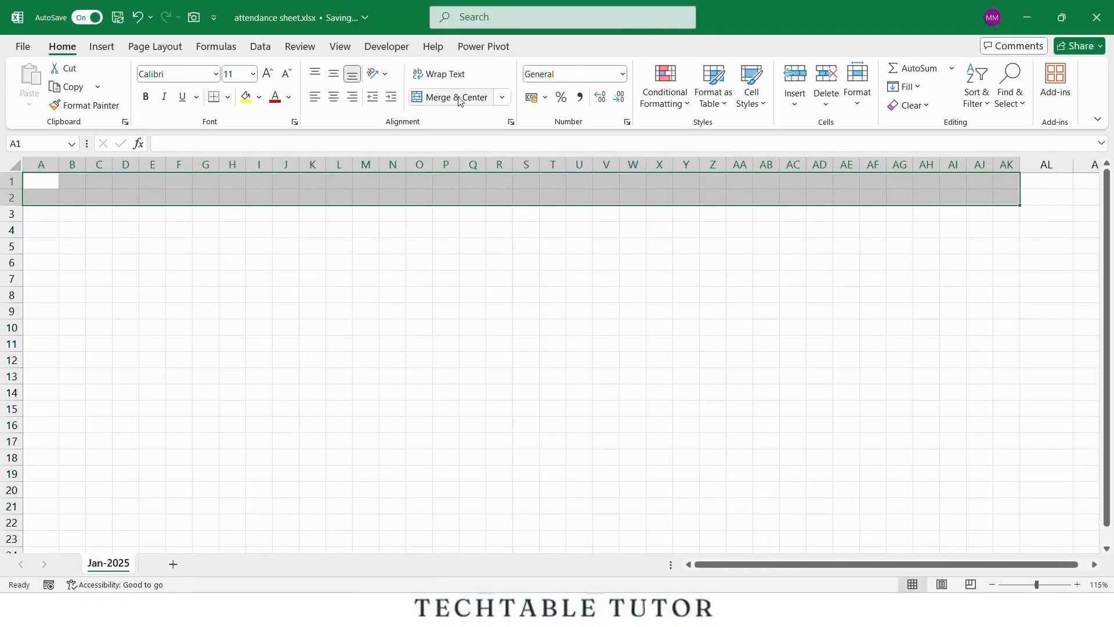
mouse_move(455, 97)
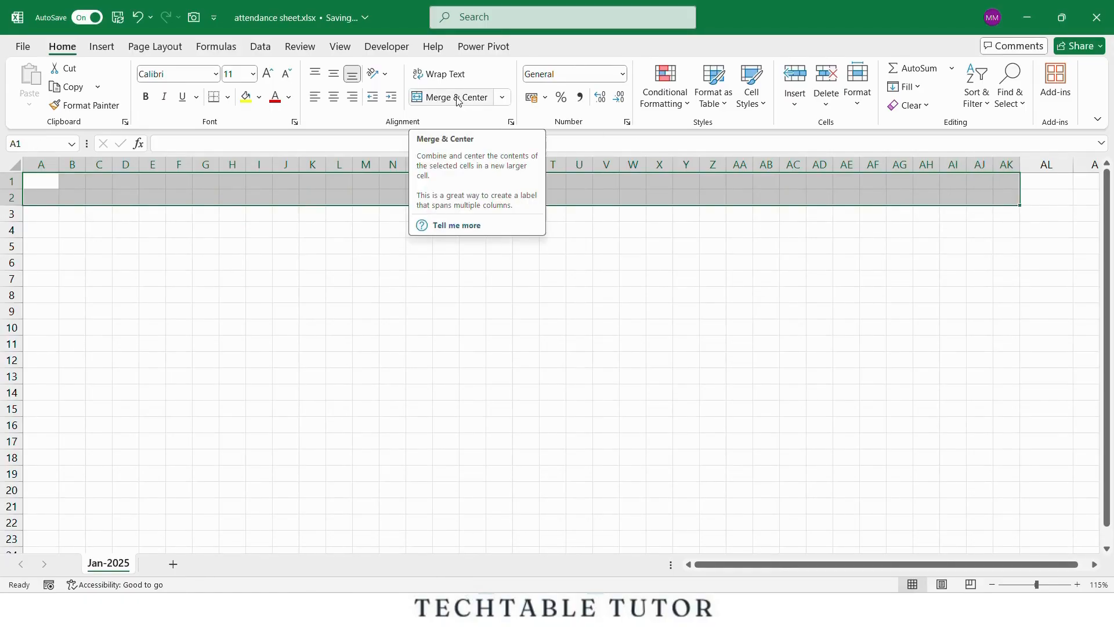
click(455, 97)
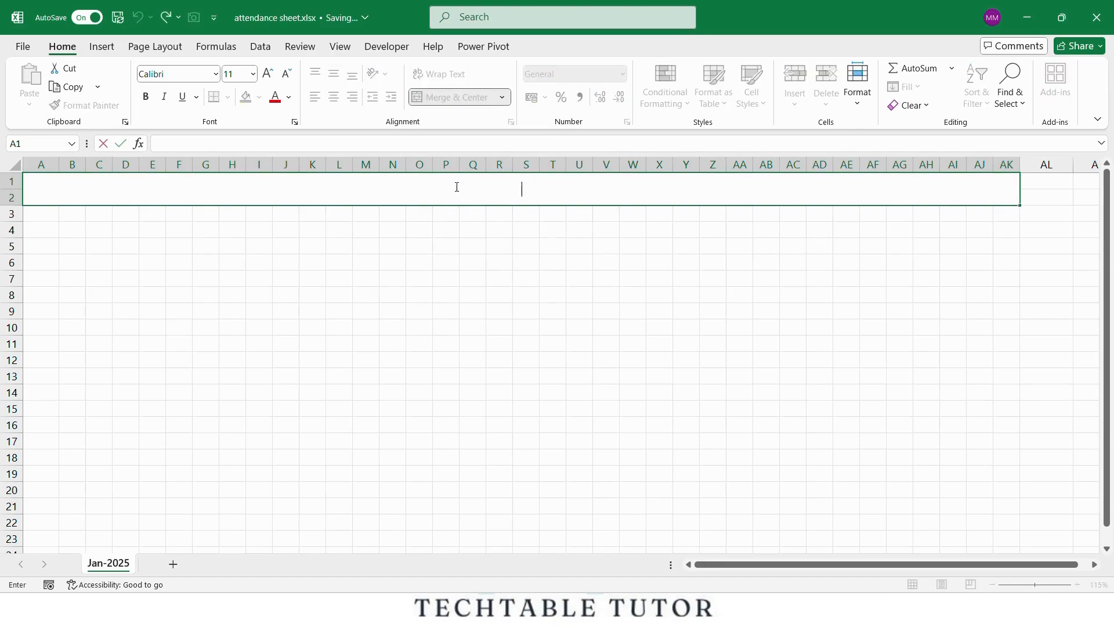
text(EMPLOYEE ATTENDANCE S)
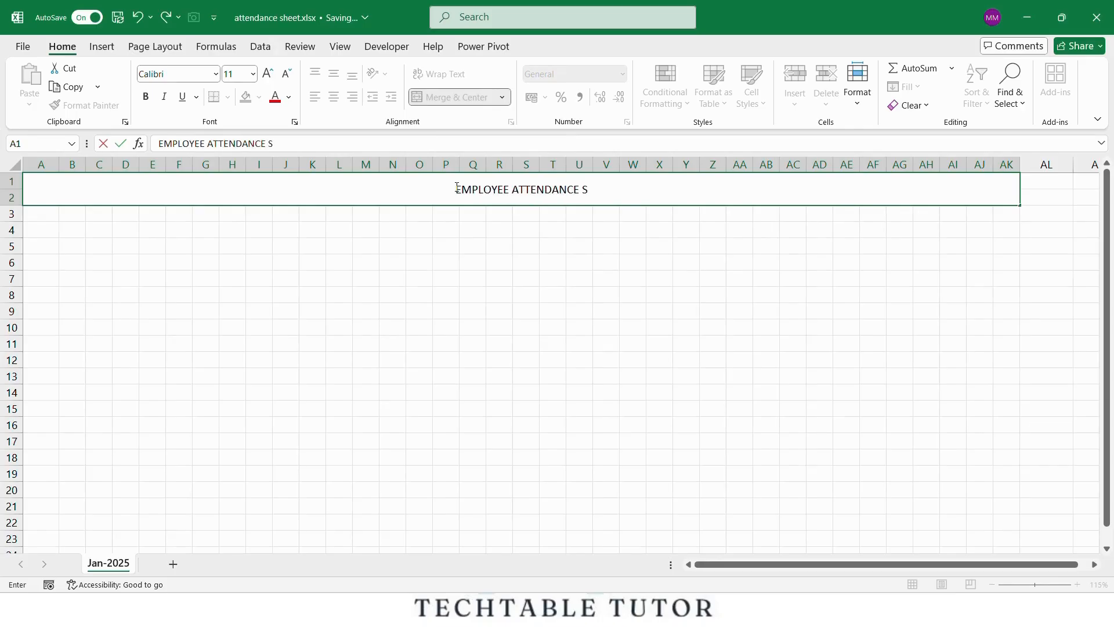
text(HEET)
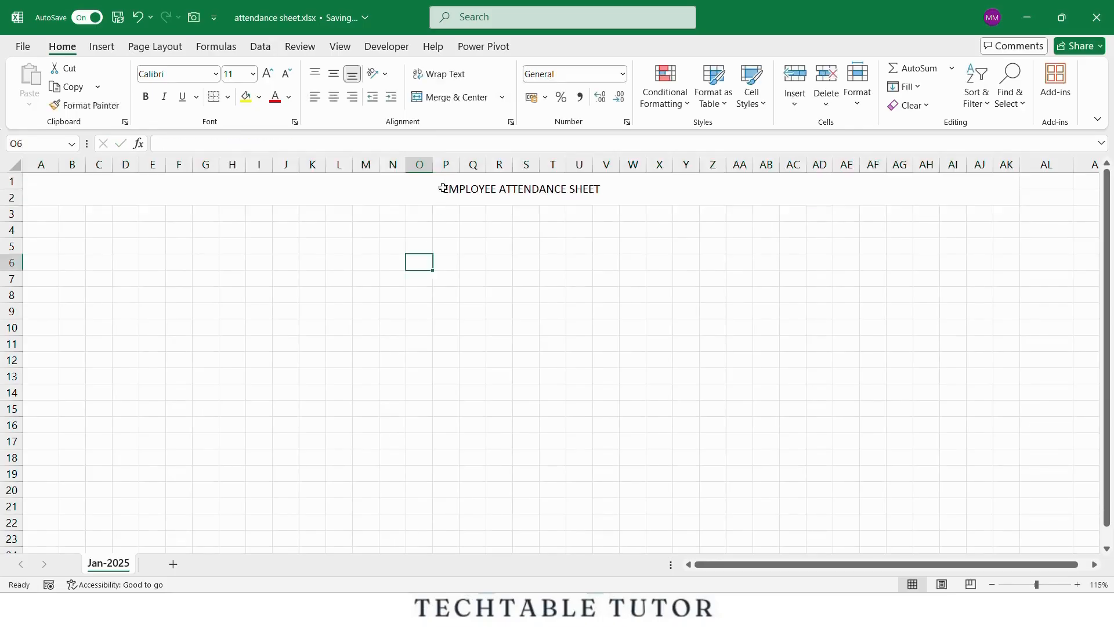
click(451, 96)
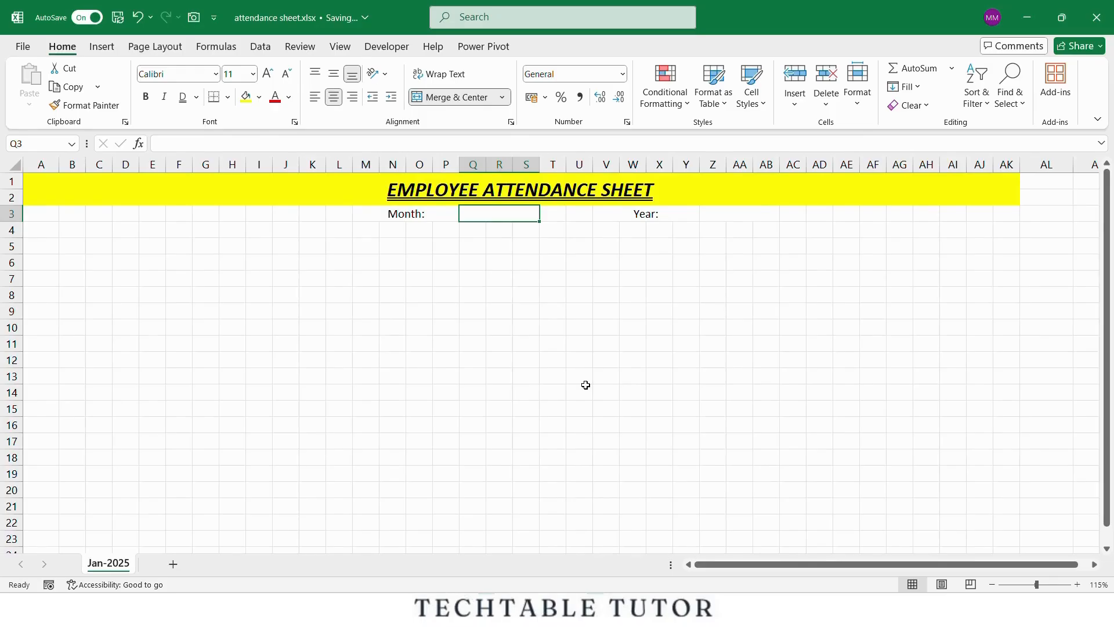
Enter January as the Month and 2025 as the Year in row 3
text(January)
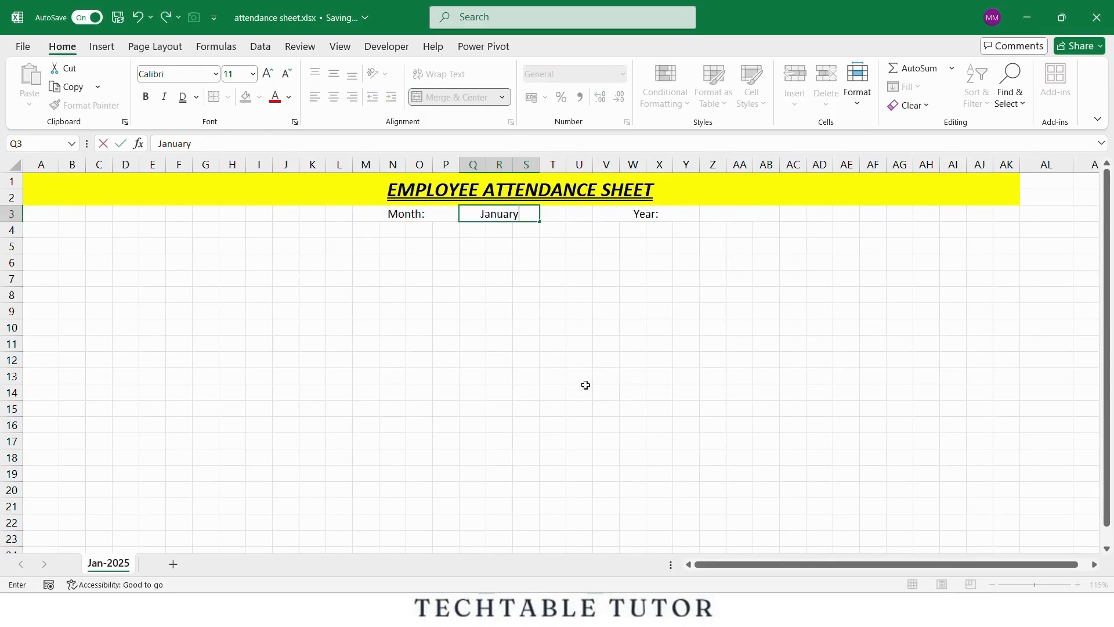
click(644, 213)
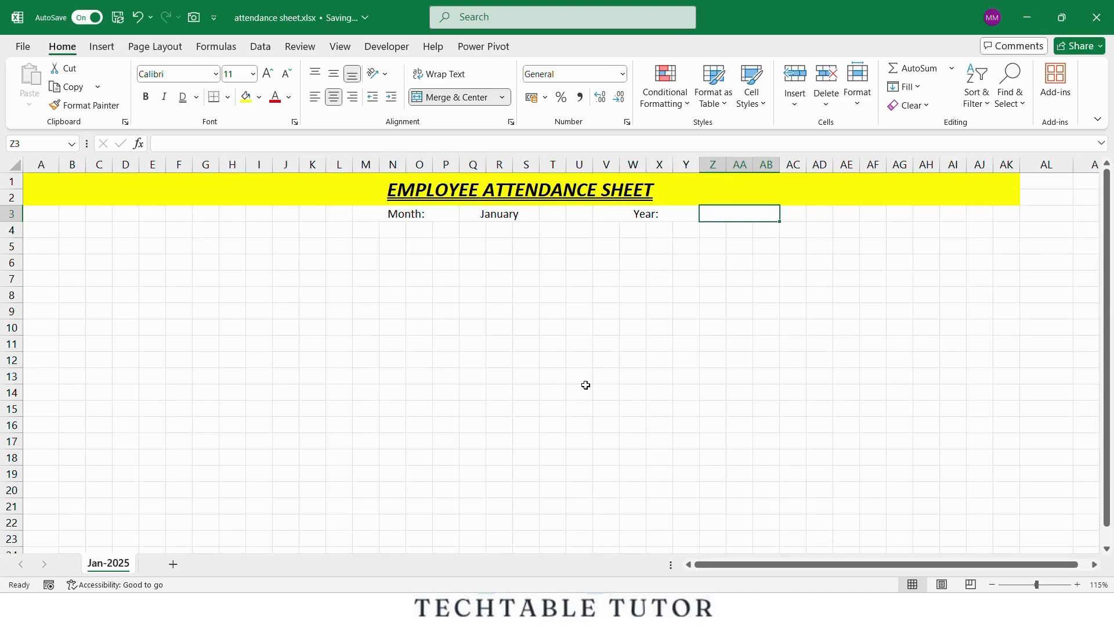
text(2025)
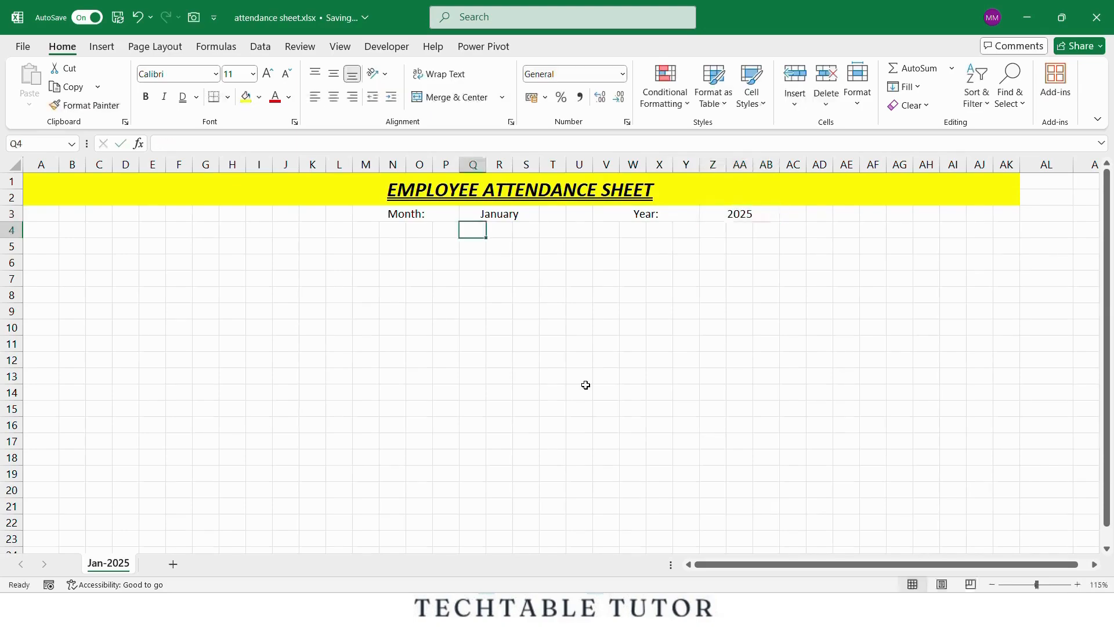
drag(41, 214, 338, 229)
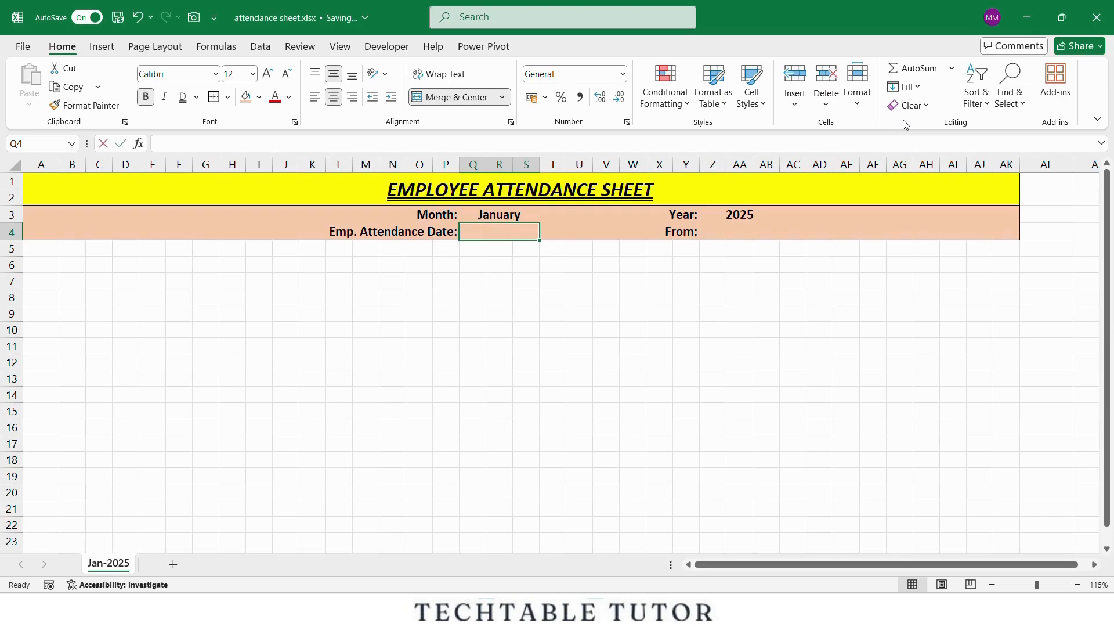
Enter =DATEVALUE(1 & Q3 & Z3) in Q4 to compute the month's first day
text(=date)
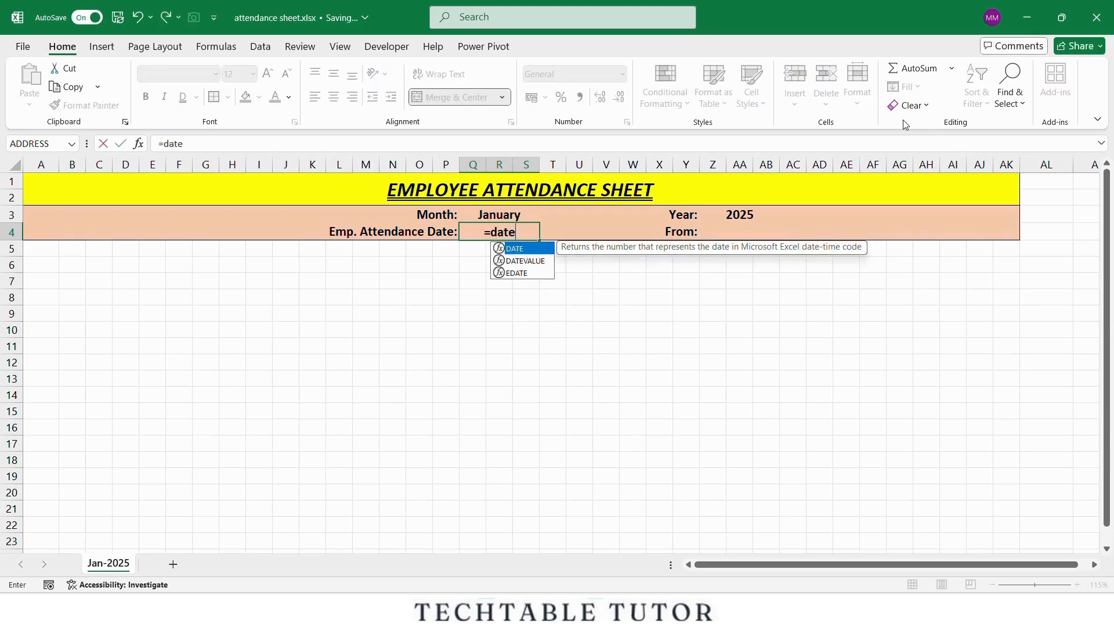
text(DATEVALUE()
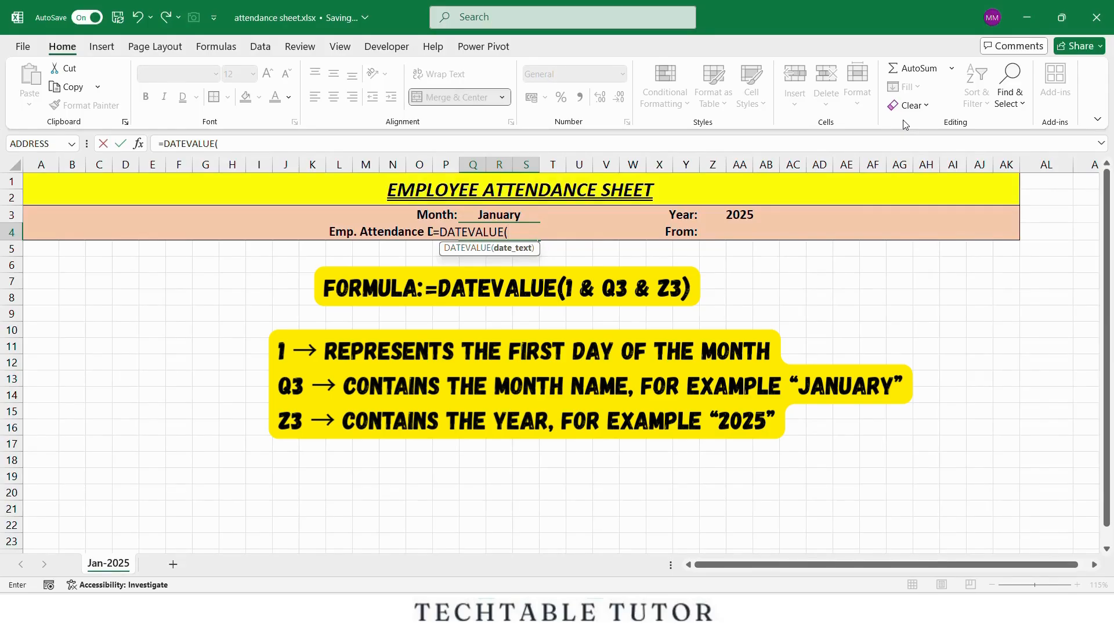
text(1 &)
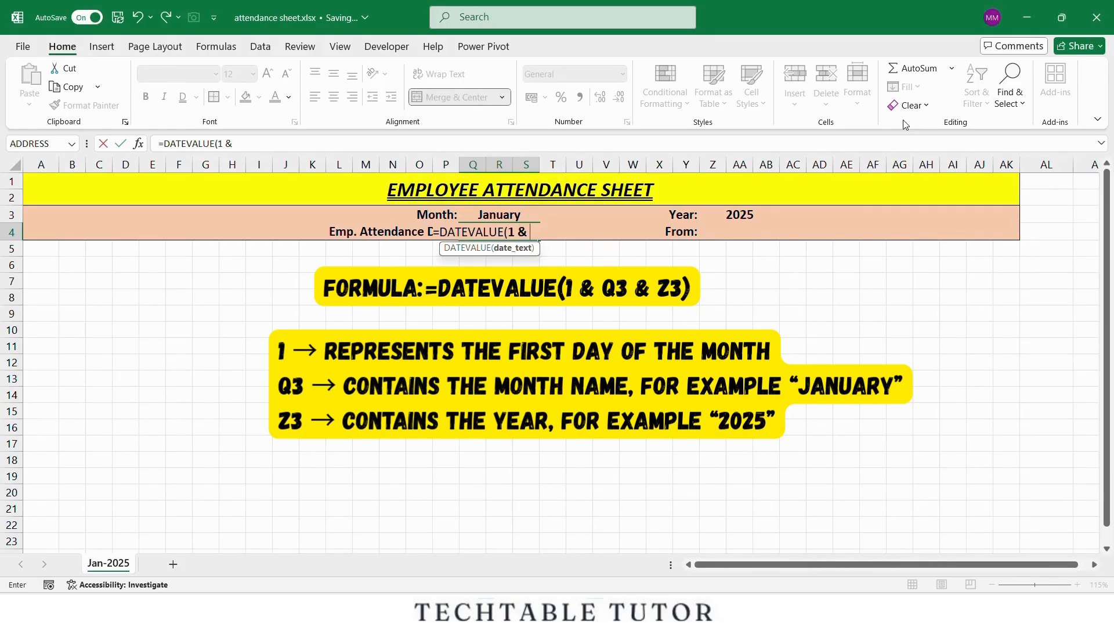
click(498, 213)
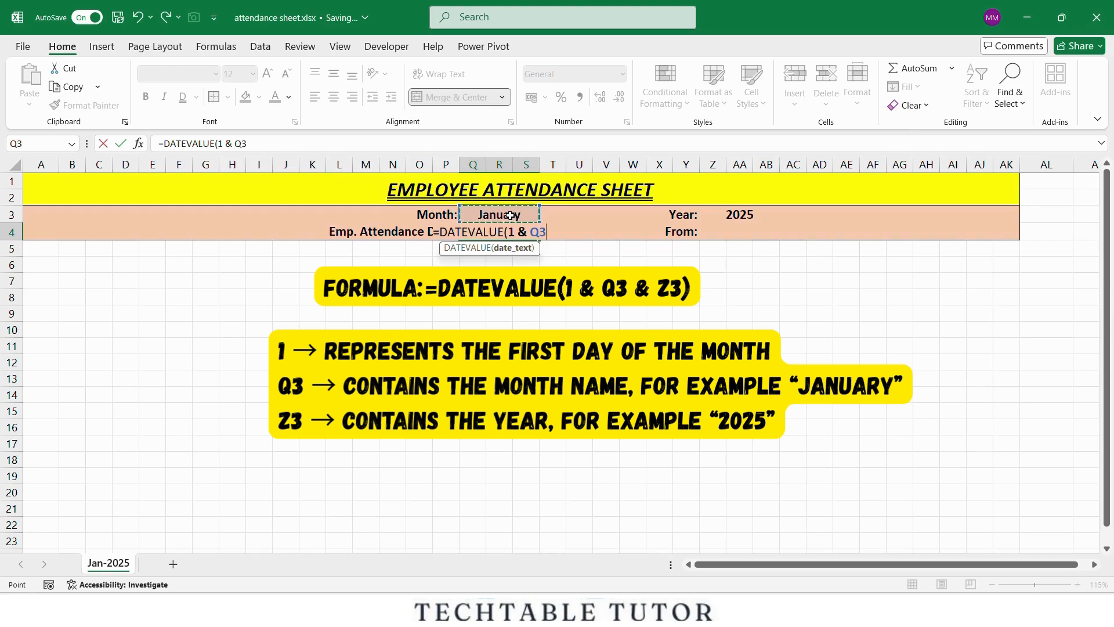
text(&)
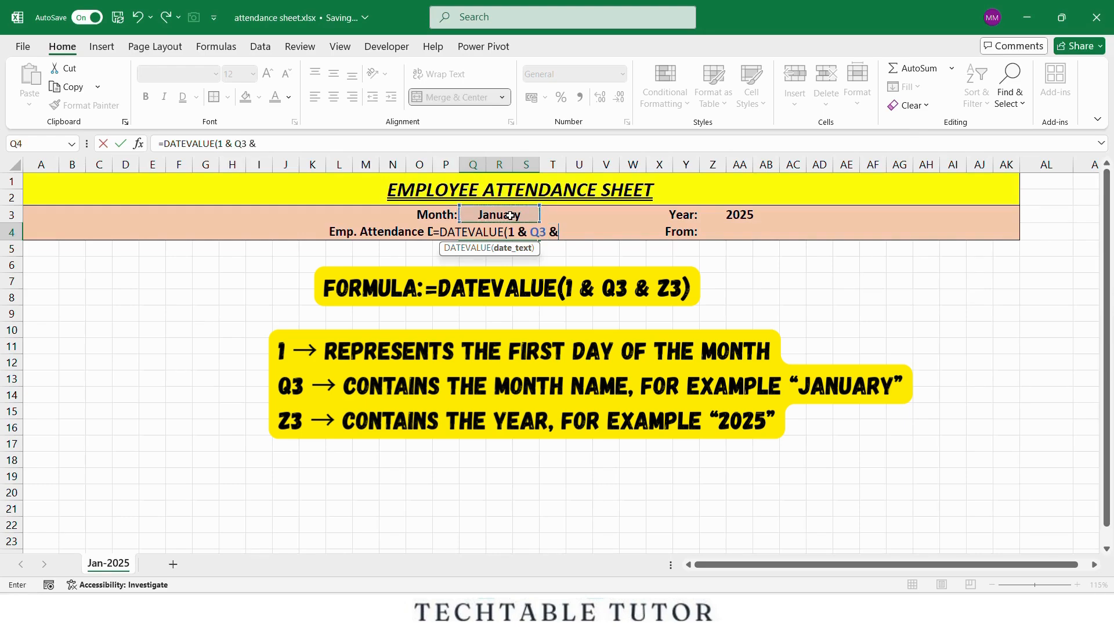
click(740, 213)
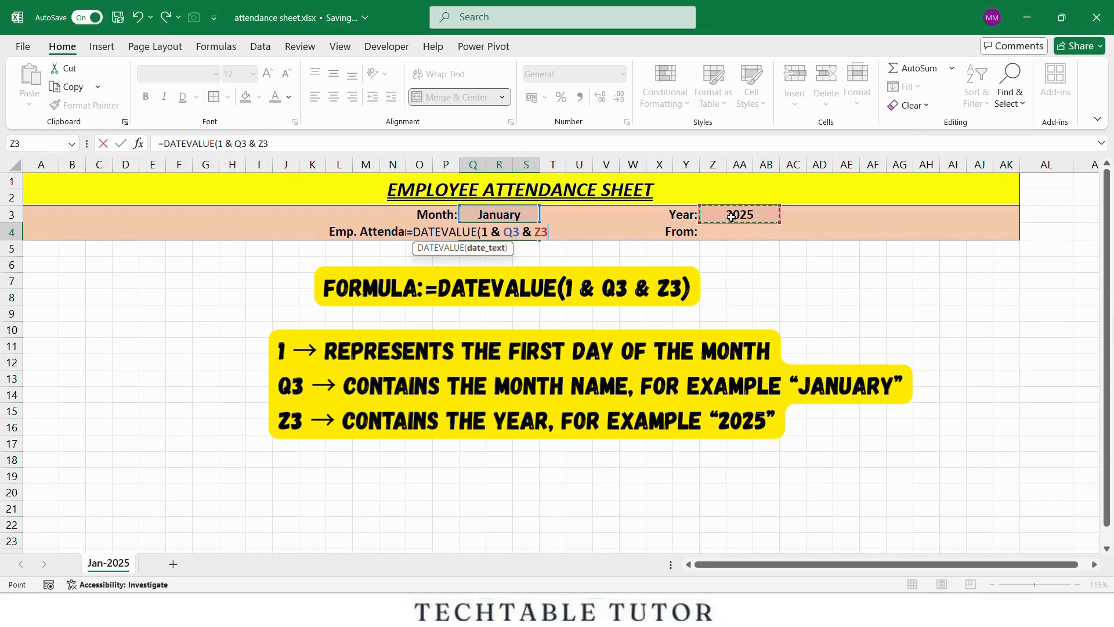
key(Enter)
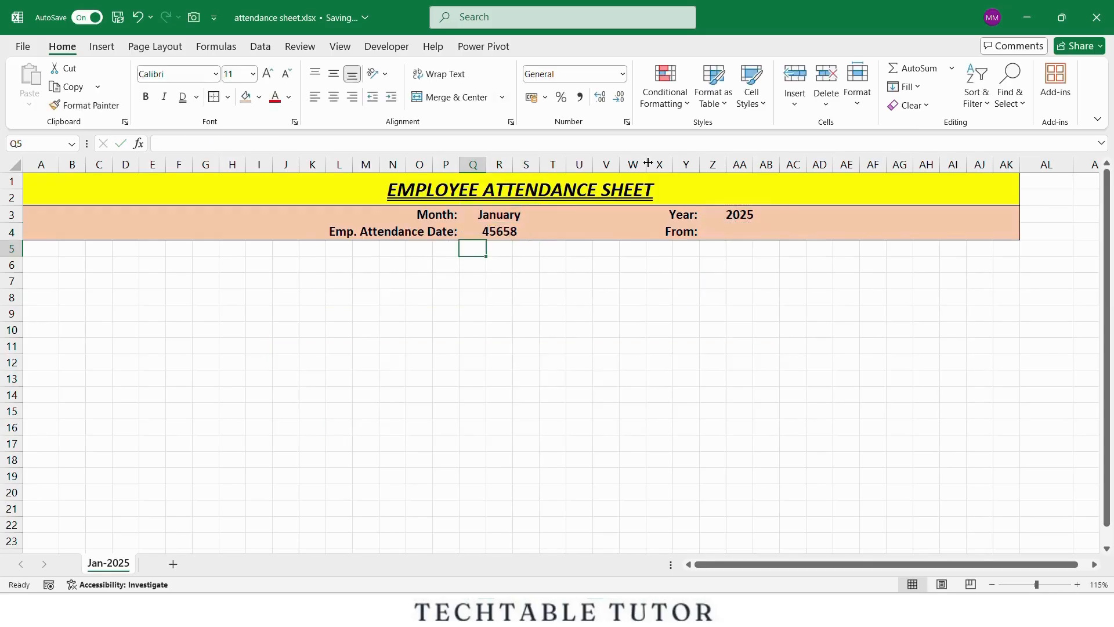
Format Q4 as a Short Date so it shows 01-01-2025
click(499, 231)
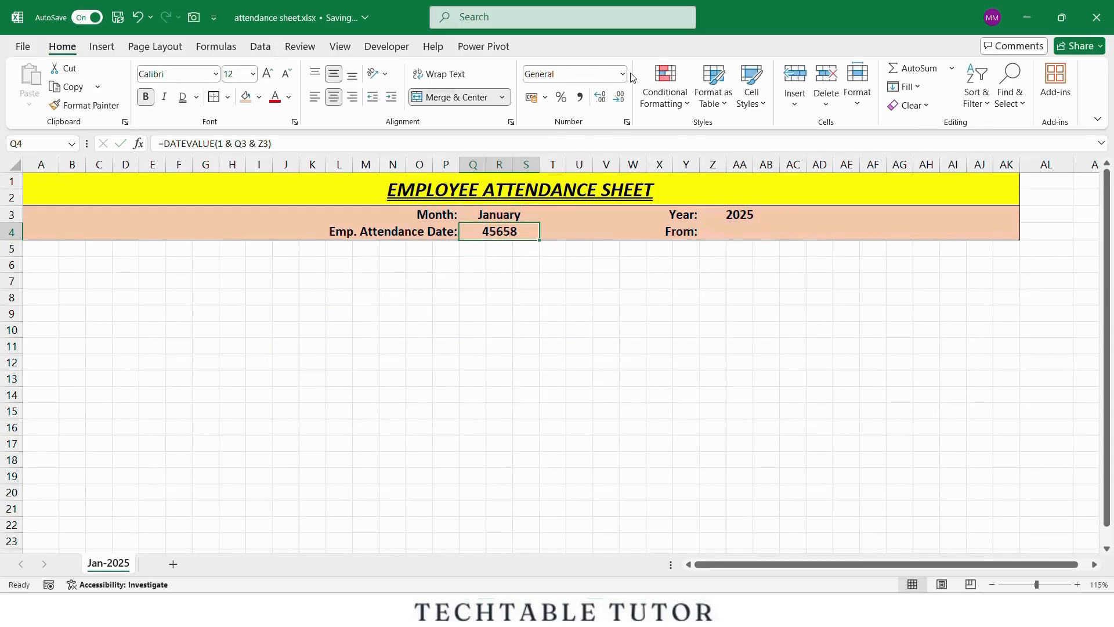
click(623, 74)
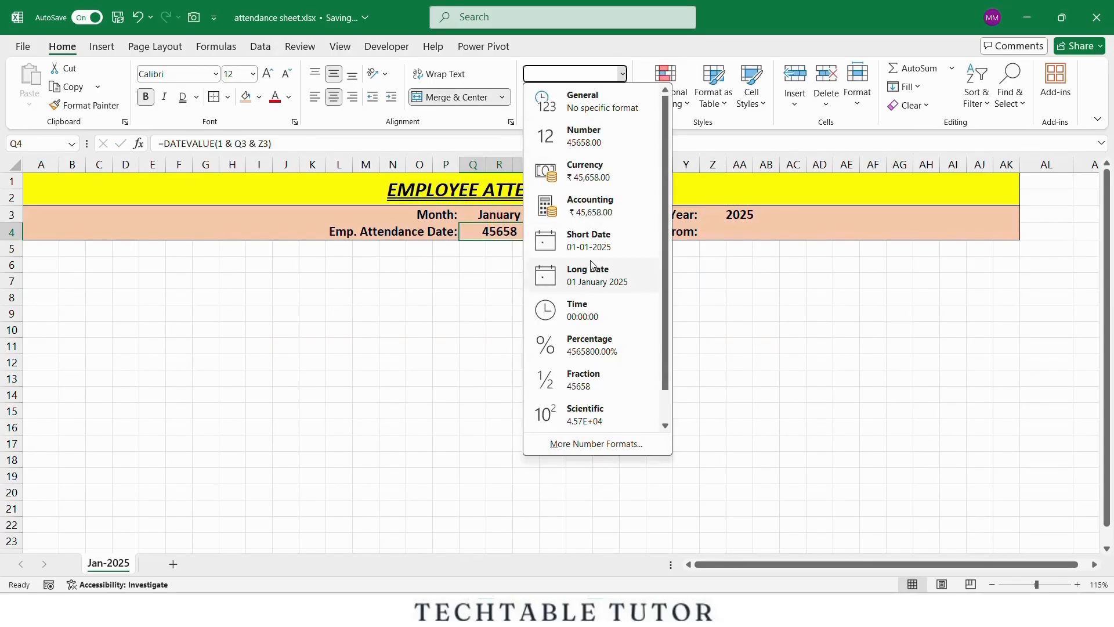
click(589, 240)
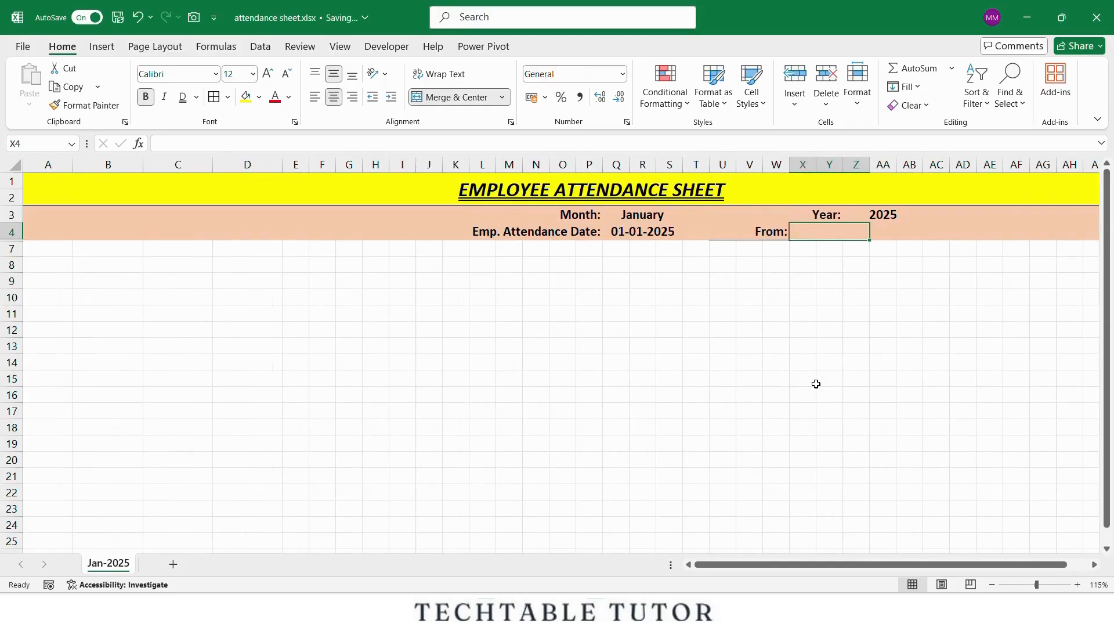
Enter =EOMONTH(Q4,0) in X4 to compute the month's last day
text(=)
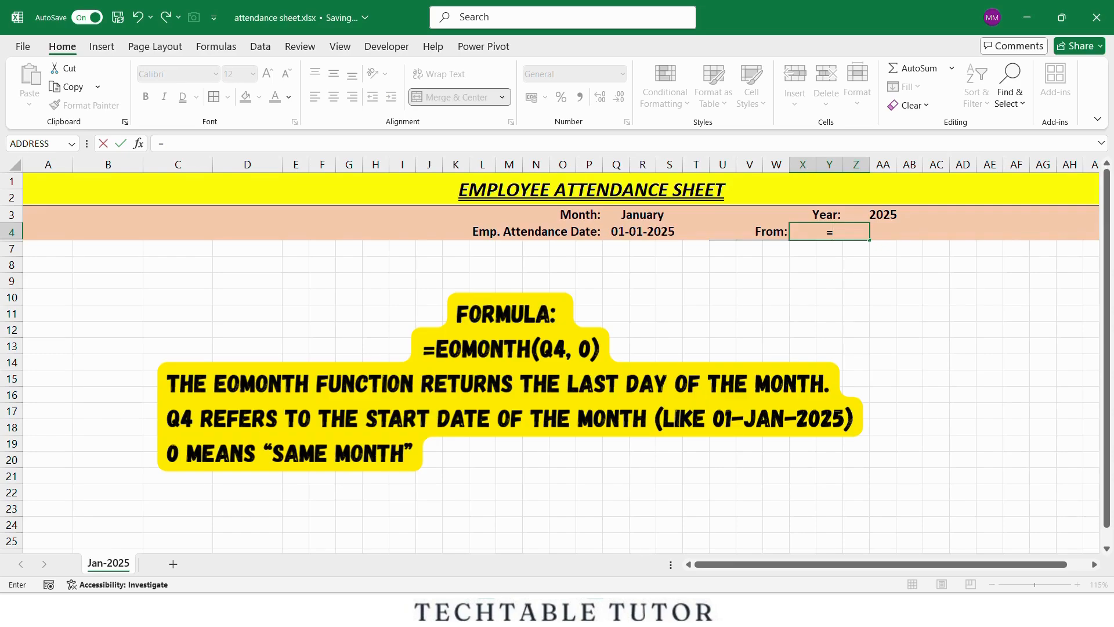
text(eom)
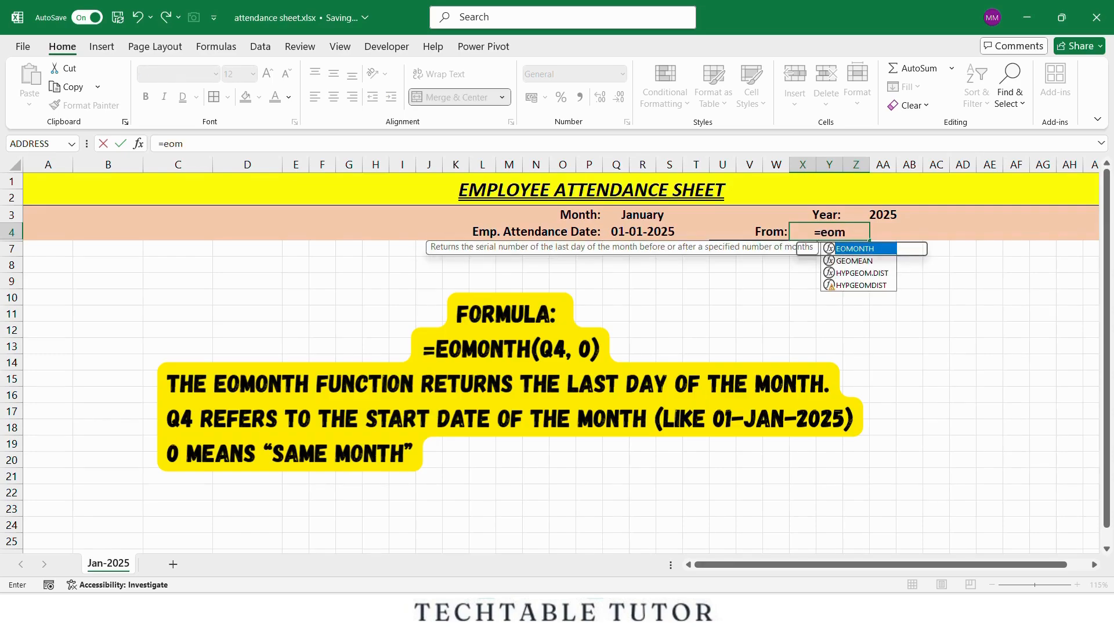
text(EOMONTH()
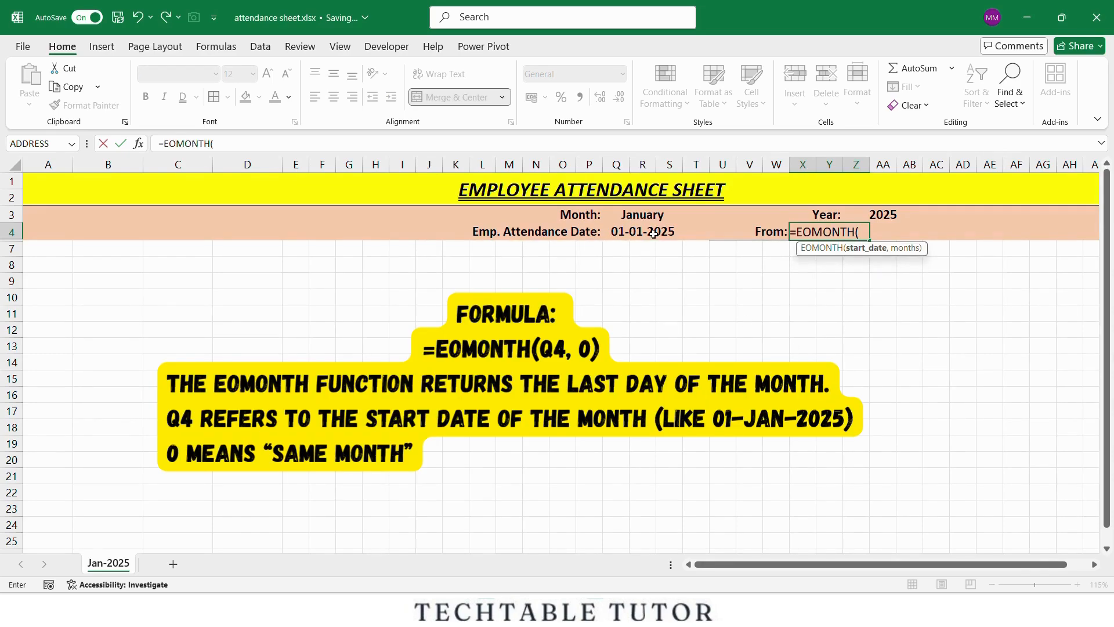
click(641, 231)
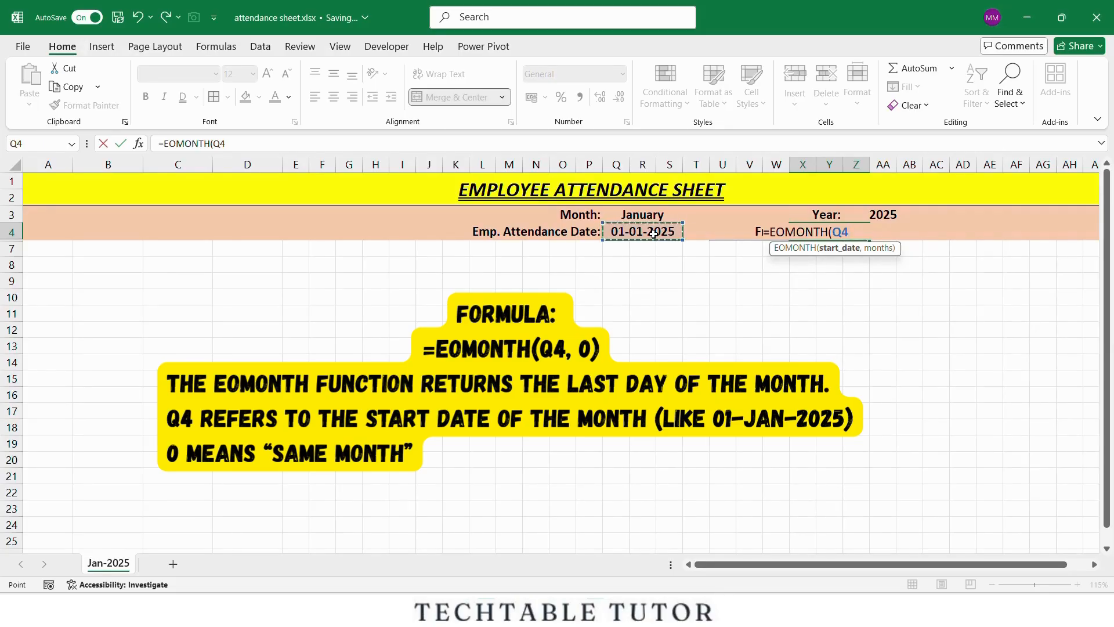
text(,0)
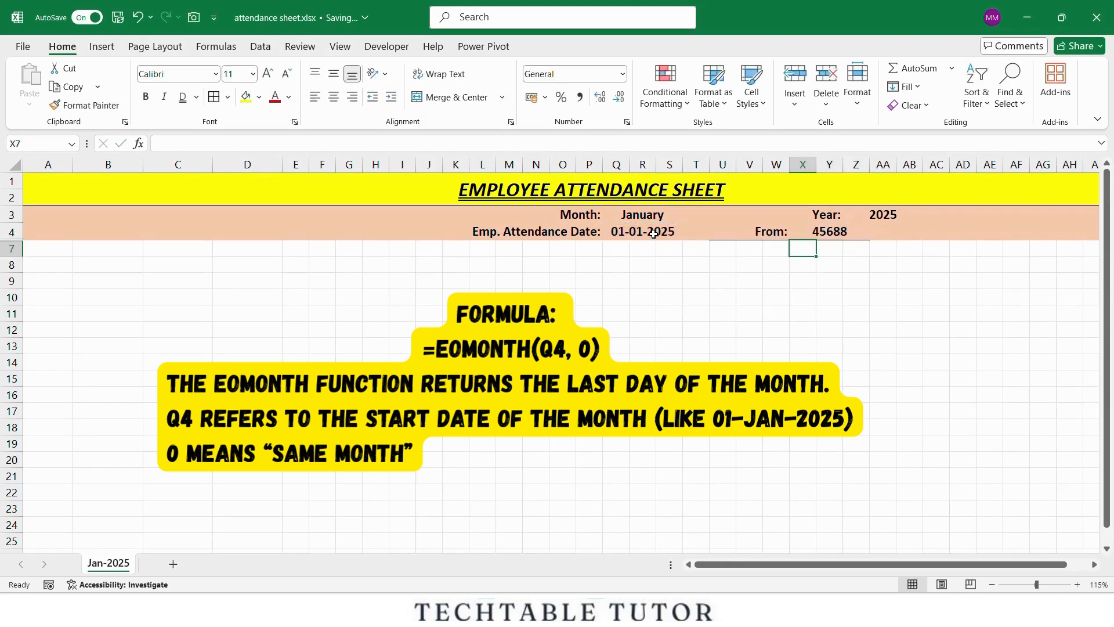
click(642, 230)
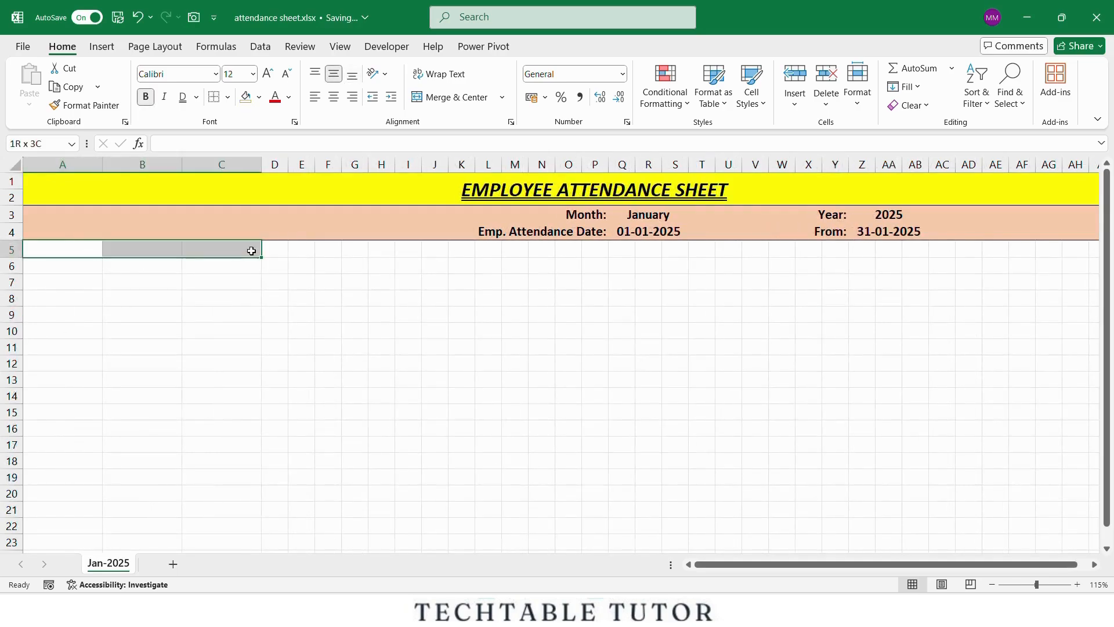
Merge A5:C5 and enter the heading Employee Details
click(452, 96)
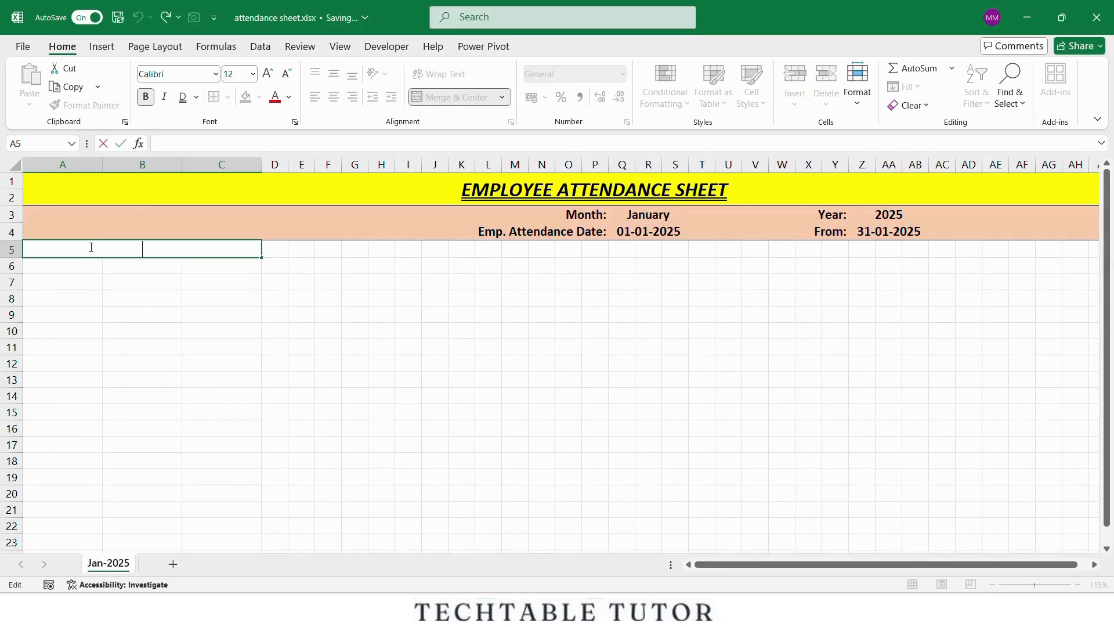
text(Employee Details)
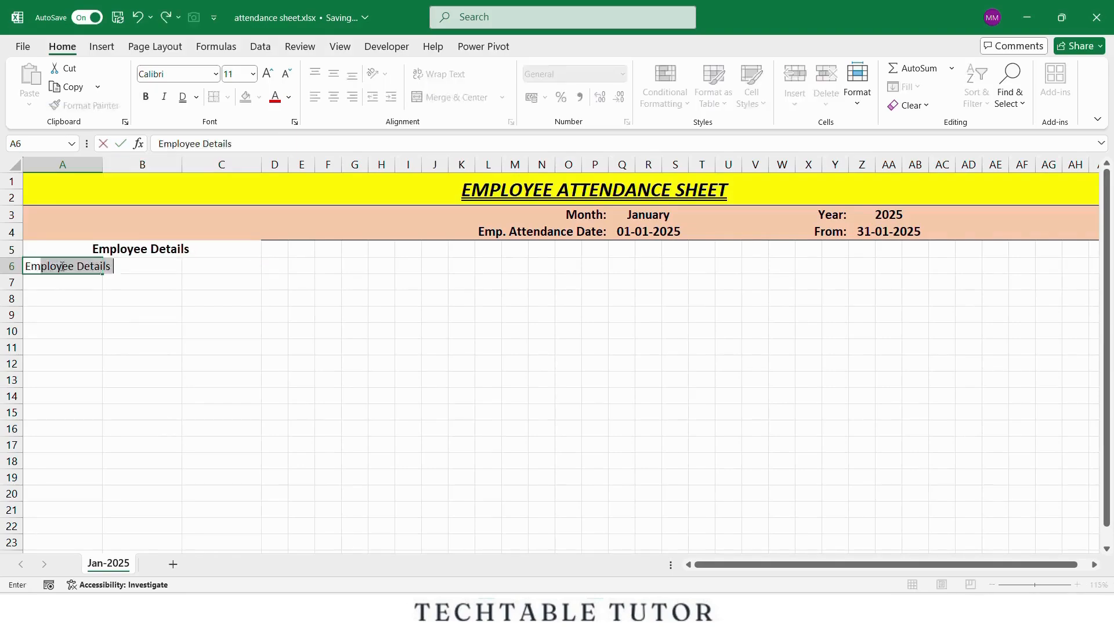
Label A6, B6 and C6 as Emp. Id, Emp. Name and Designation
text(Emp. Id)
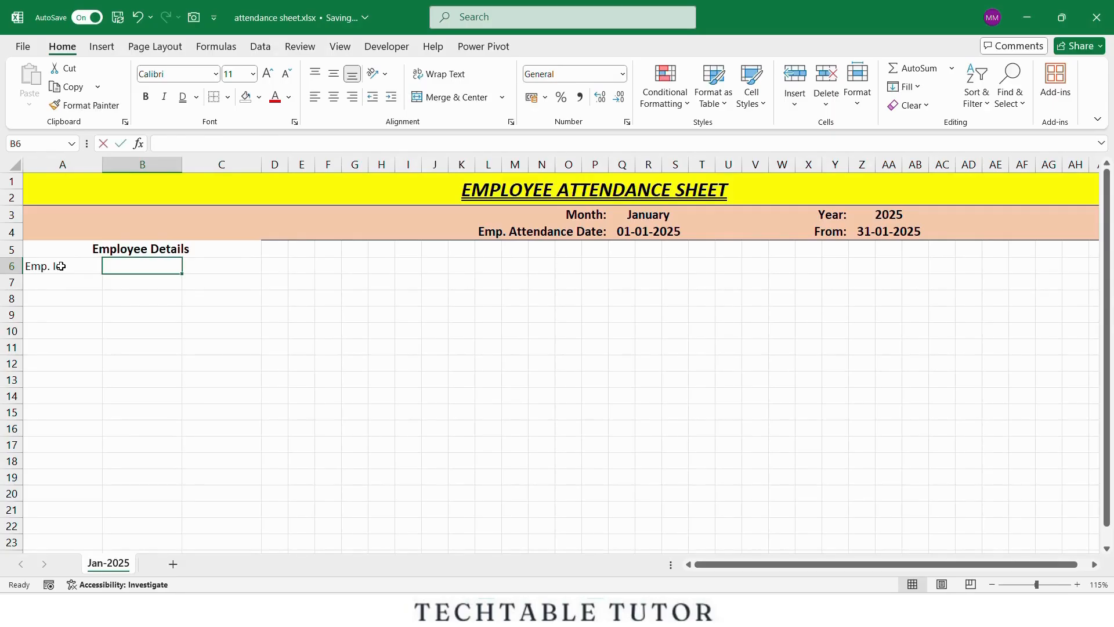
text(Emp. Name)
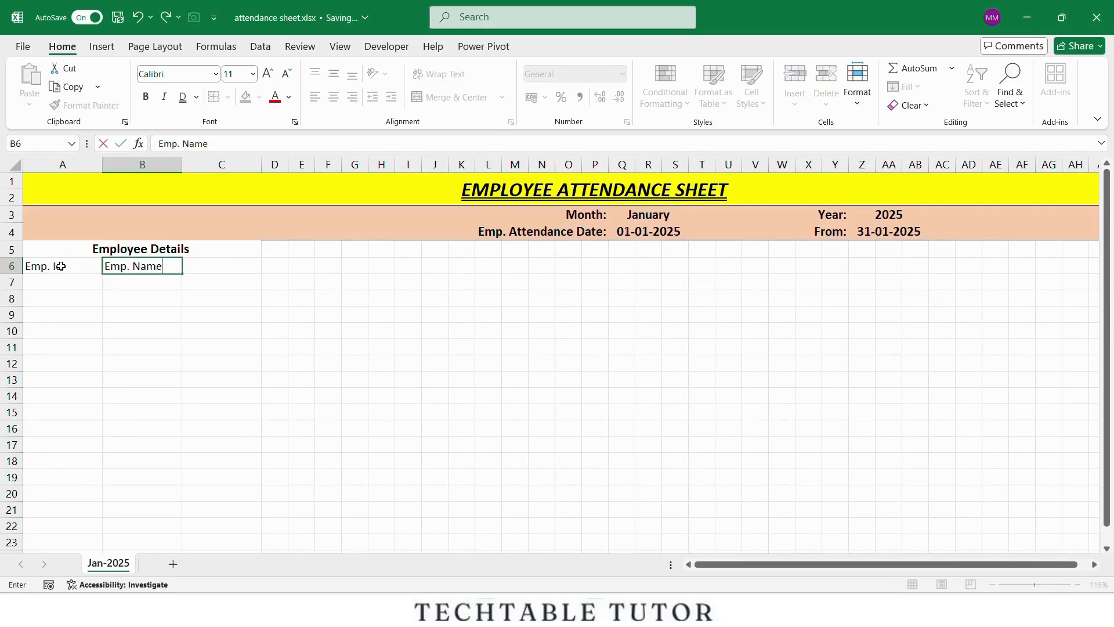
text(Des)
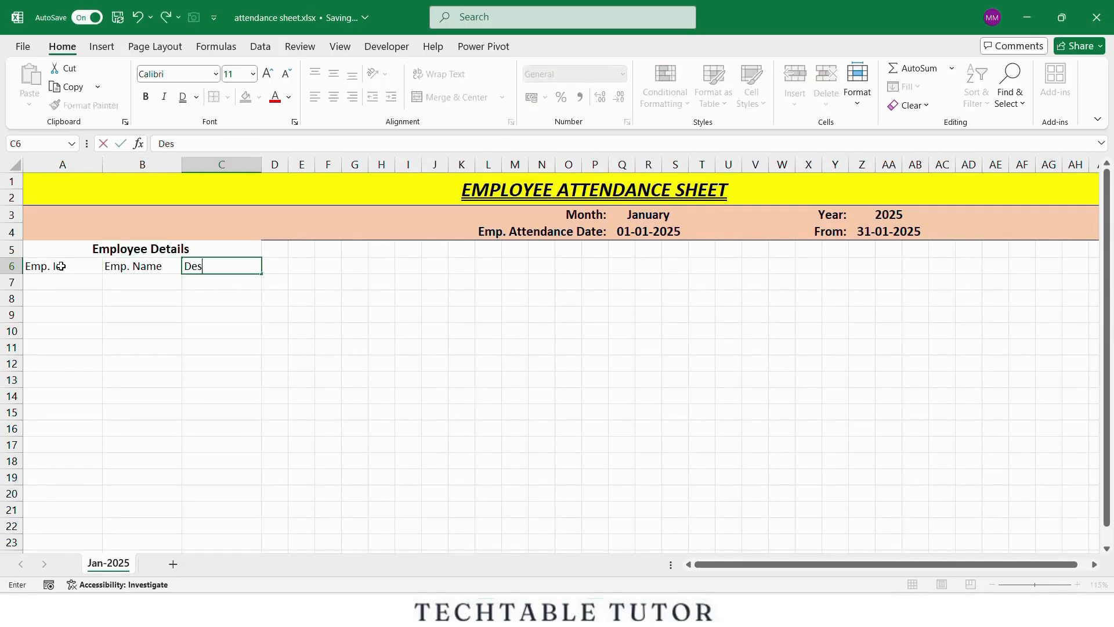
text(ignation)
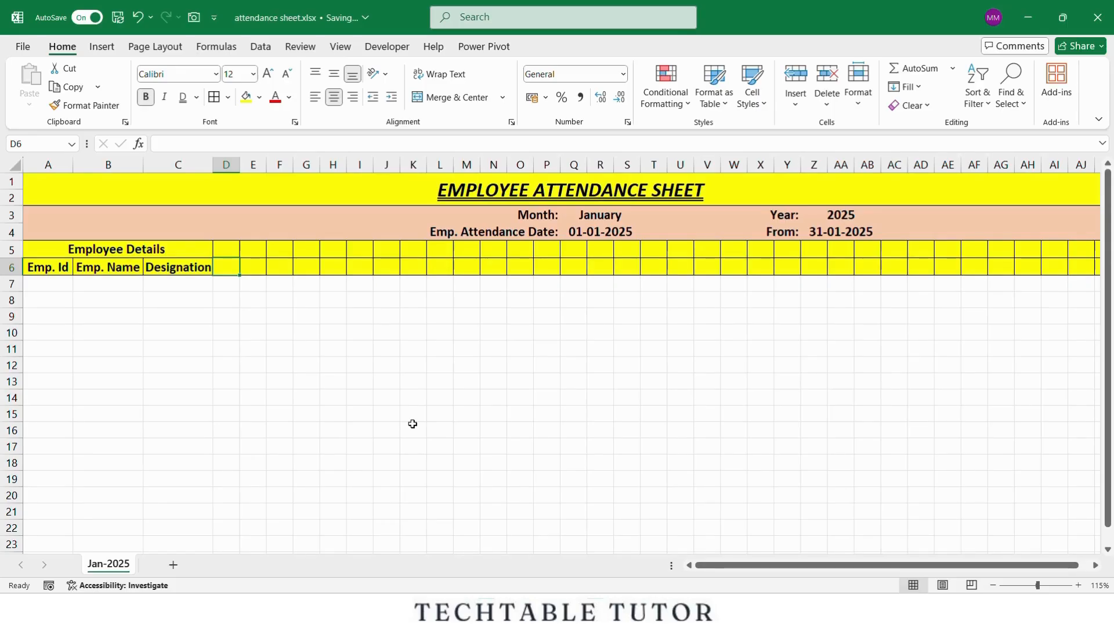
Enter =$Q$4 in D6 so it shows the attendance start date 01-01-2025
text(=)
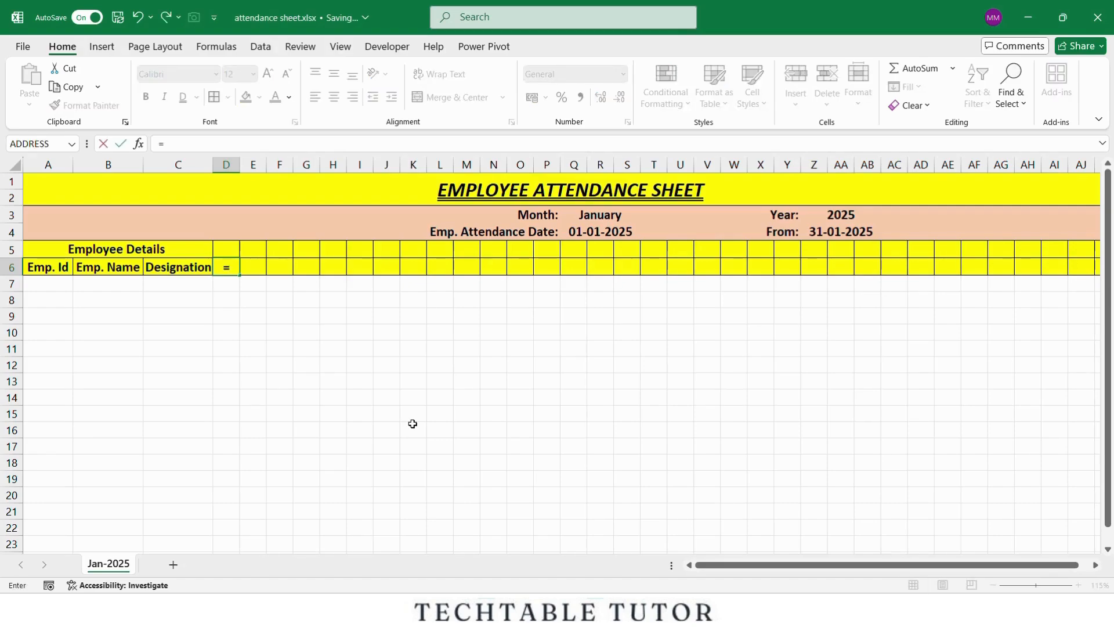
text($Q)
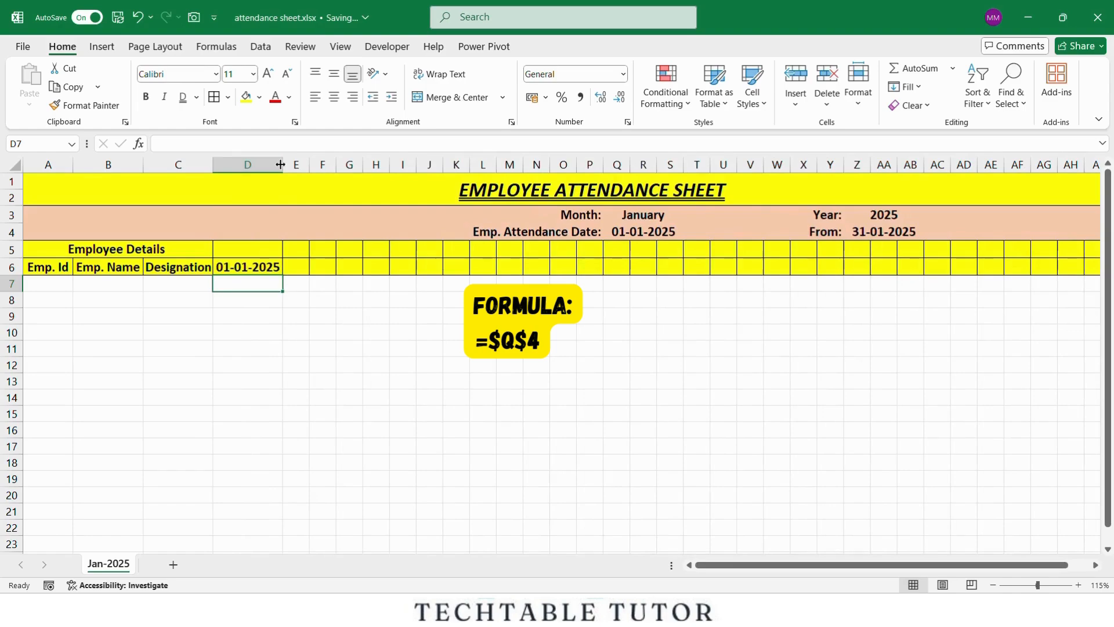
mouse_move(306, 379)
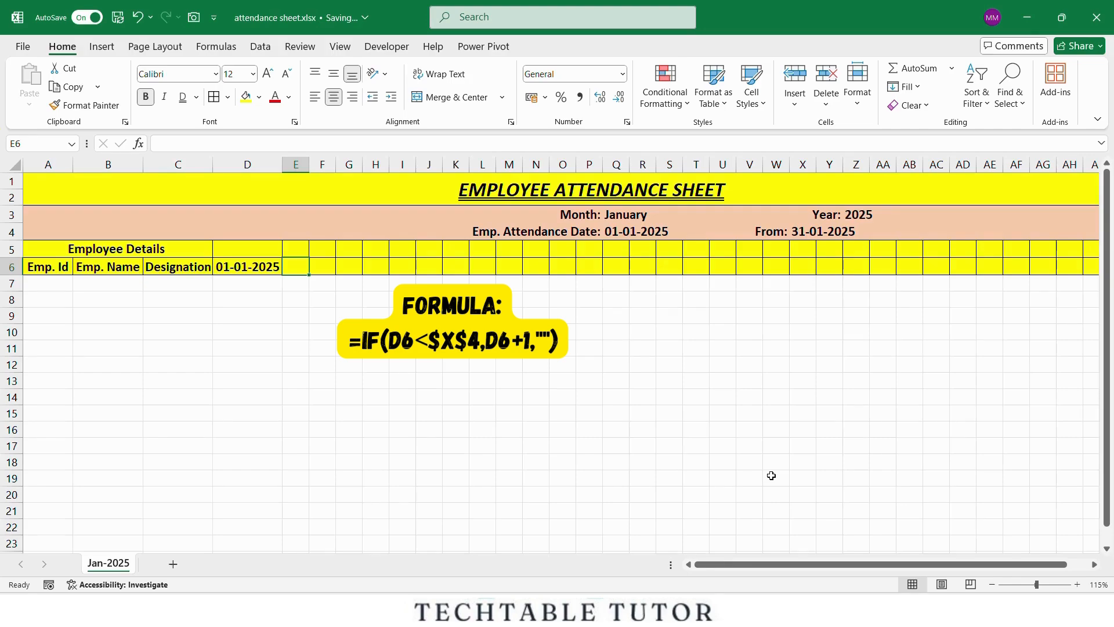
Enter =IF(D6<$X$4,D6+1,"") in E6 for the next date capped at month end
text(=IF()
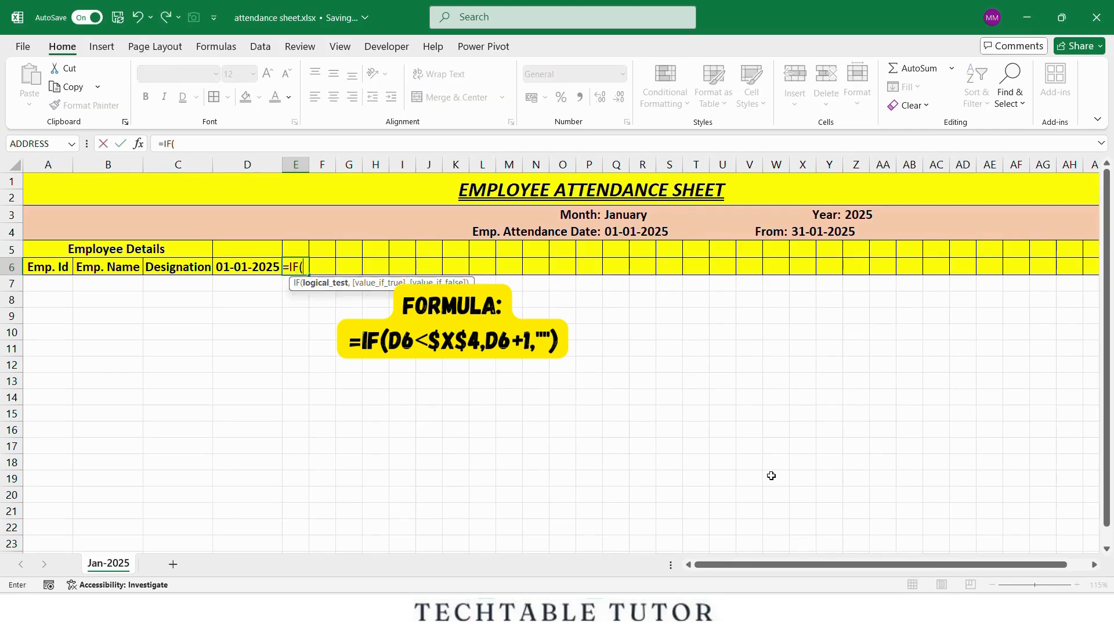
click(247, 267)
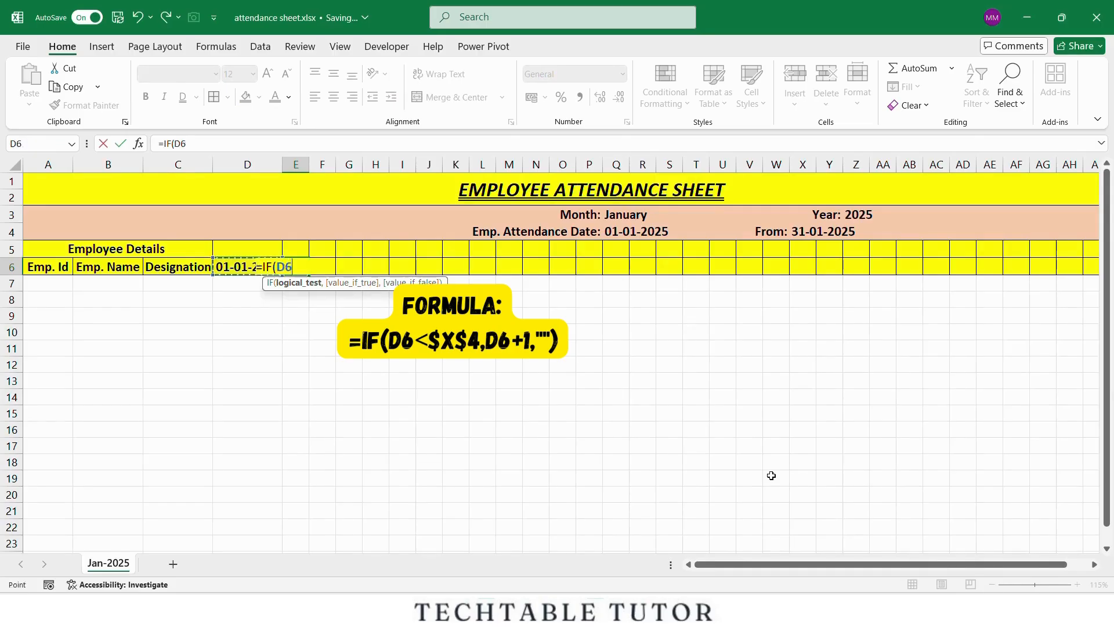
text(<)
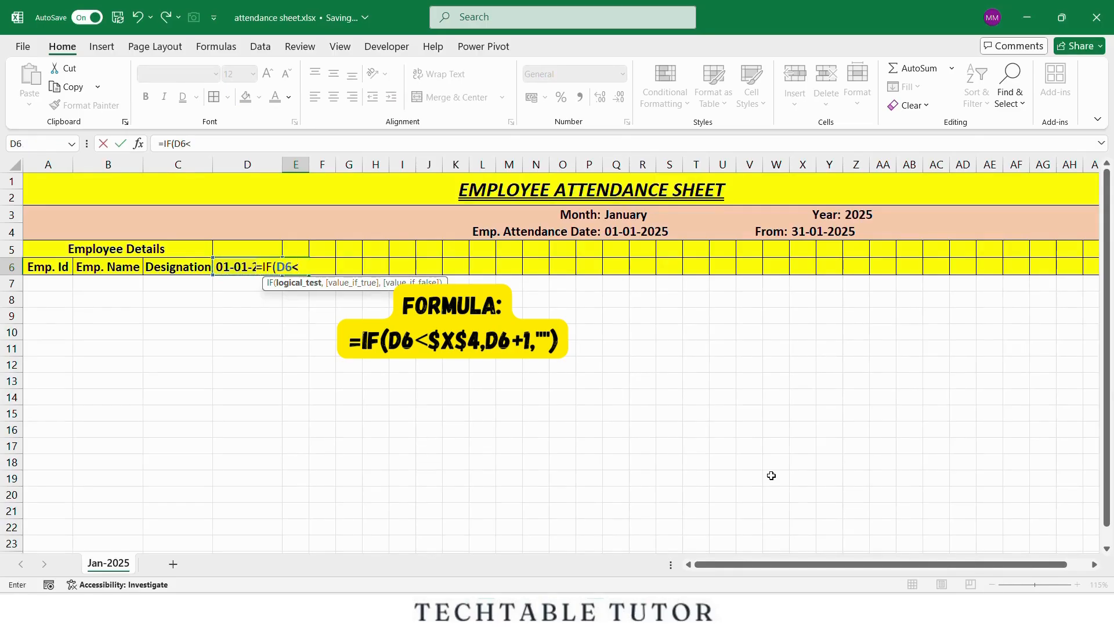
mouse_move(791, 342)
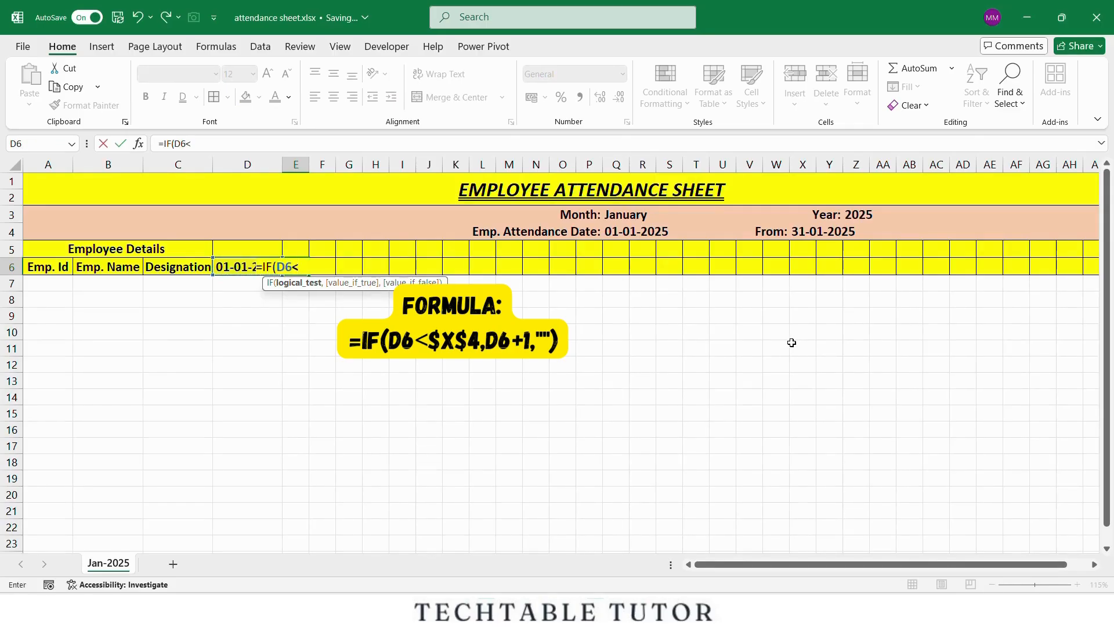
click(828, 230)
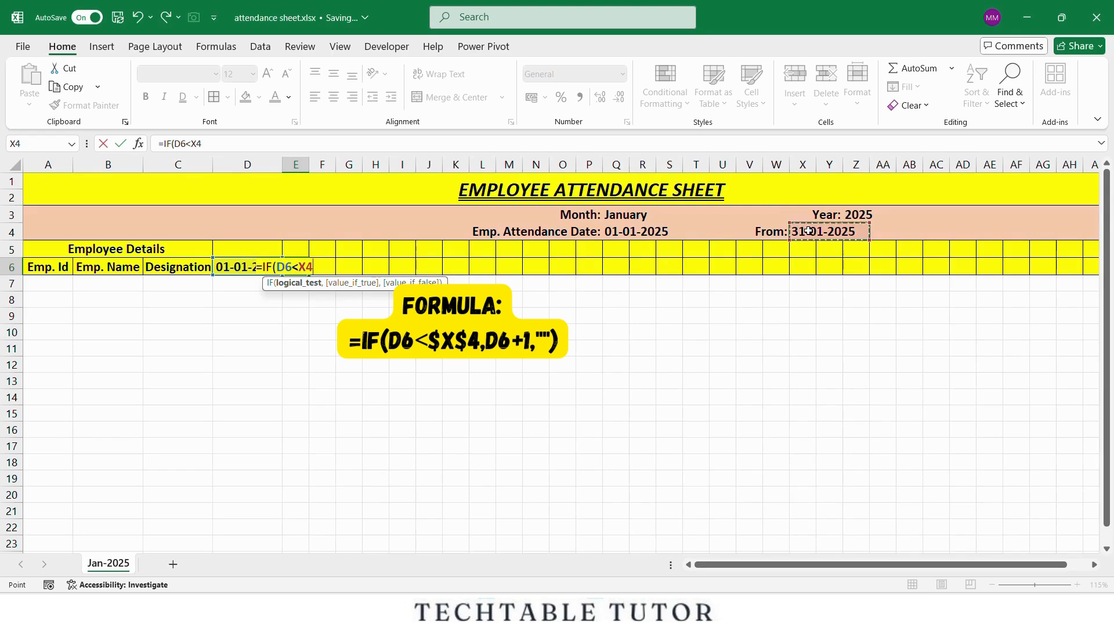
text($X$4,)
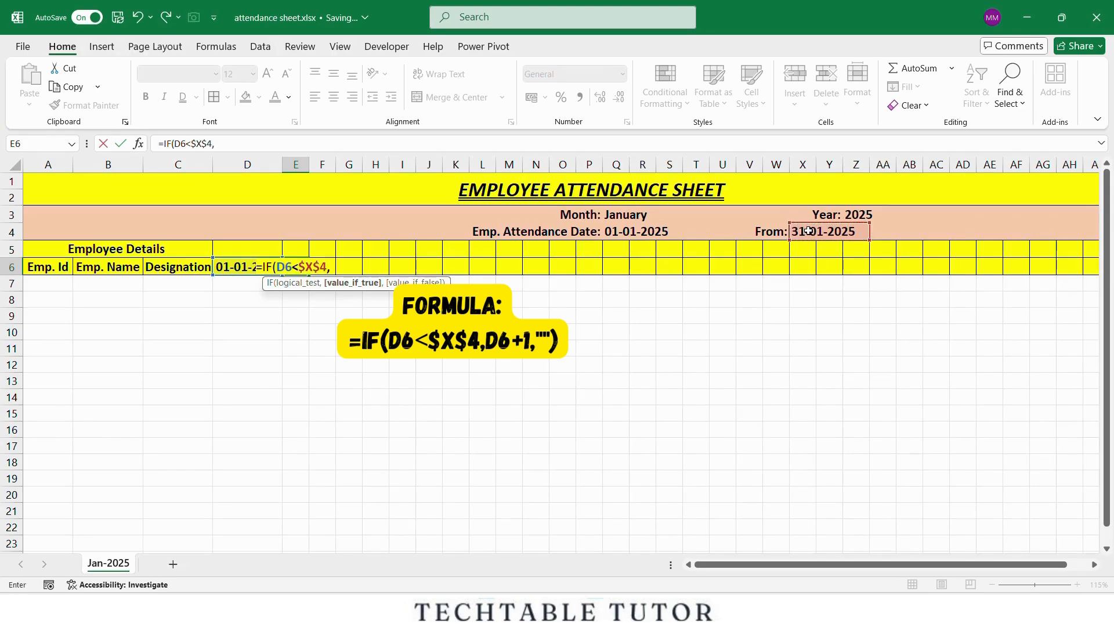
text(D6+1)
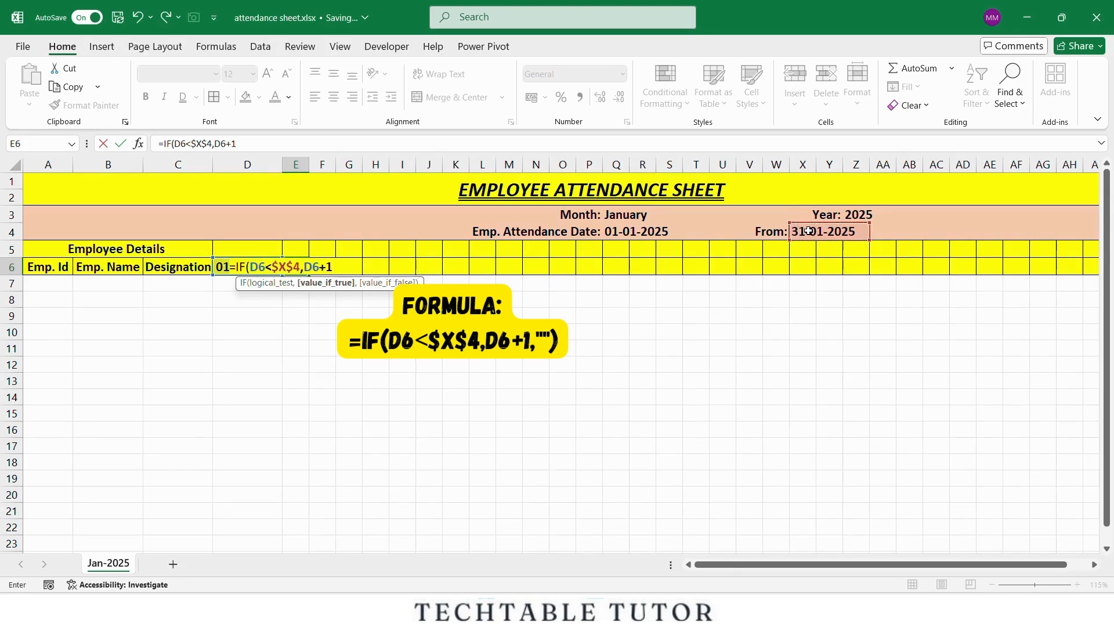
text(,")
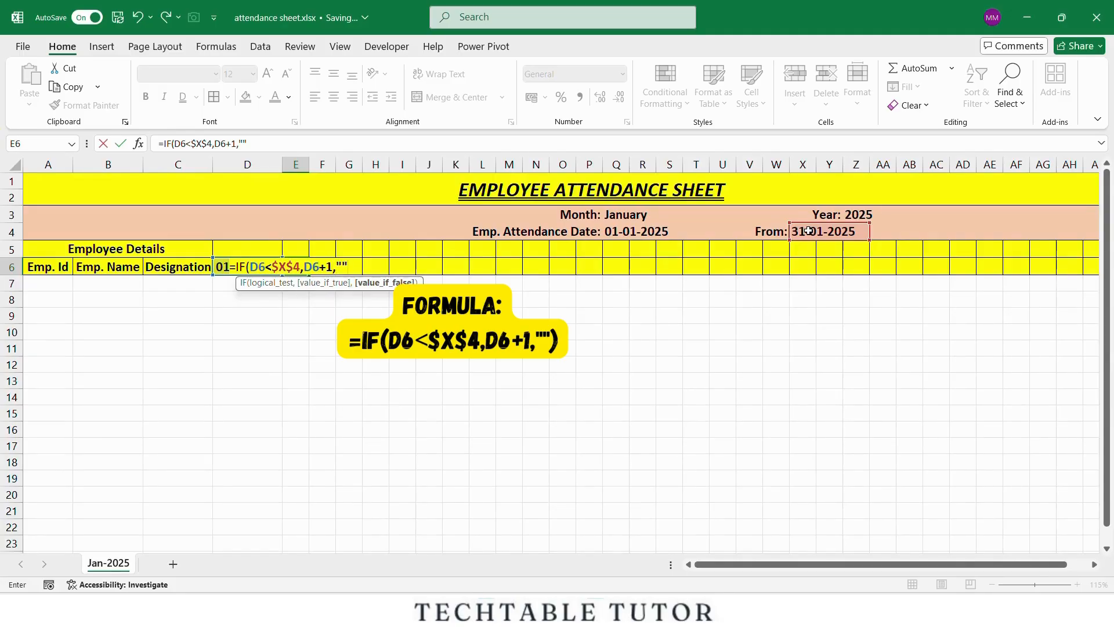
text())
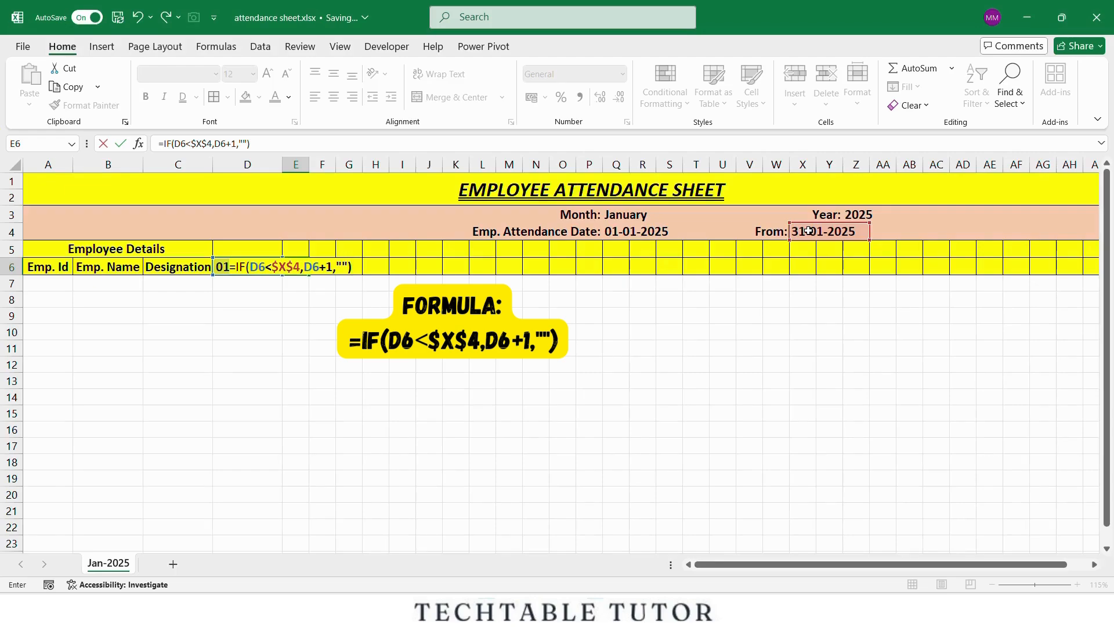
key(enter)
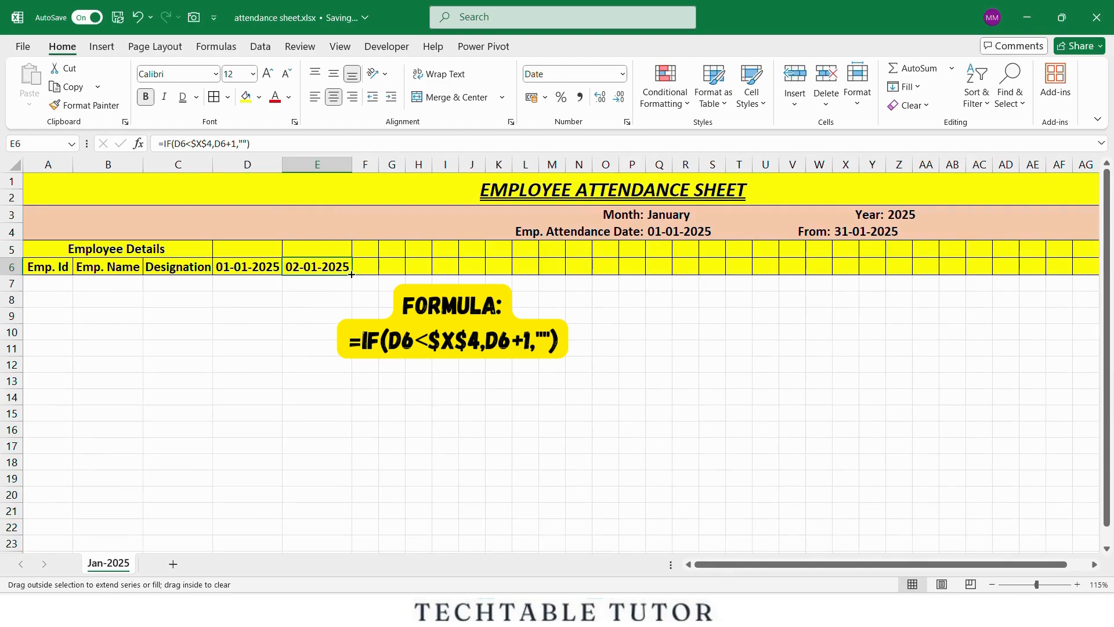
Fill the next-date formula from E6 across row 6 to AH6
scroll(right, 3)
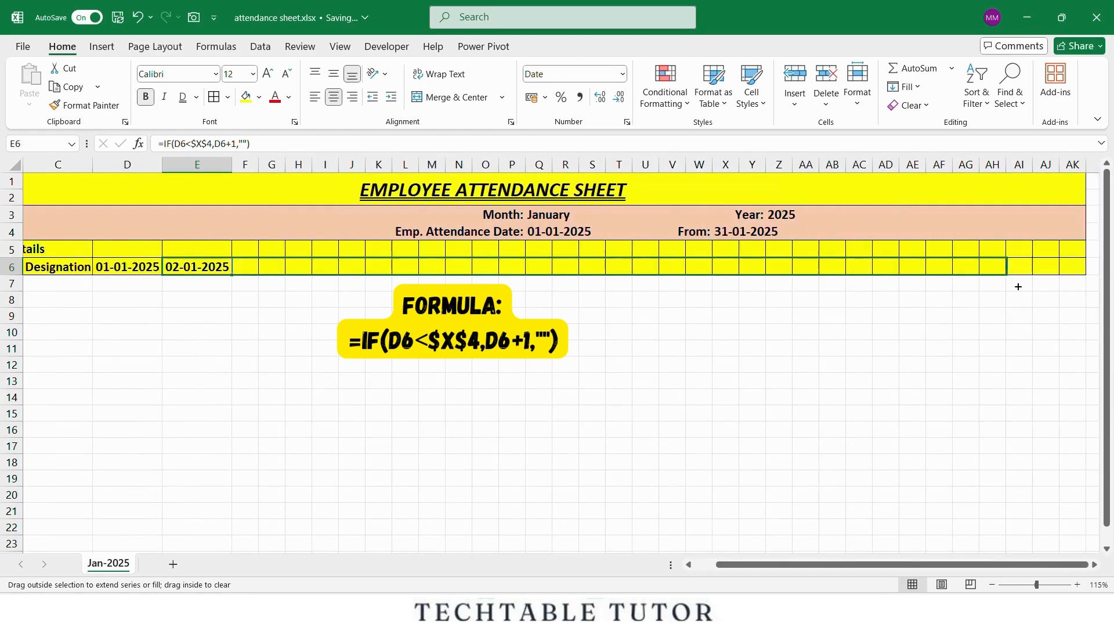
drag(232, 266, 1006, 267)
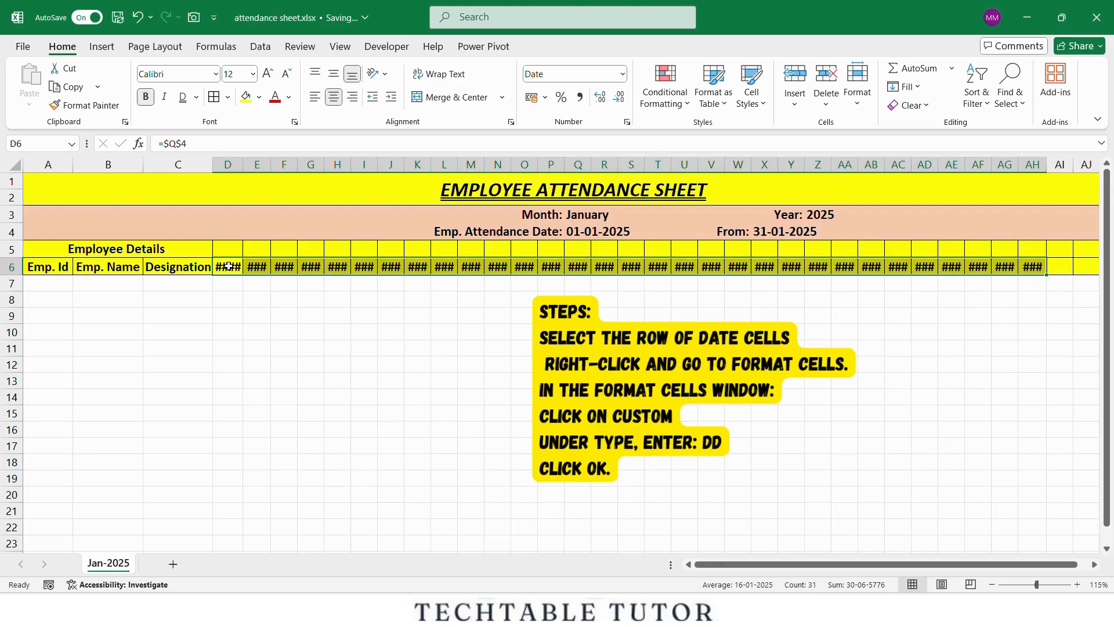
Apply a custom dd number format to D6:AH6 so dates show as day numbers 01–31
right_click(228, 267)
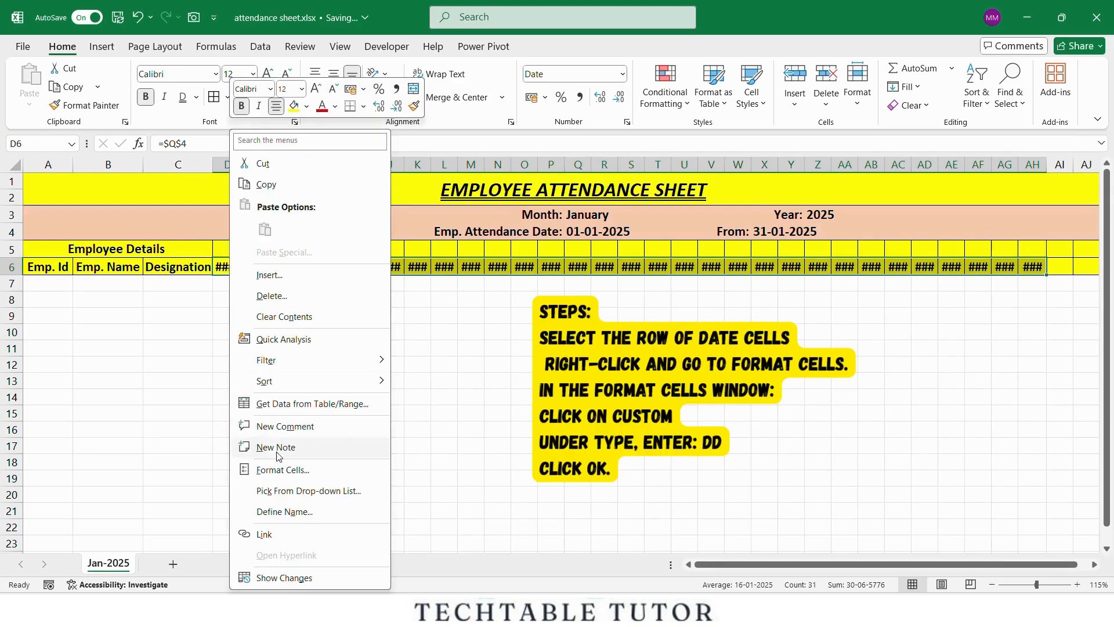
click(282, 470)
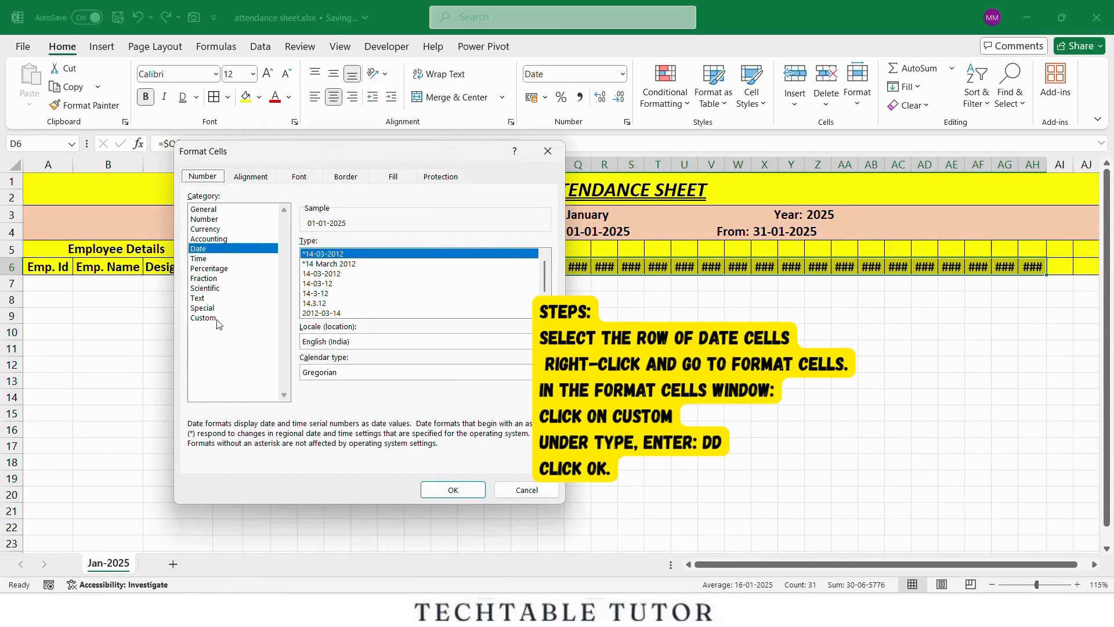
click(202, 318)
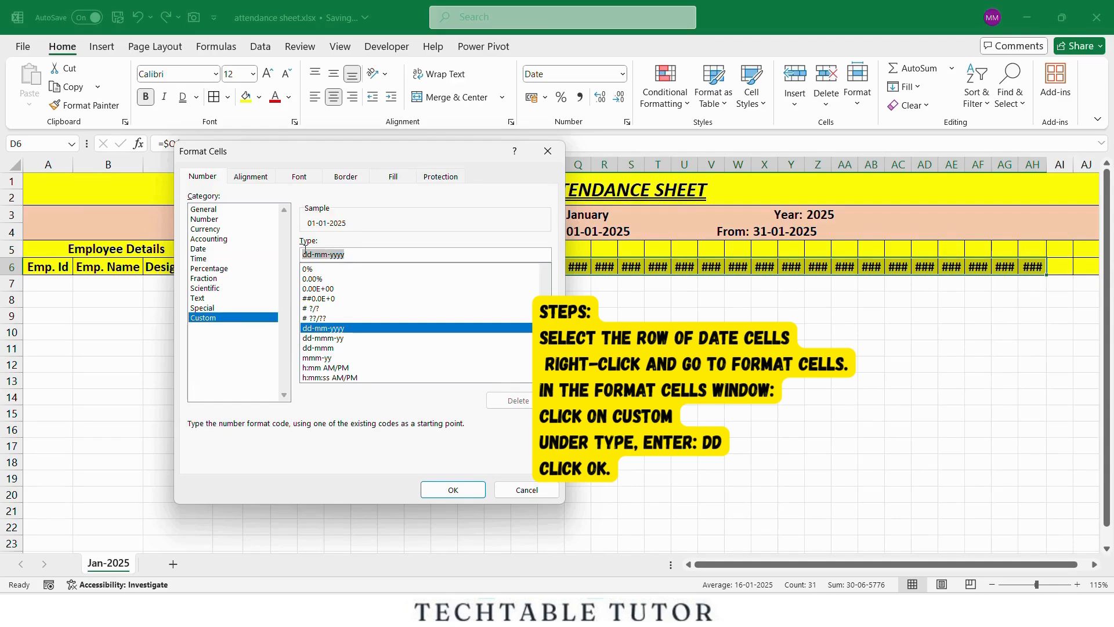
text(dd)
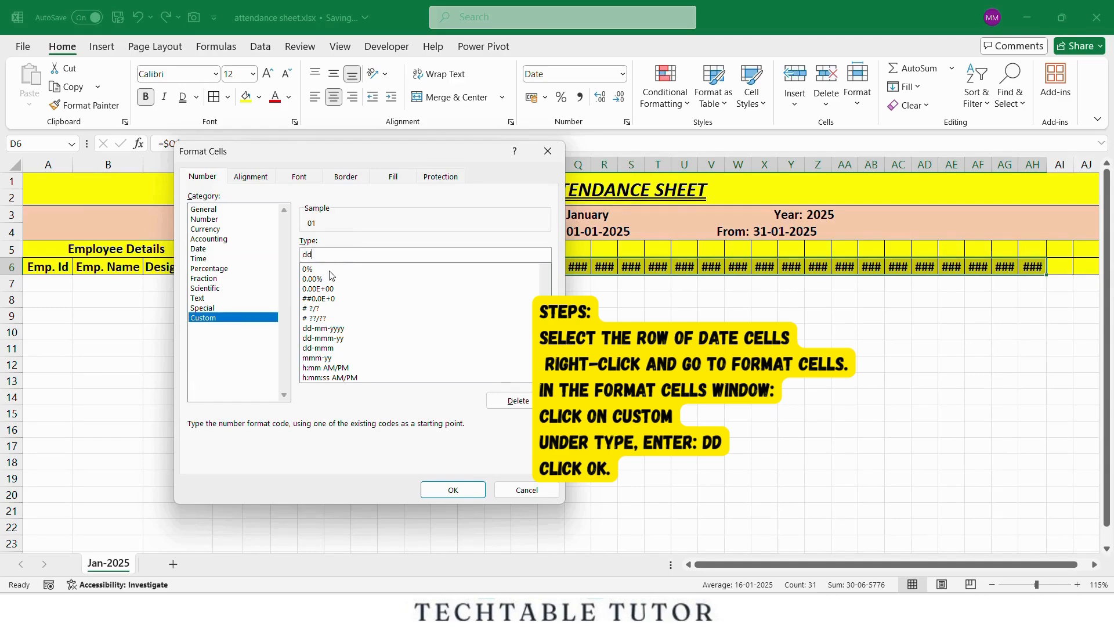
click(451, 490)
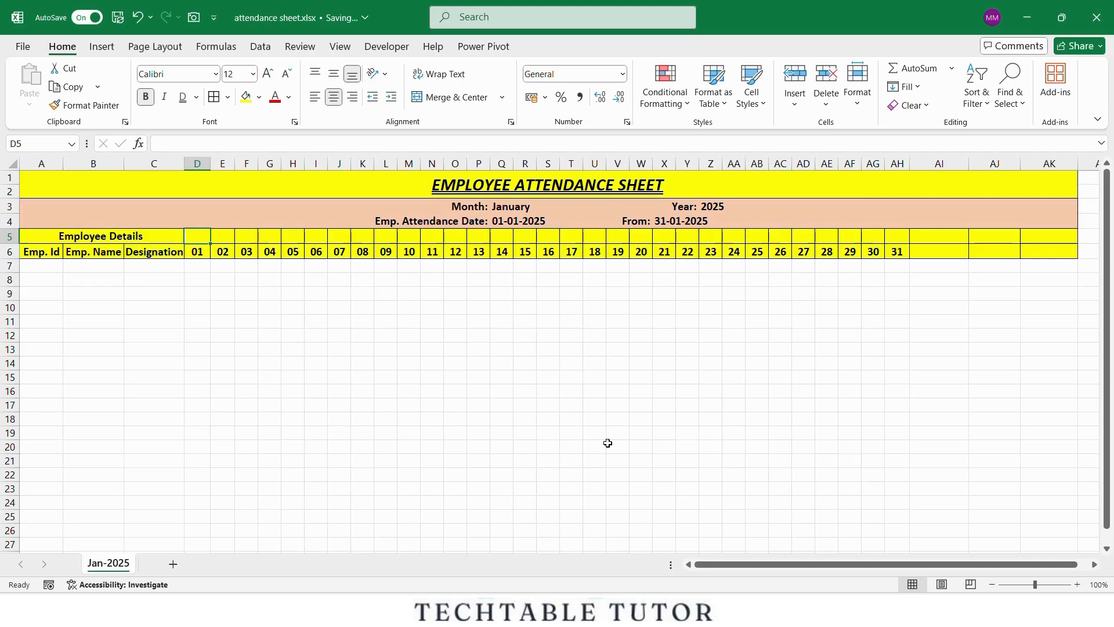
mouse_move(324, 325)
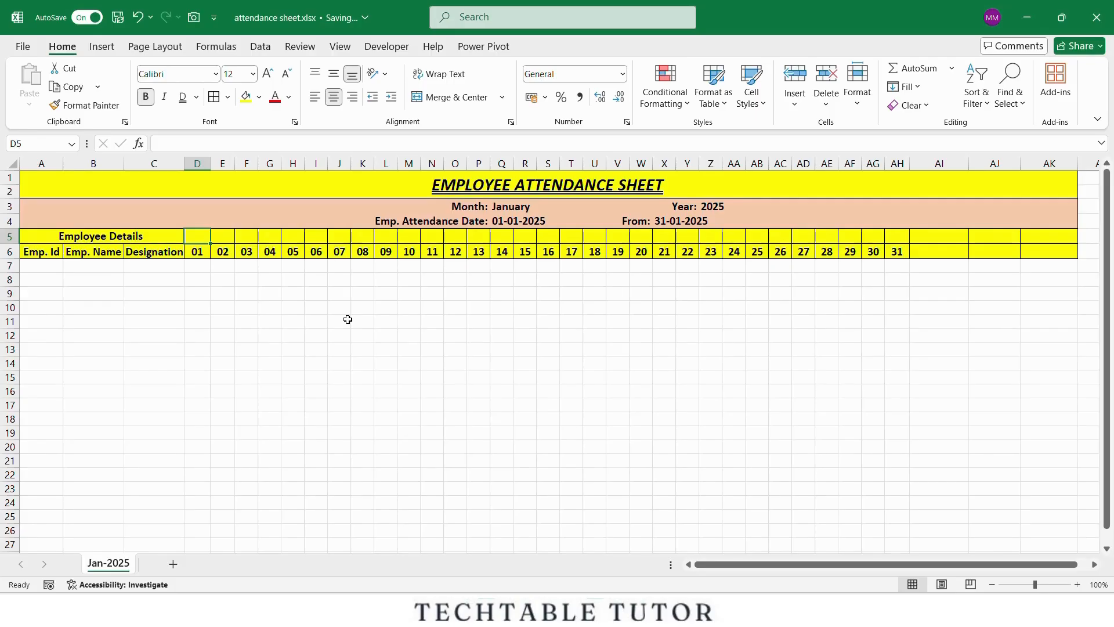
Enter =TEXT(D6,"ddd") in D5 to show the three-letter weekday
text(=tex)
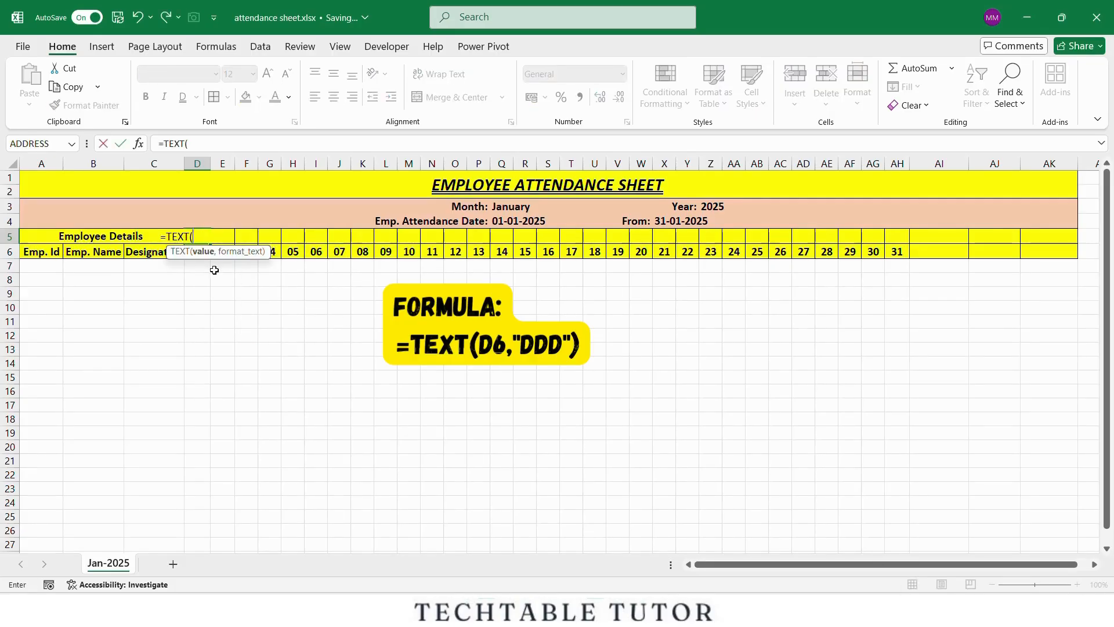
text(D6,)
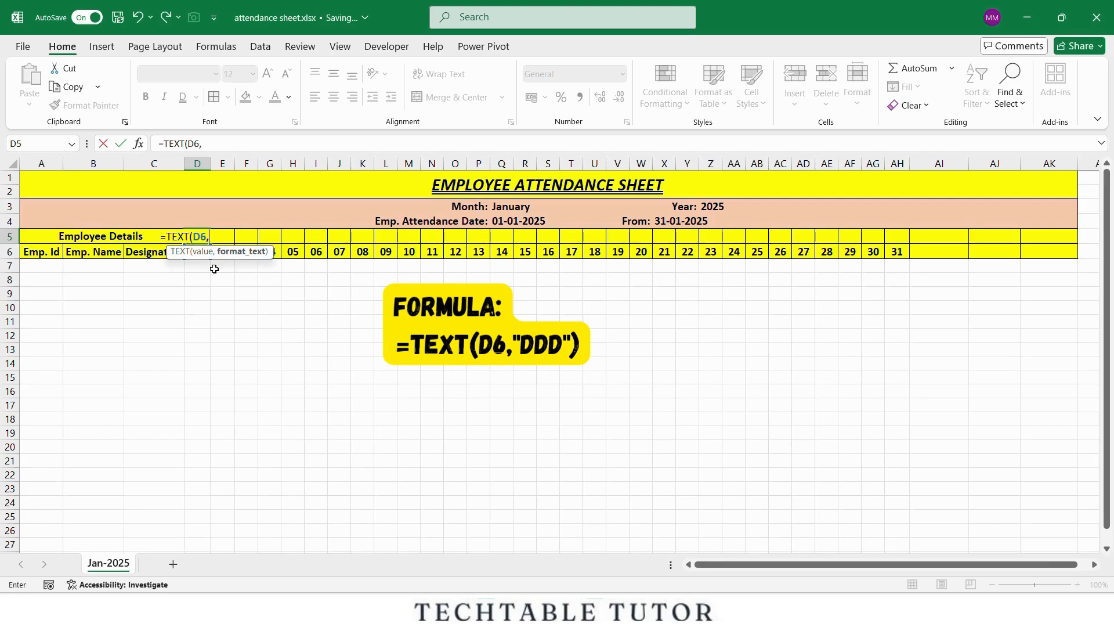
text(")
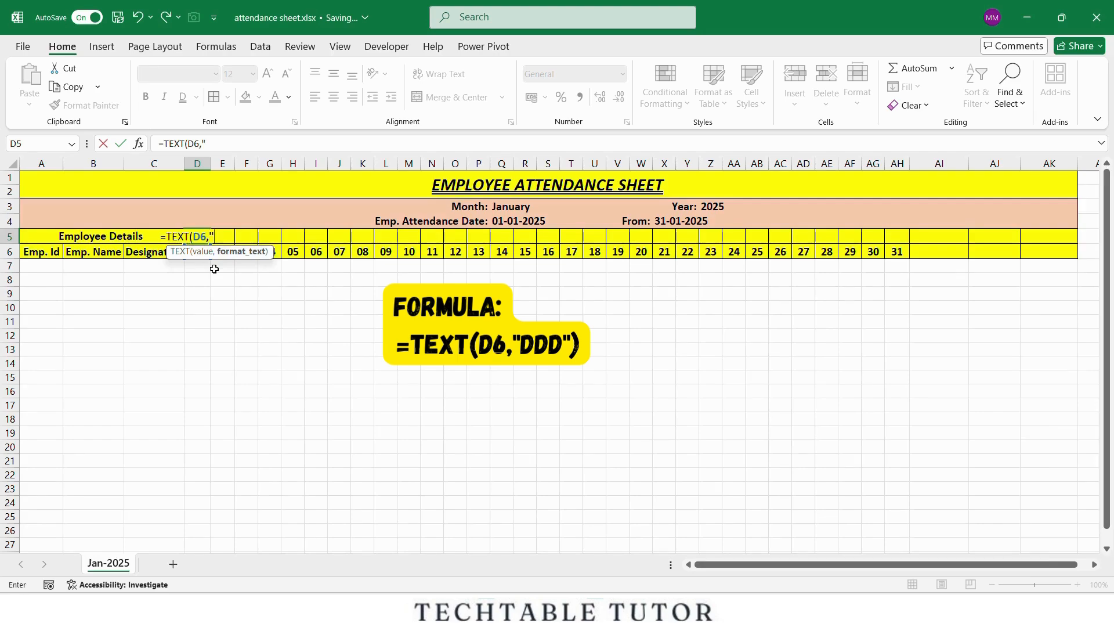
text(dd)
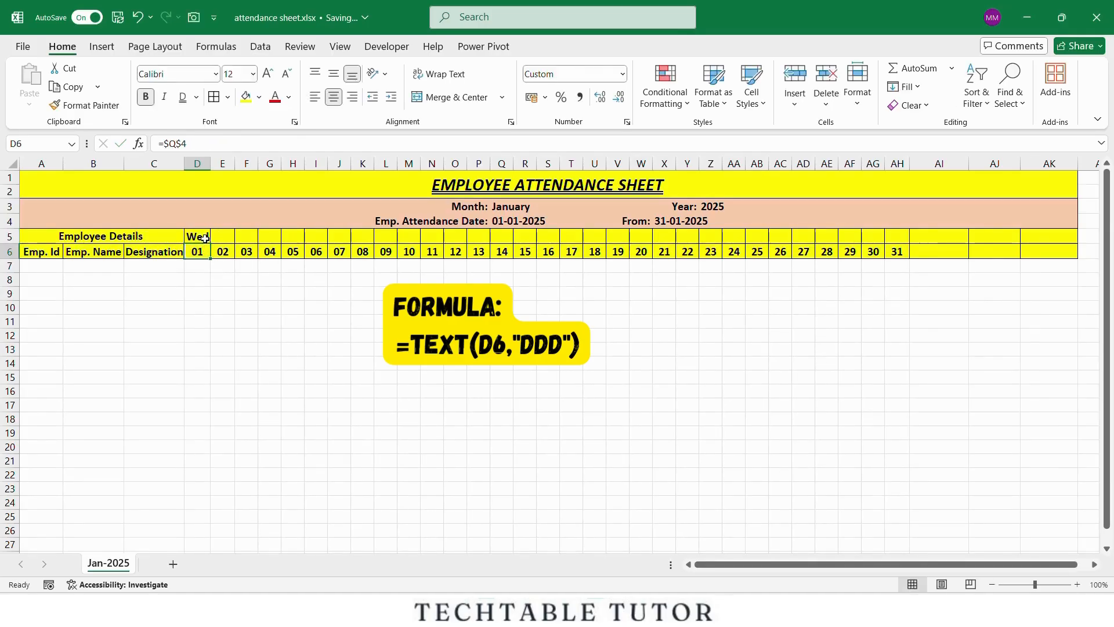
Fill the weekday formula from D5 across to AH5 covering all 31 days
click(197, 235)
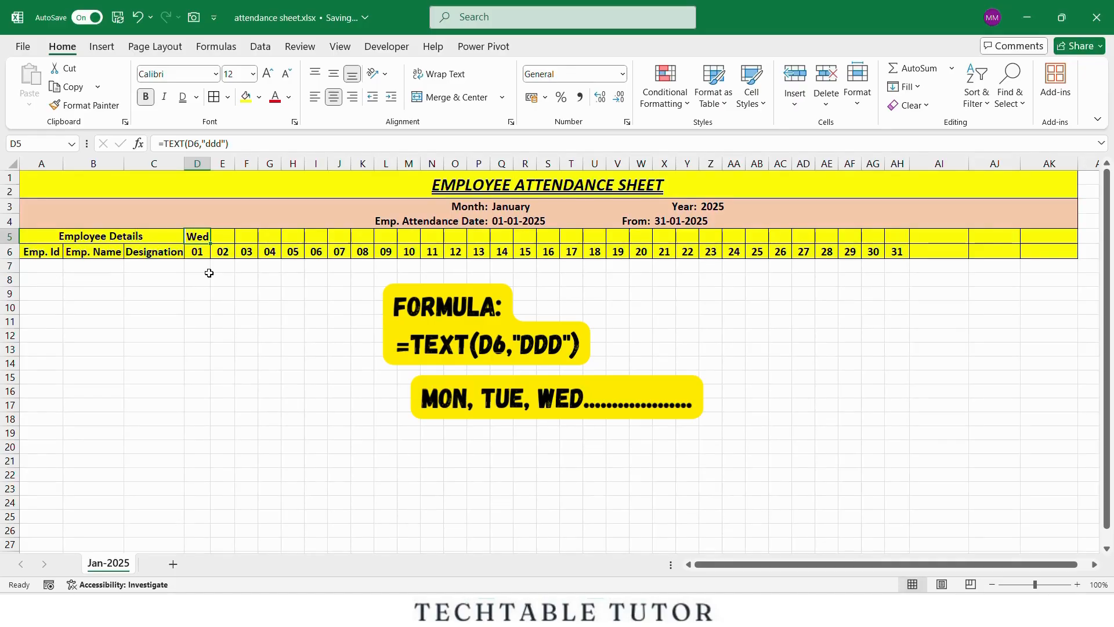
mouse_move(209, 254)
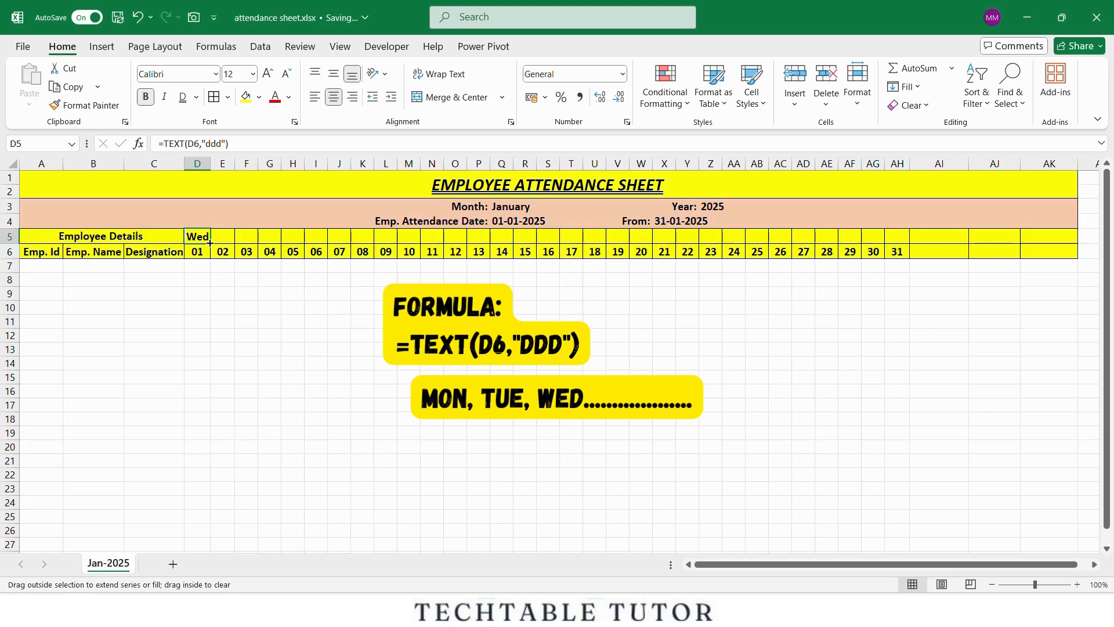
drag(211, 241, 425, 237)
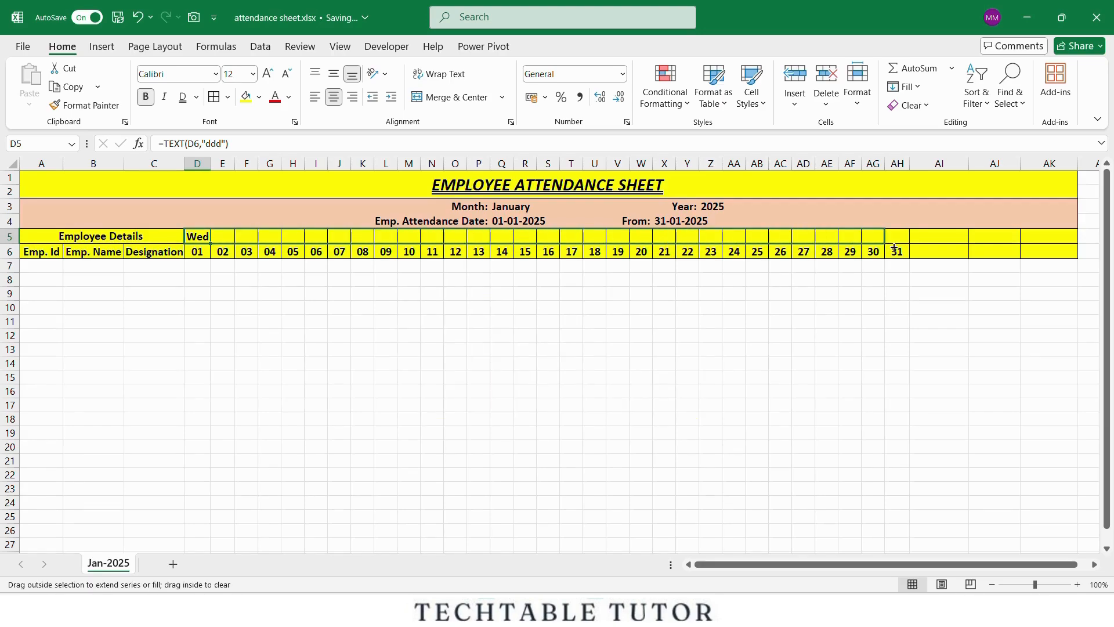
drag(197, 236, 896, 236)
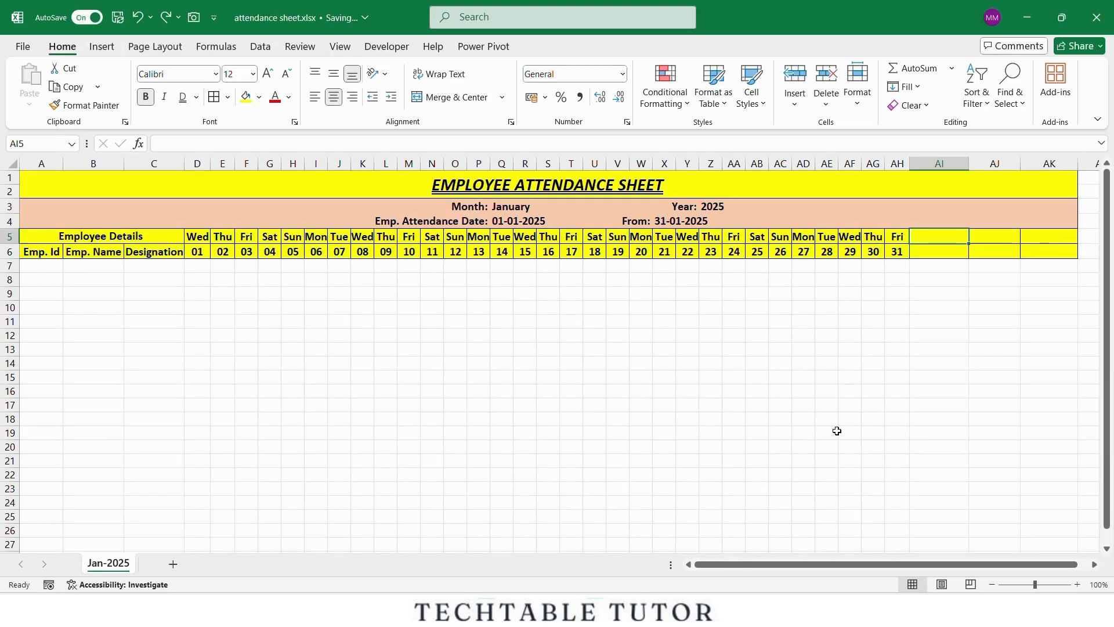
mouse_move(937, 244)
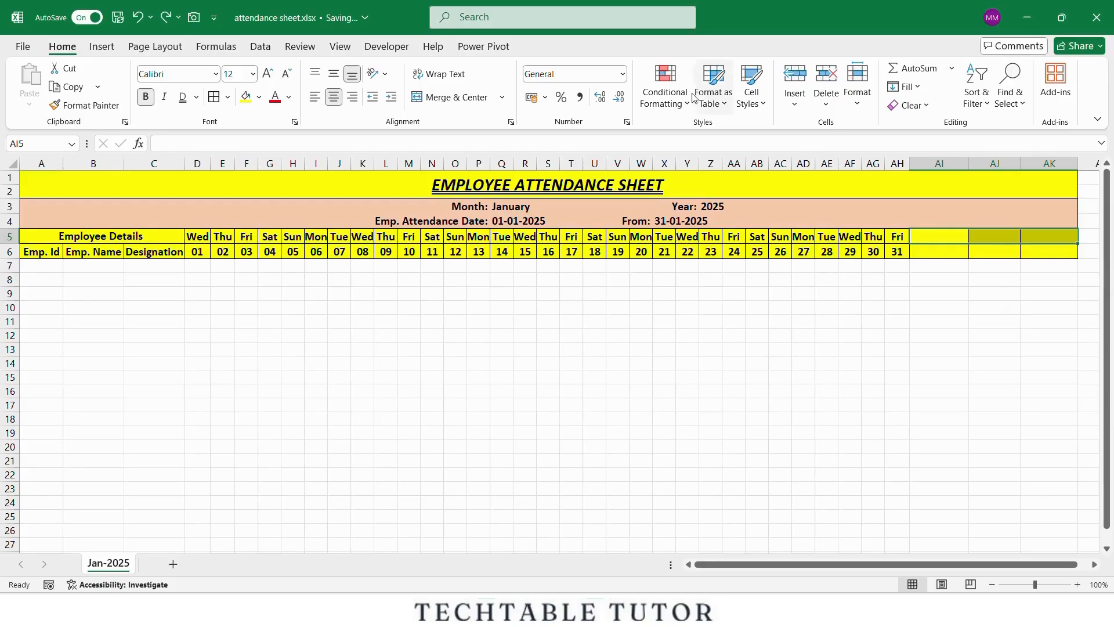
mouse_move(629, 138)
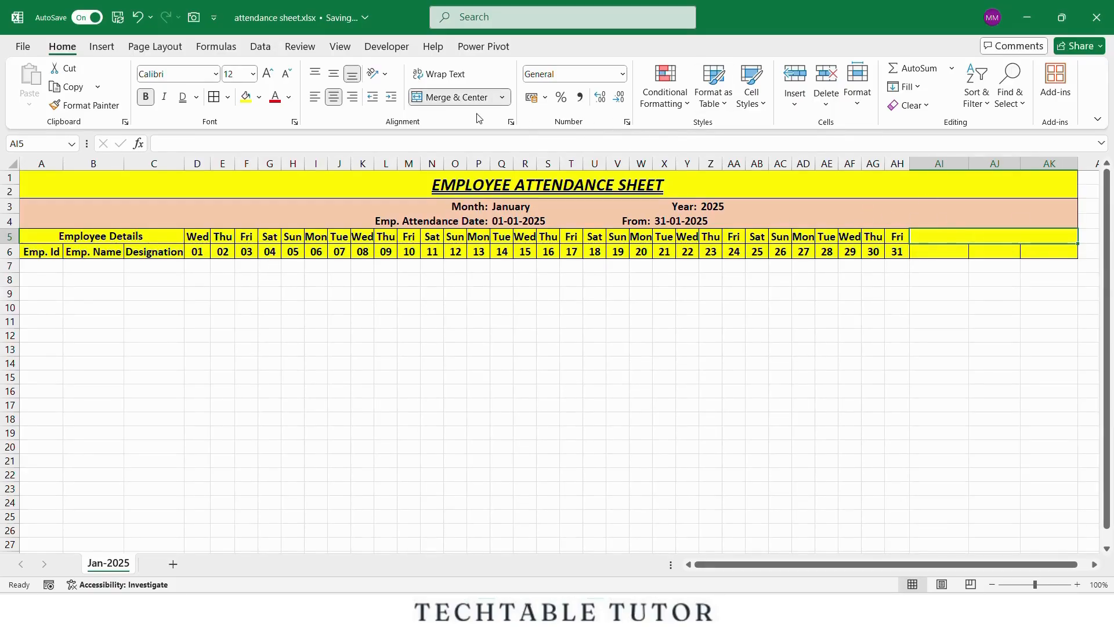
Label merged AI5:AK5 'Attendance Details' with Total Days, Present and Absent headings in AI6:AK6
text(Attendance Details)
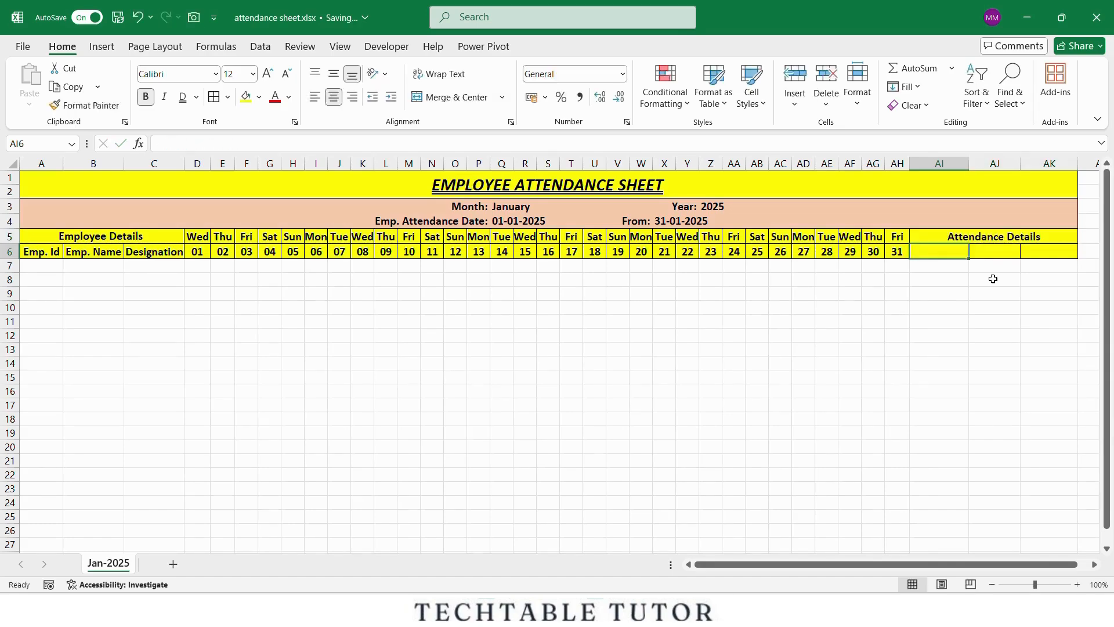
mouse_move(856, 433)
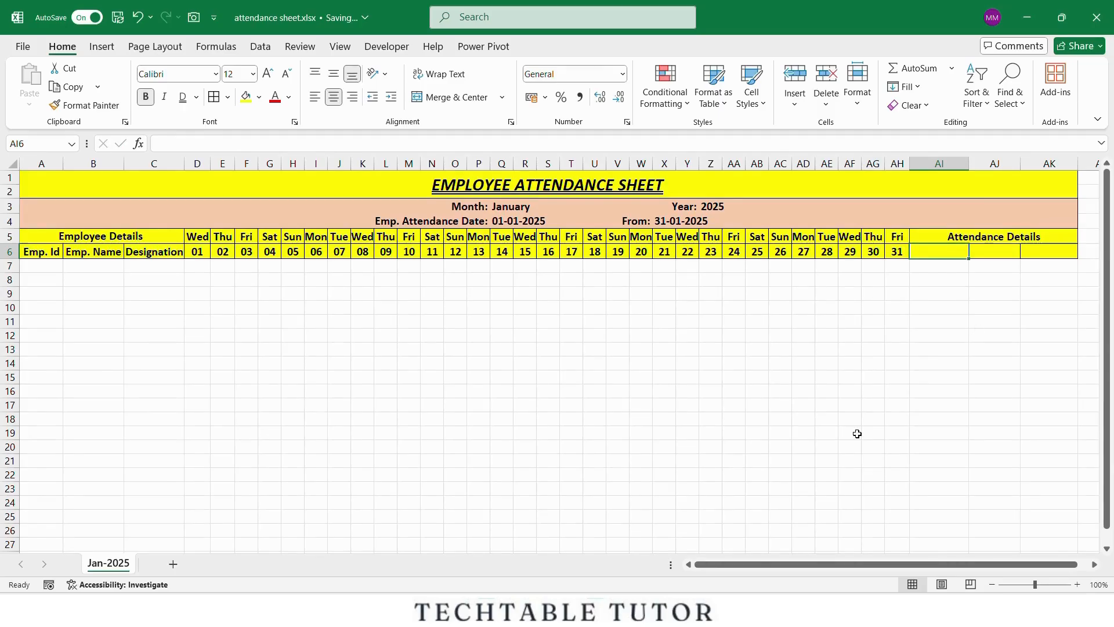
text(Total Days)
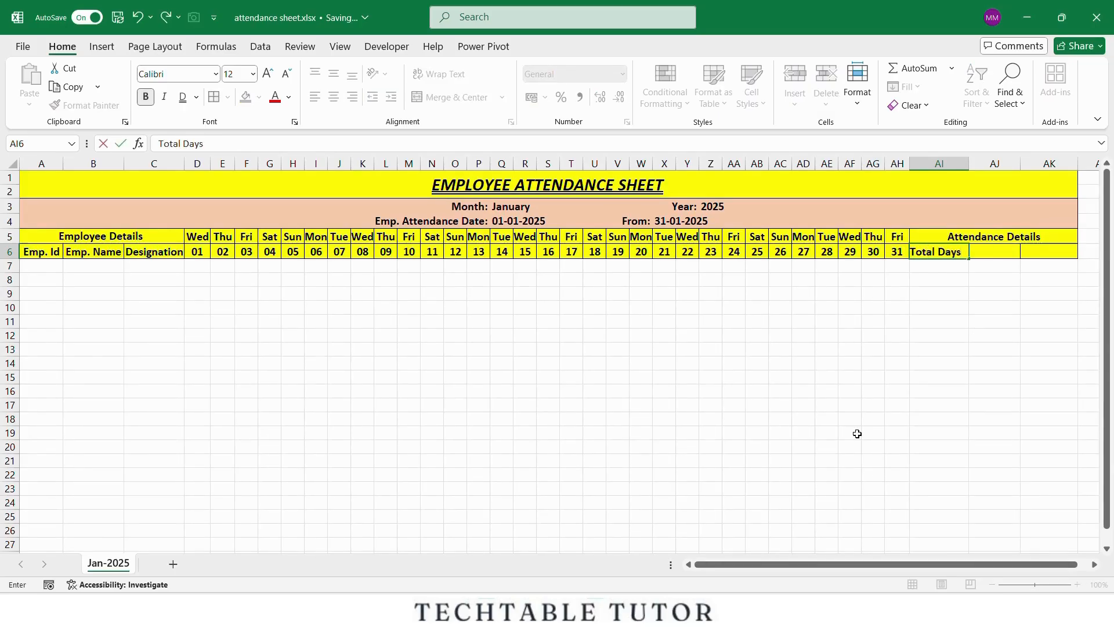
text(P)
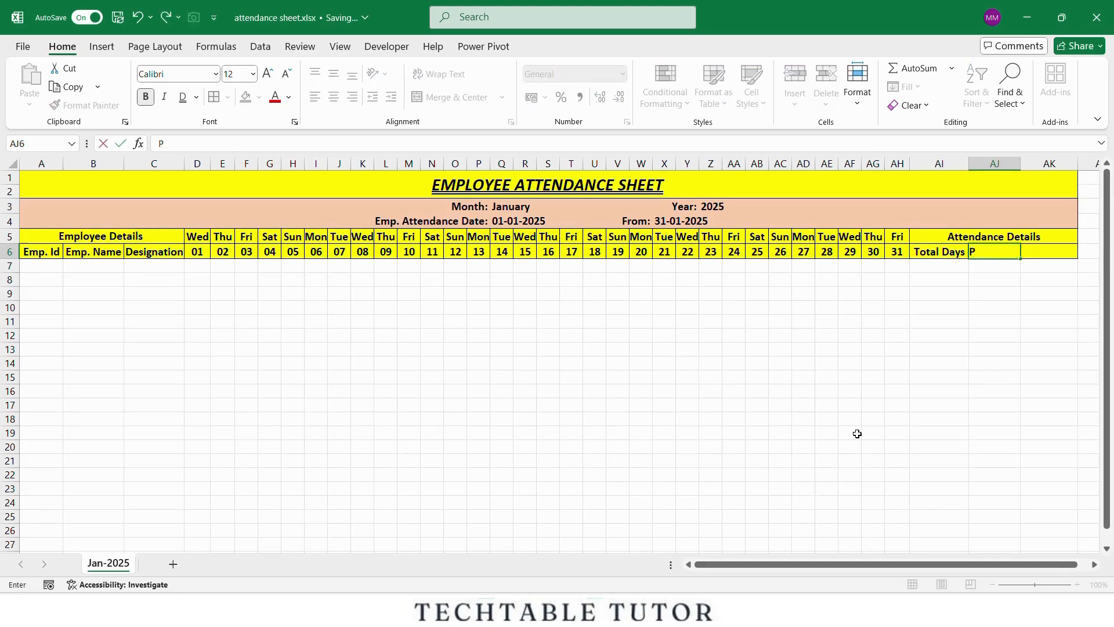
text(resent)
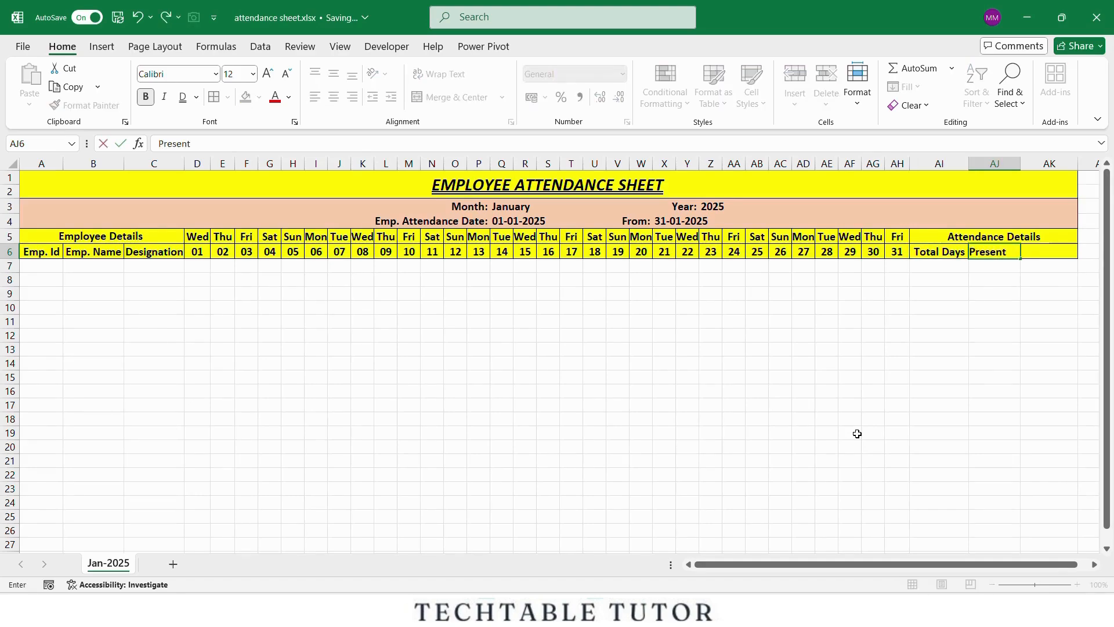
text(Absent)
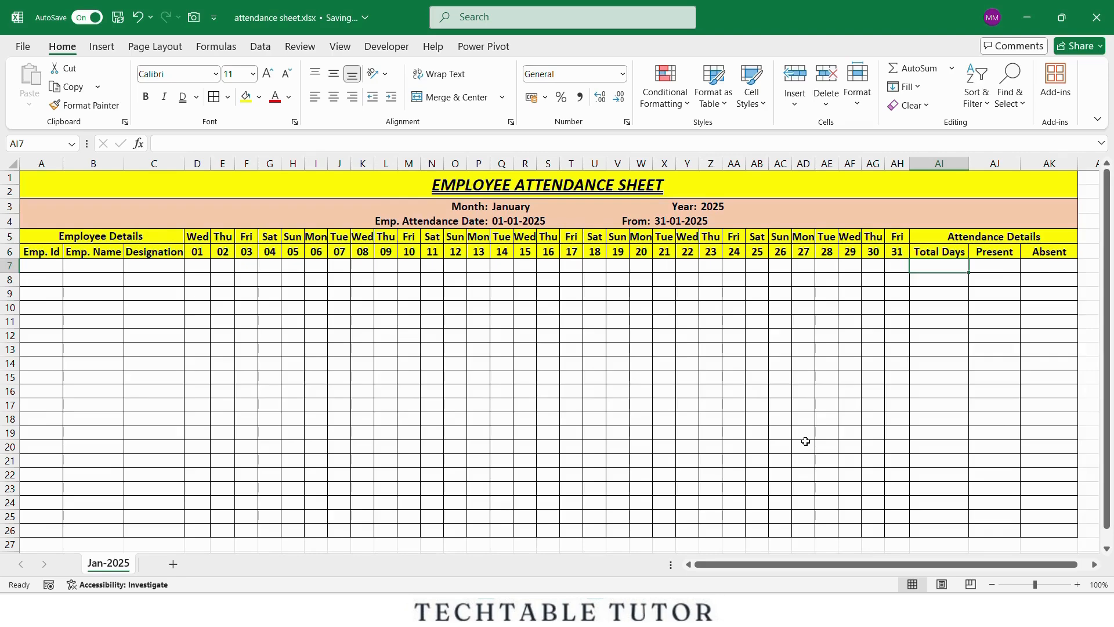
Compute Total Days in AI7 as =DAY(X4) from the month-end date, giving 31
text(=day)
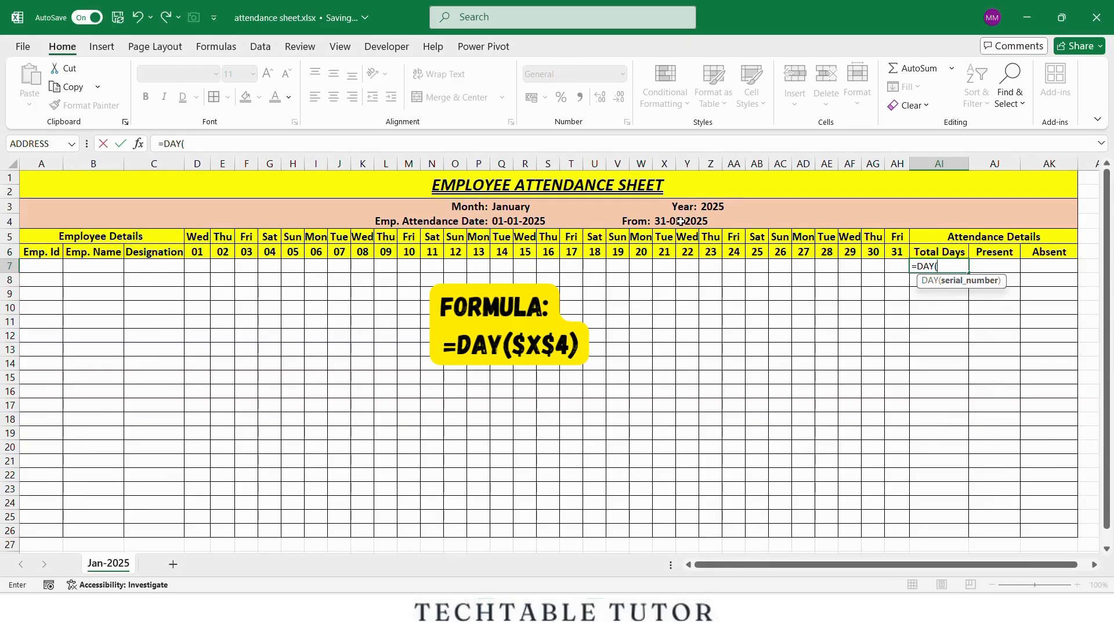
click(686, 221)
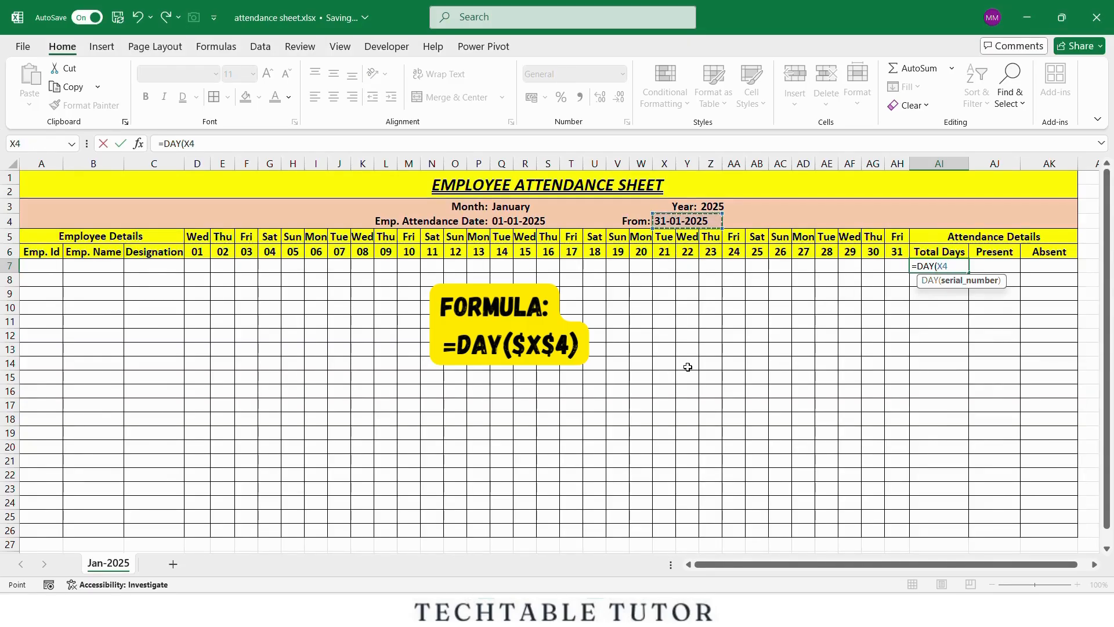
text())
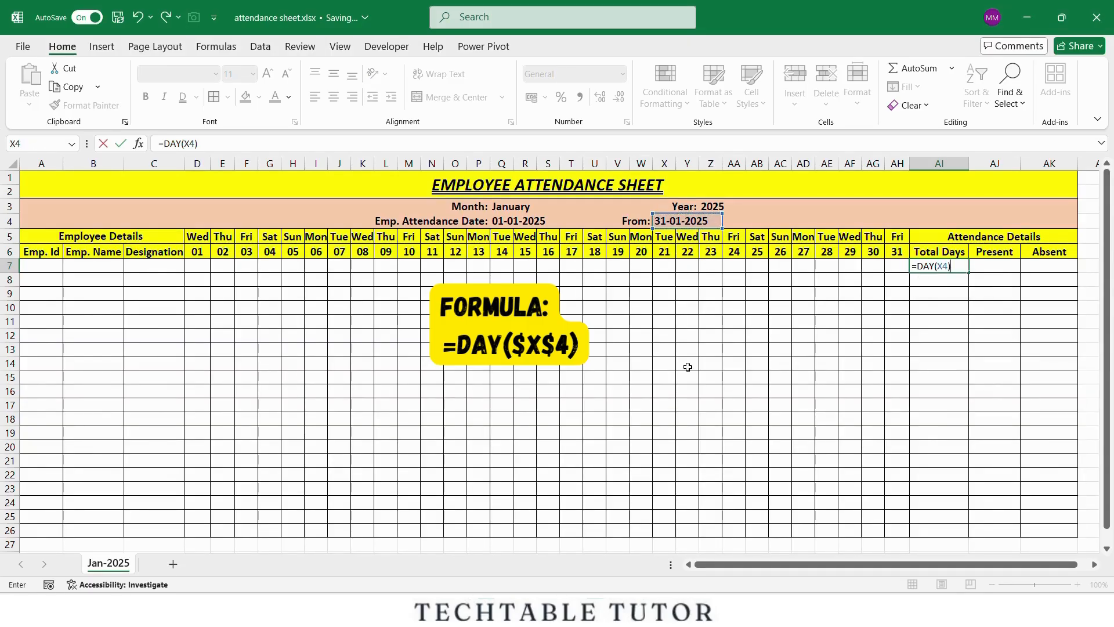
key(Enter)
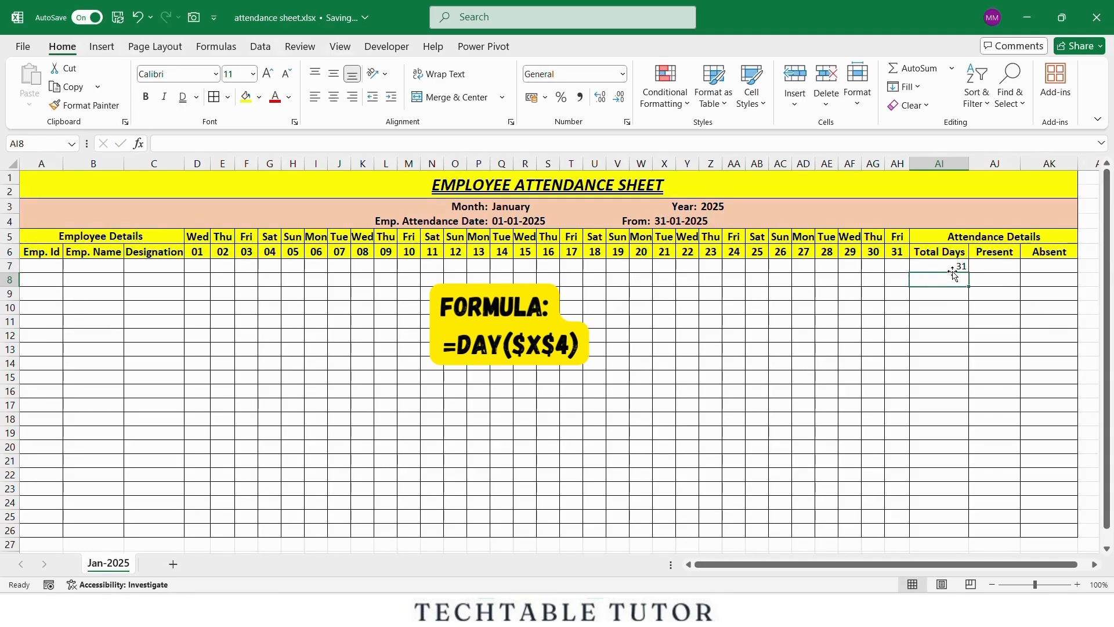
text(=DAY(X4))
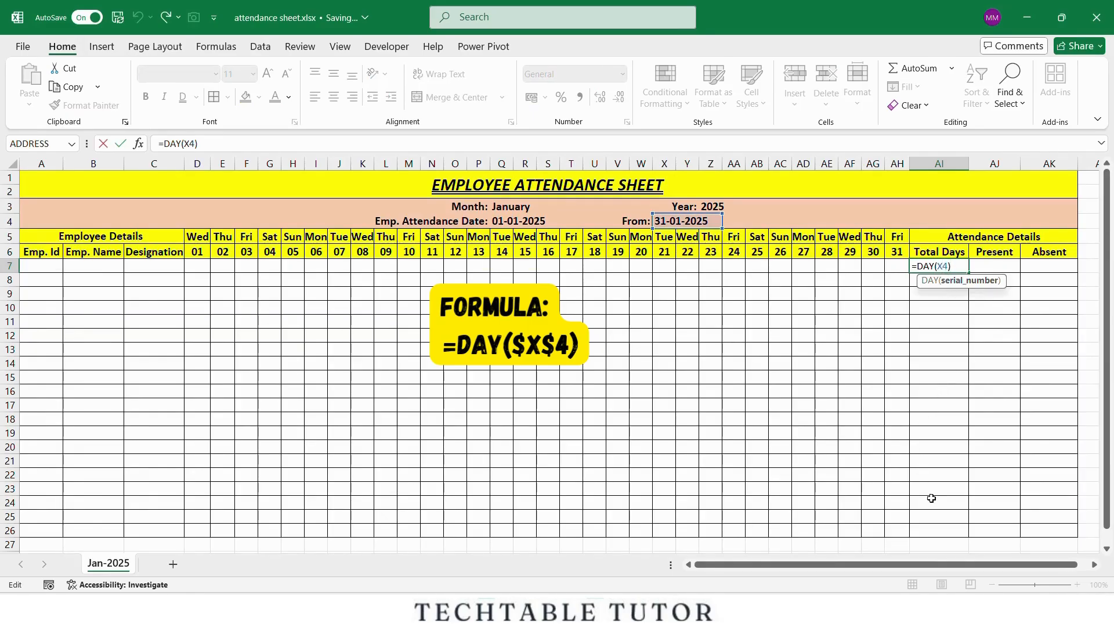
mouse_move(937, 503)
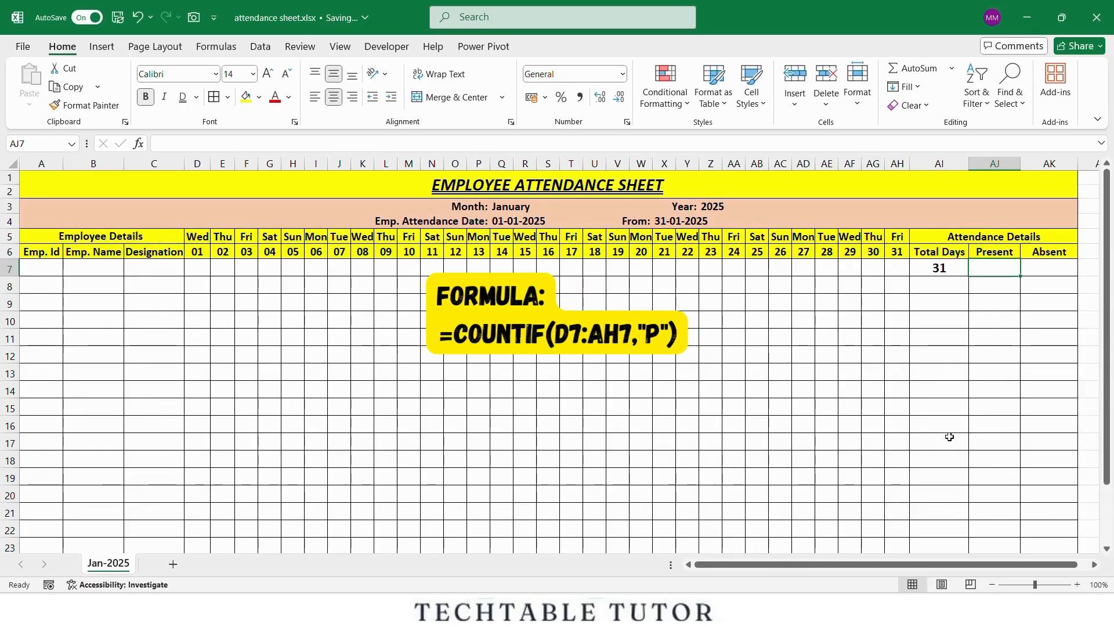
Count the first employee's presents with a COUNTIF over day cells D7:AH7 for "P"
text(=co)
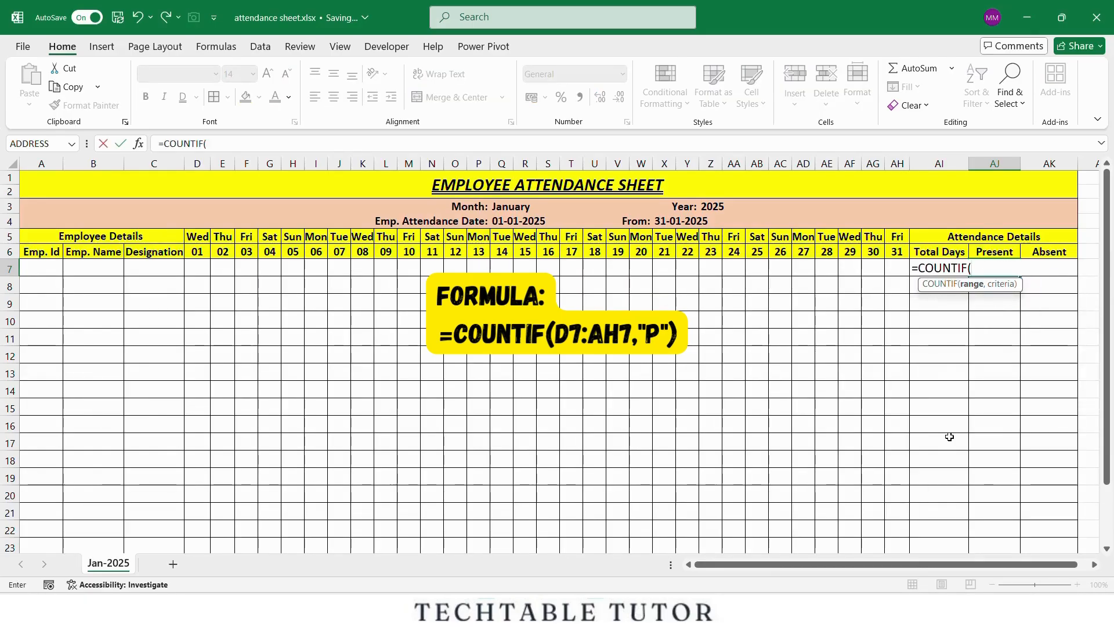
drag(197, 268, 571, 268)
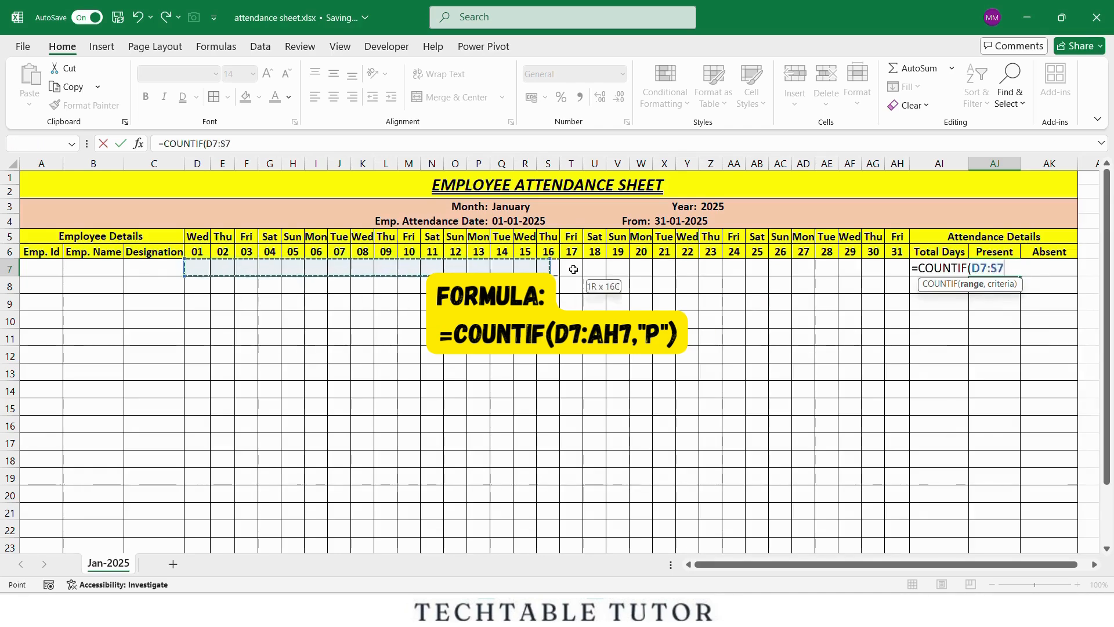
drag(572, 268, 887, 265)
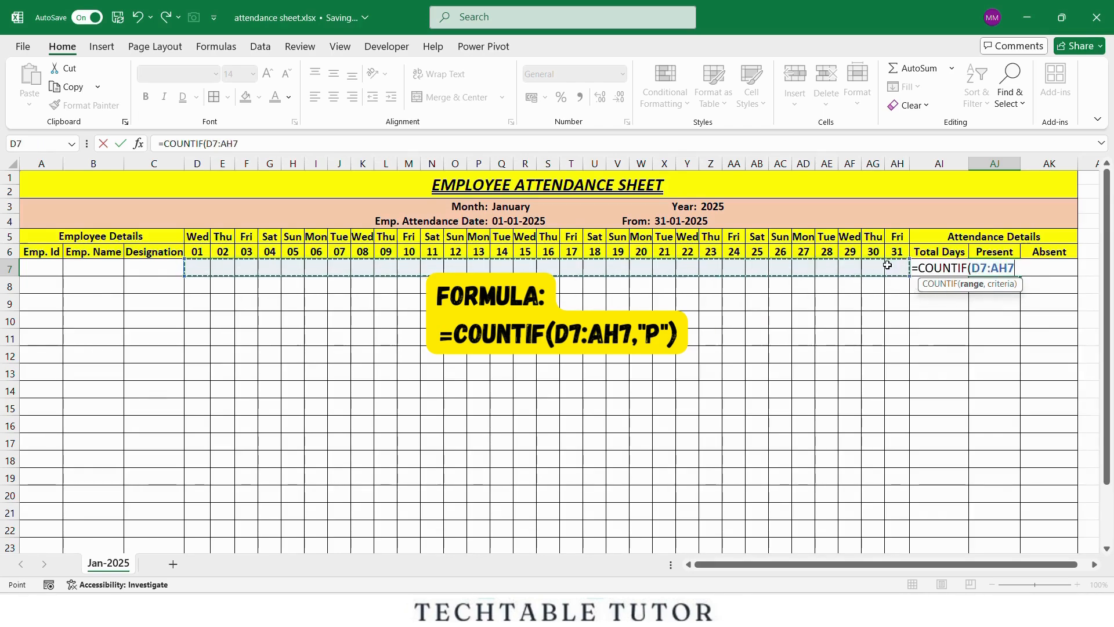
text(,)
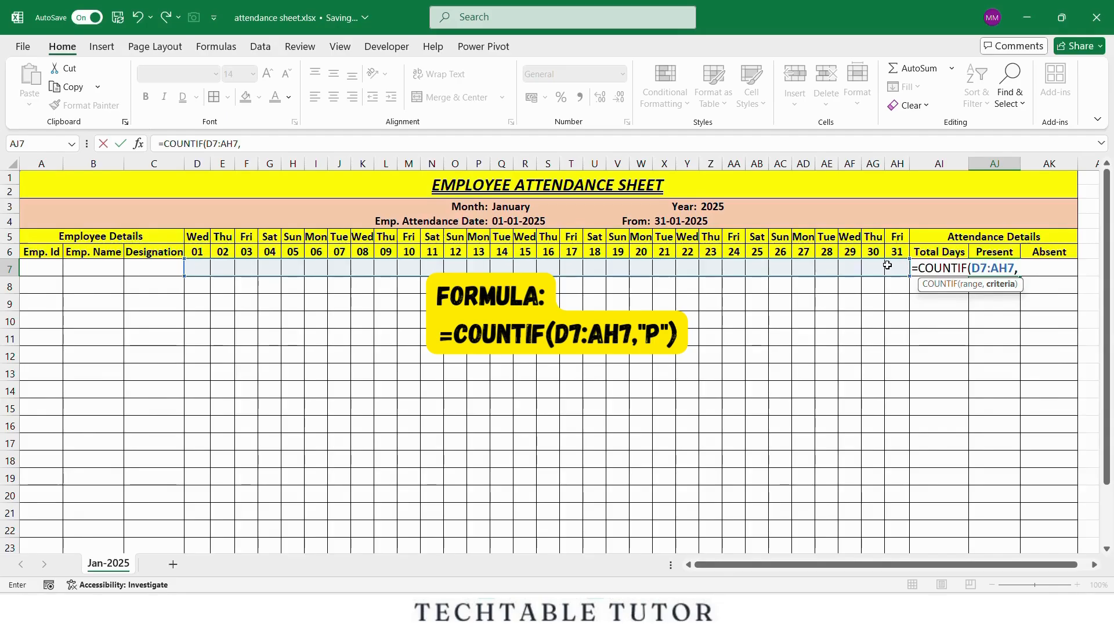
text(")
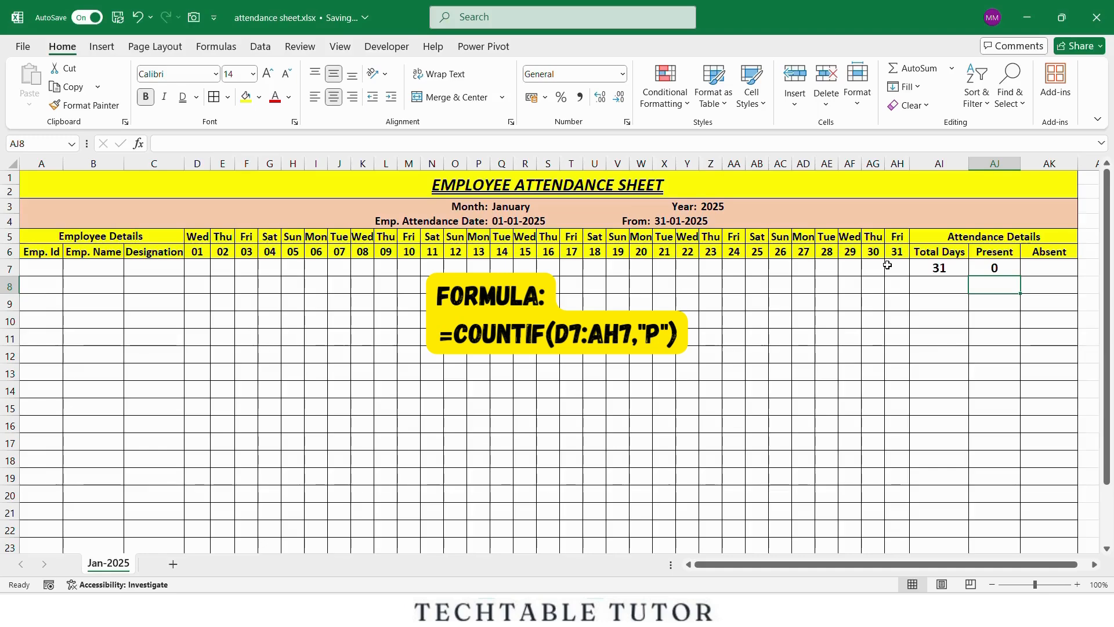
click(197, 268)
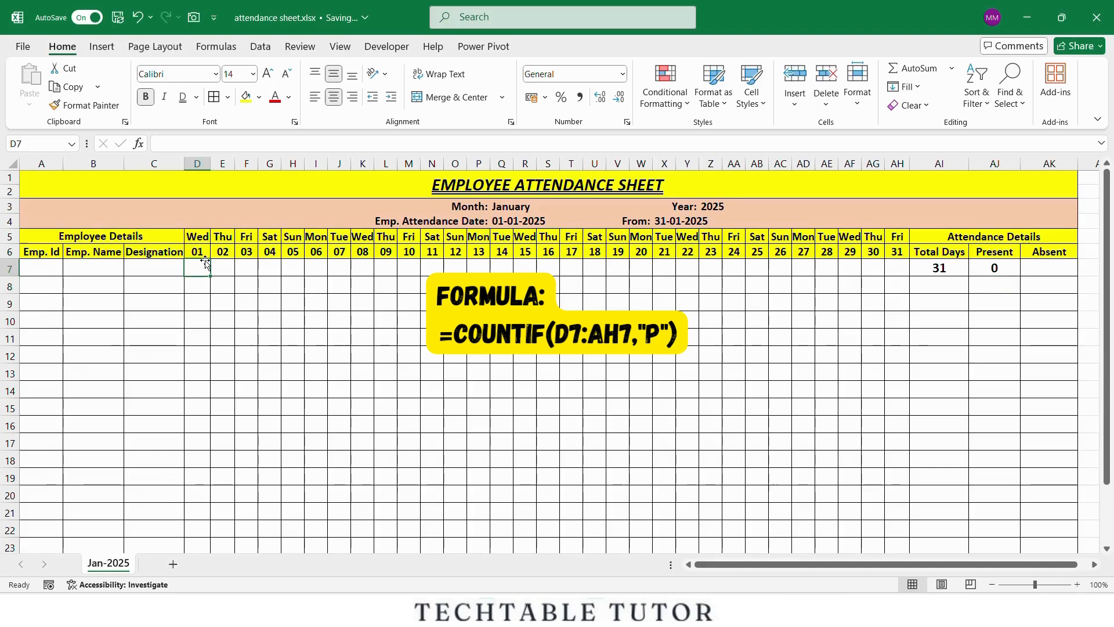
text(P)
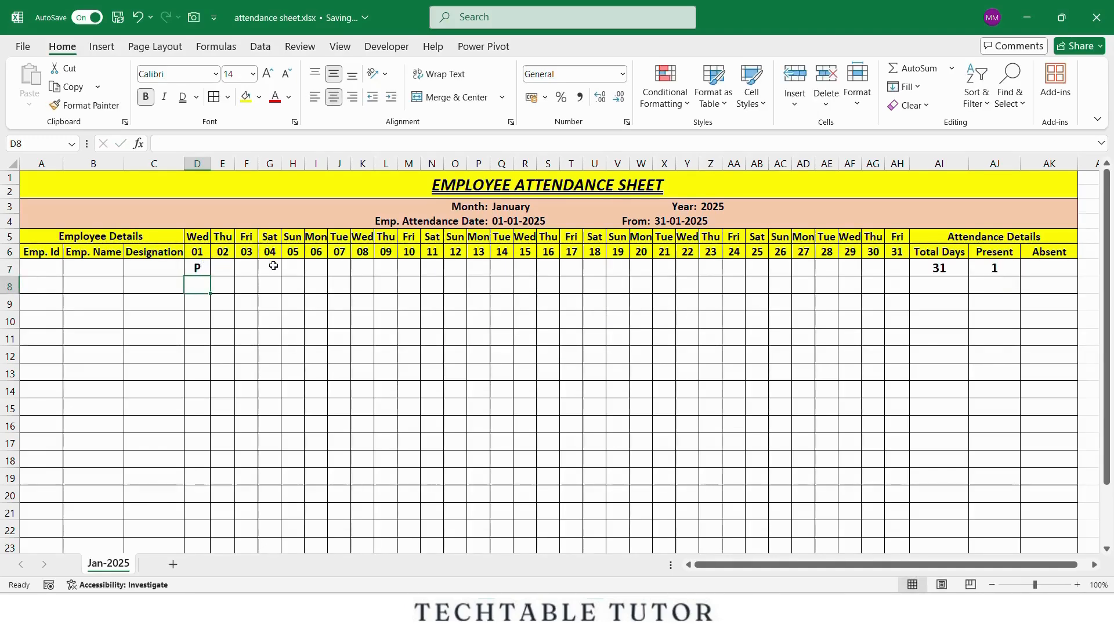
Count absences in AK7 with =COUNTIF(D7:AH7,"A") and fill it down the employee rows
click(1047, 268)
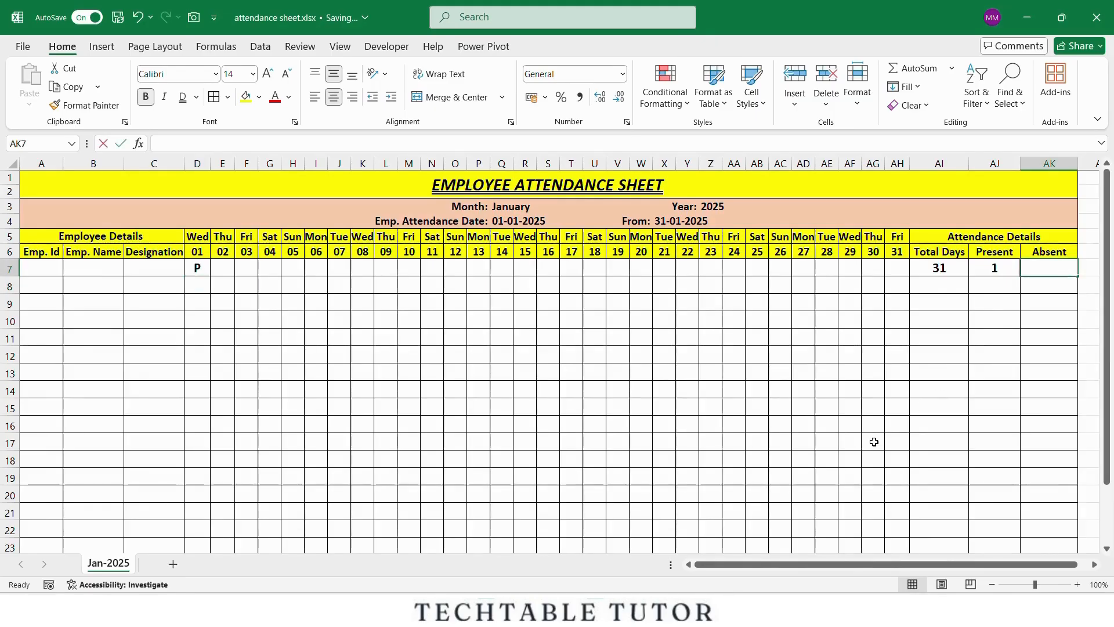
text(=countif)
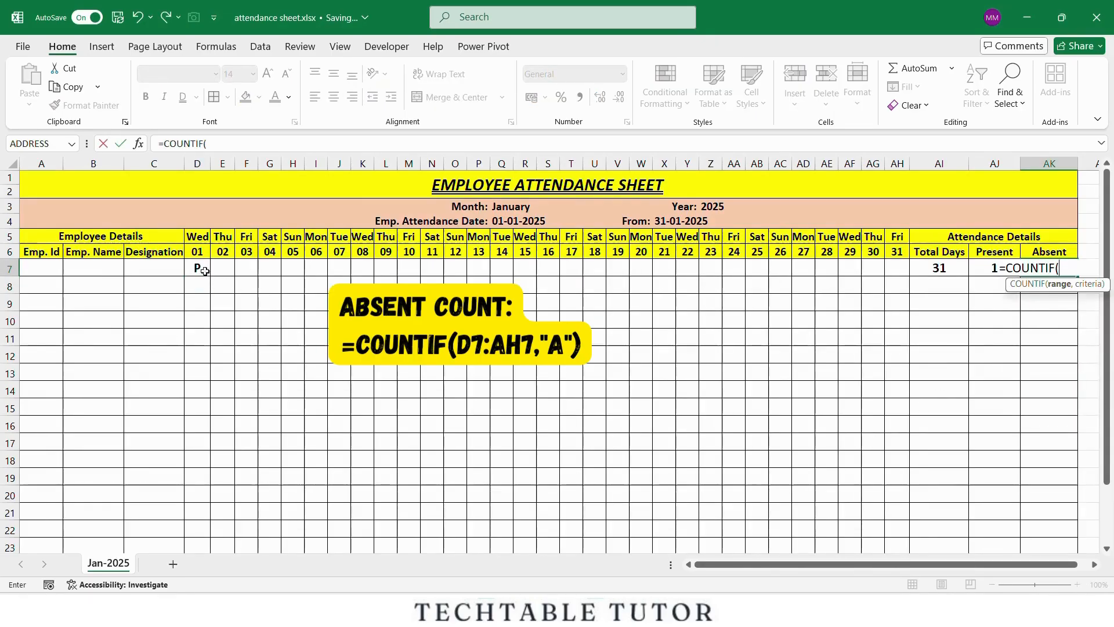
drag(197, 268, 897, 268)
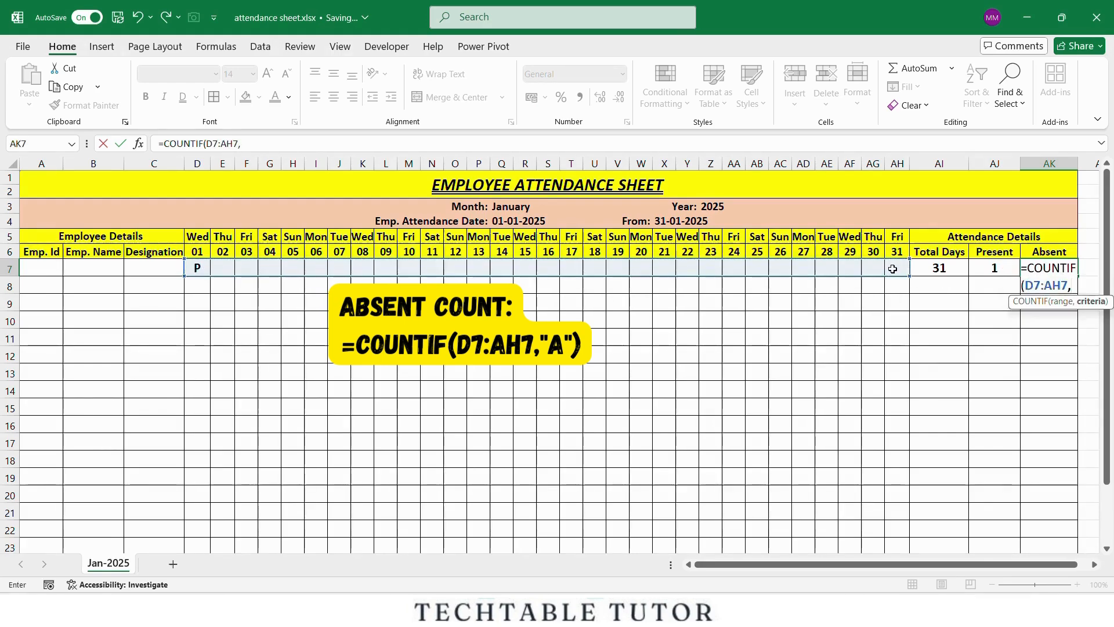
text("A"))
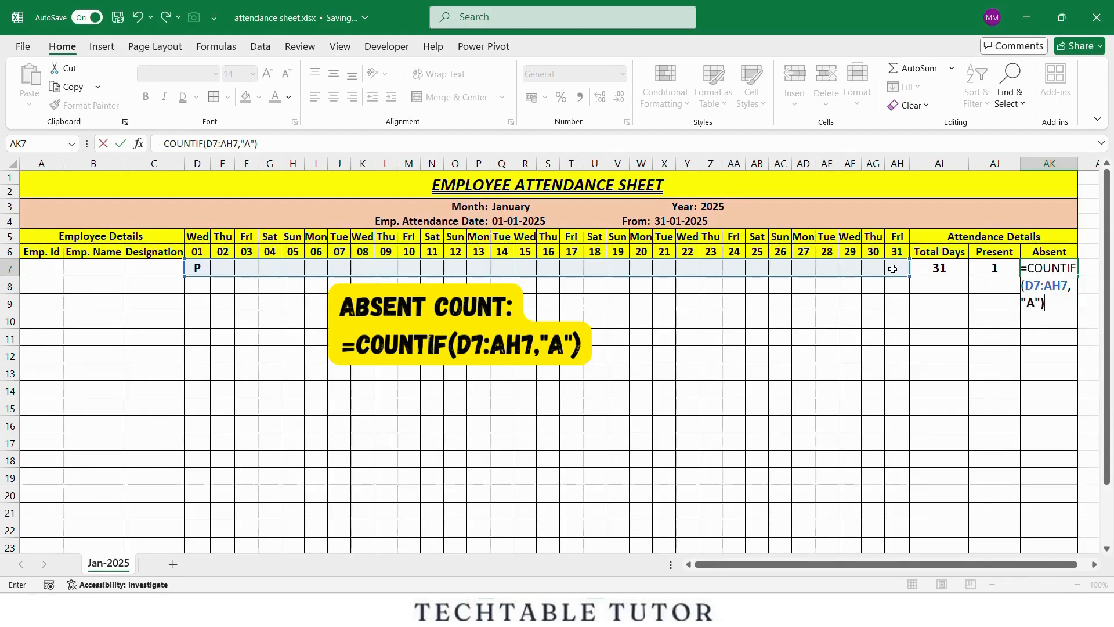
text(A)
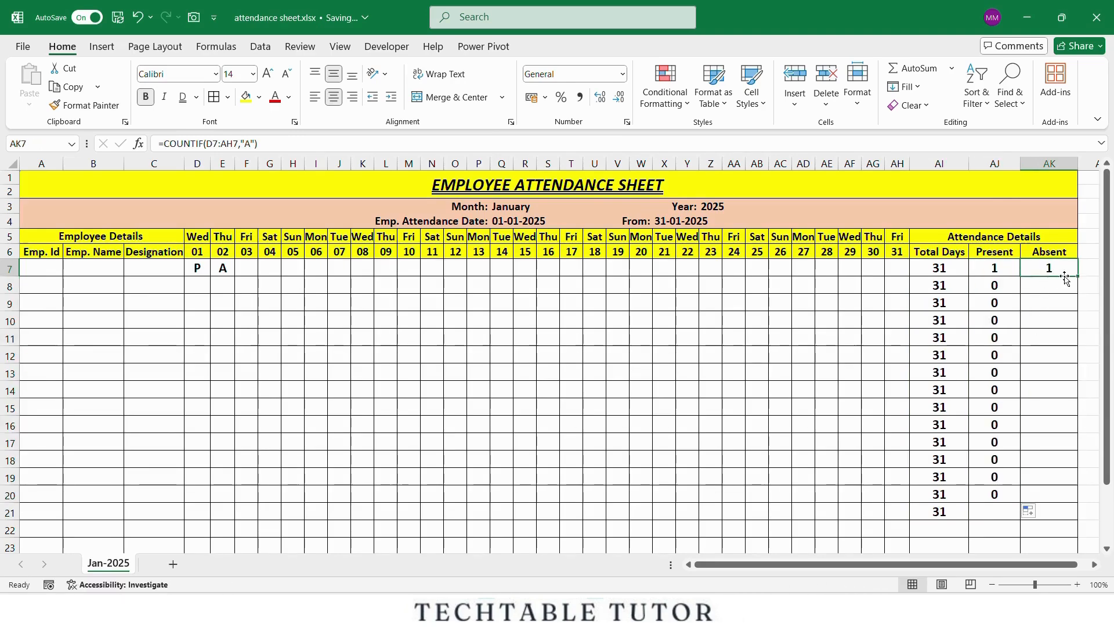
drag(1047, 268, 1048, 511)
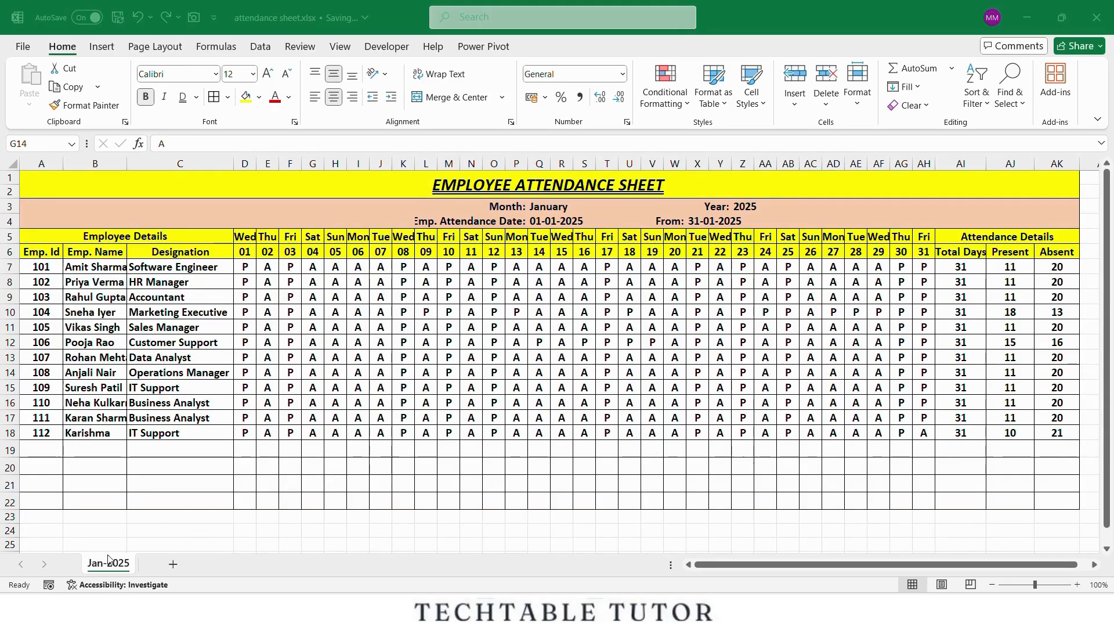
Copy the Jan-2025 sheet, rename the copy Feb-2025 and set its month heading to February
right_click(106, 562)
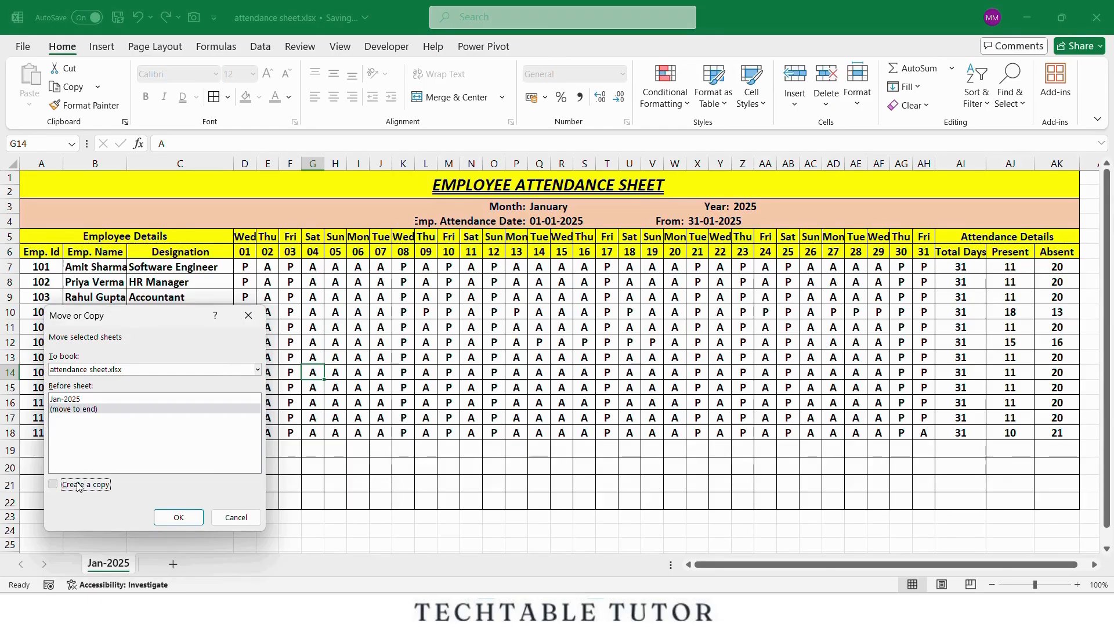
click(178, 517)
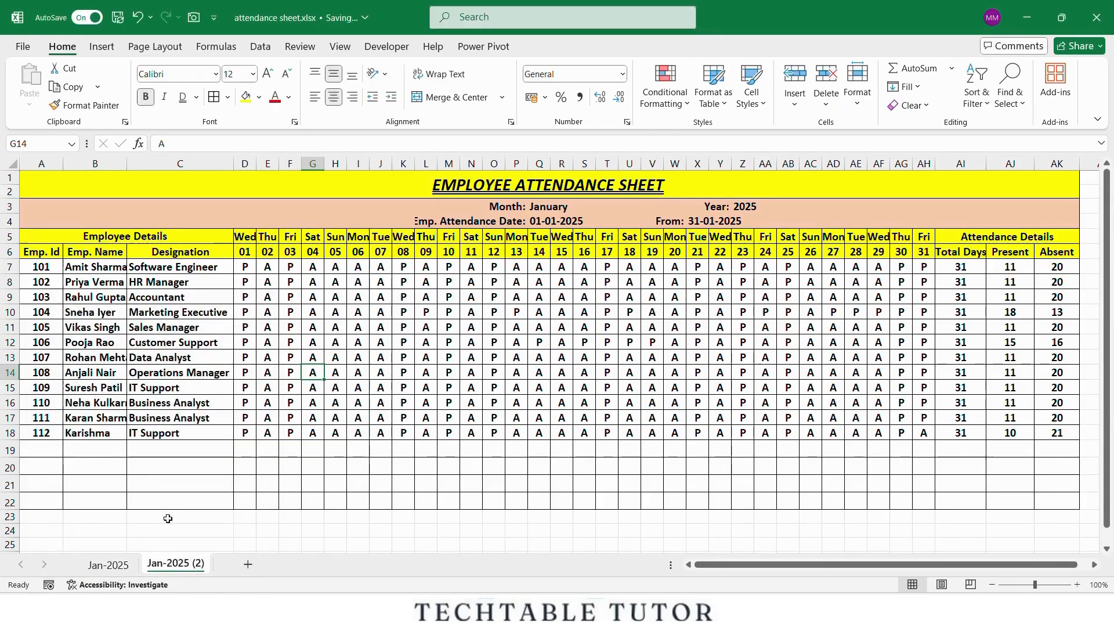
double_click(176, 564)
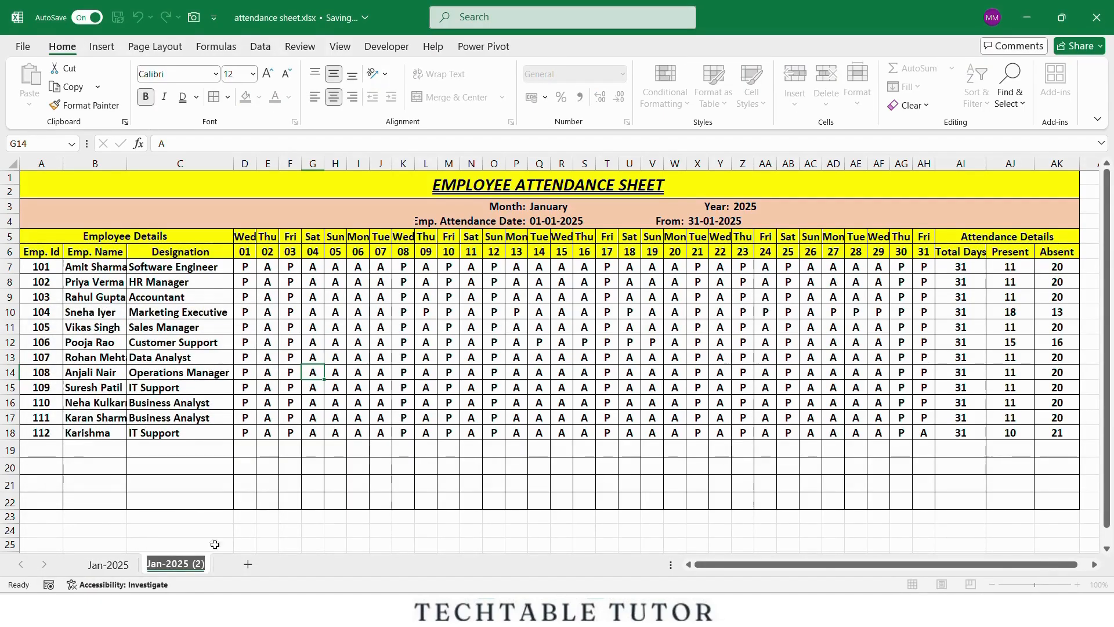
text(FÉ)
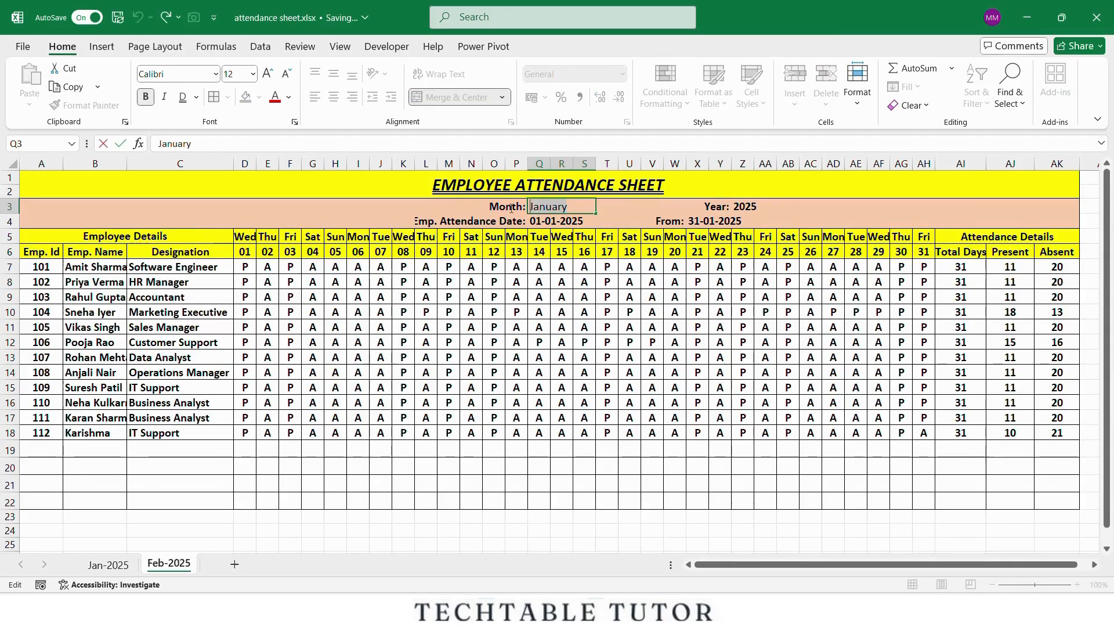
text(Feb)
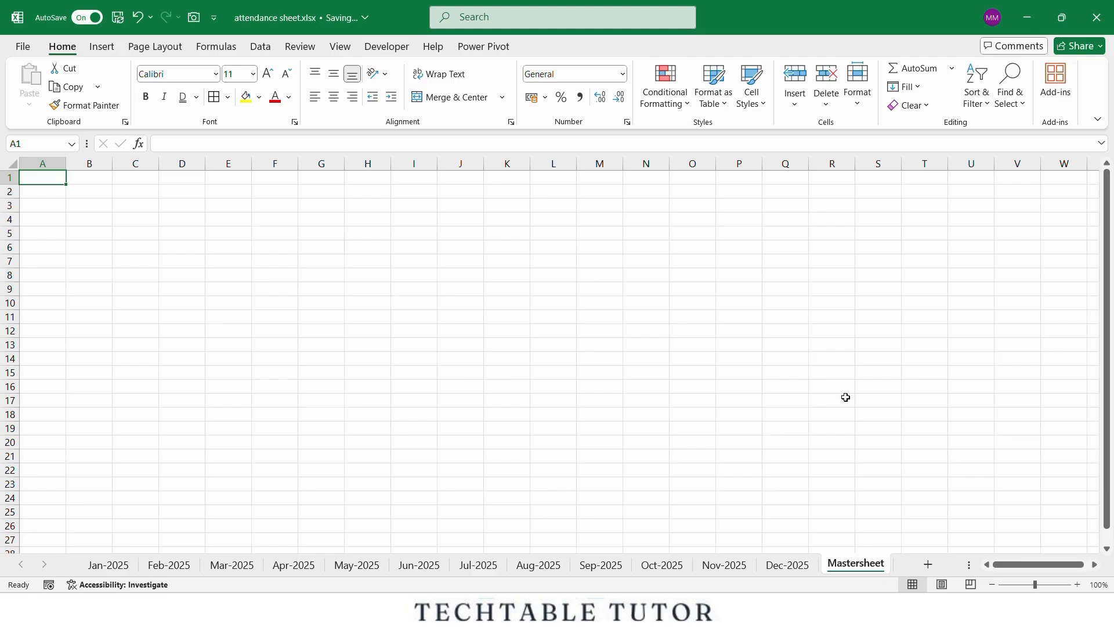
Enter the 'Select Month' label in A1 of the new Mastersheet
text(Select Month)
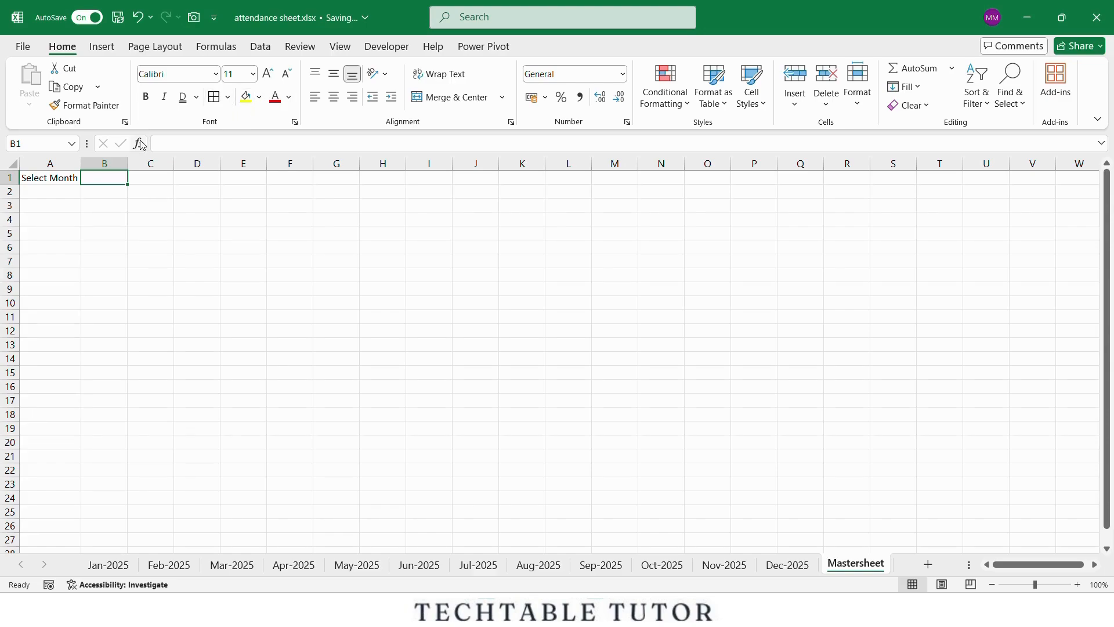
Validate B1 as a list of the twelve month sheet names and pick Jan-2025 from it
click(260, 47)
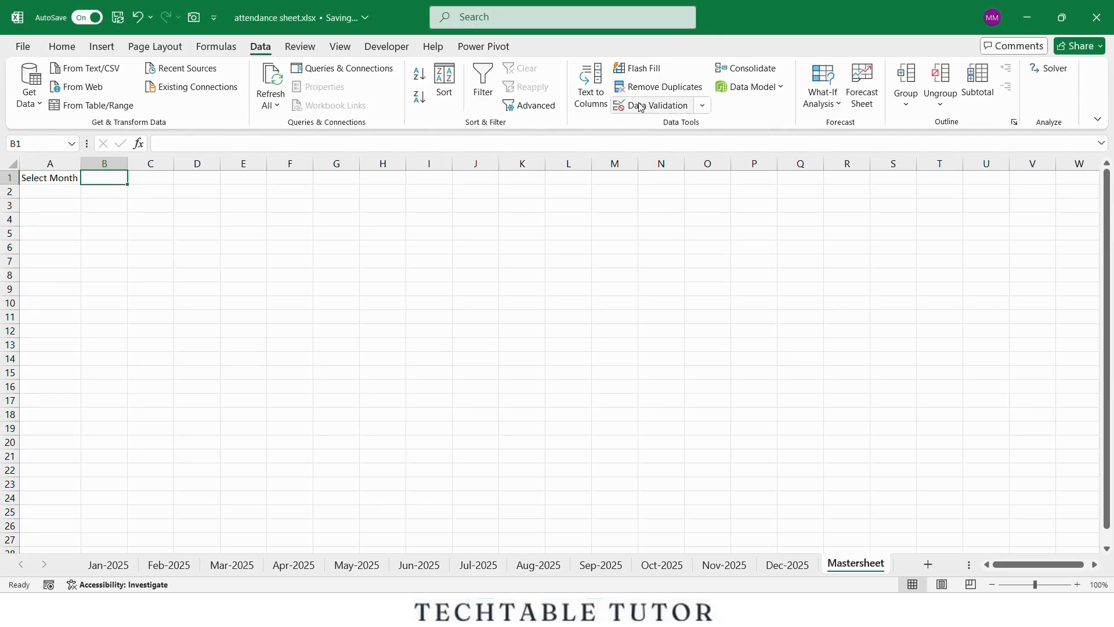
click(653, 106)
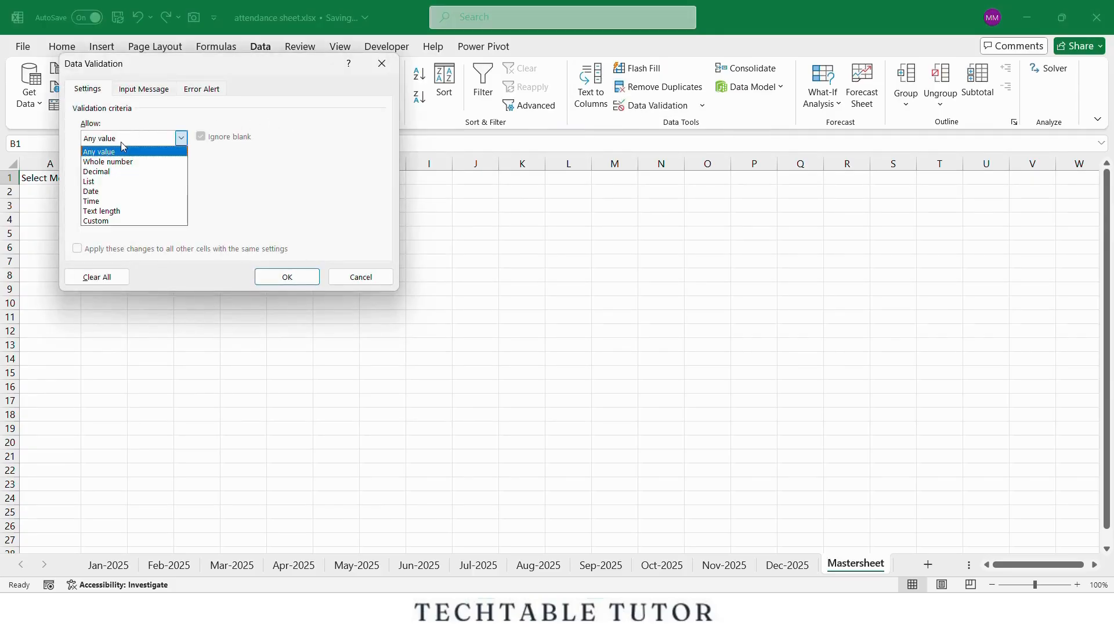
click(90, 181)
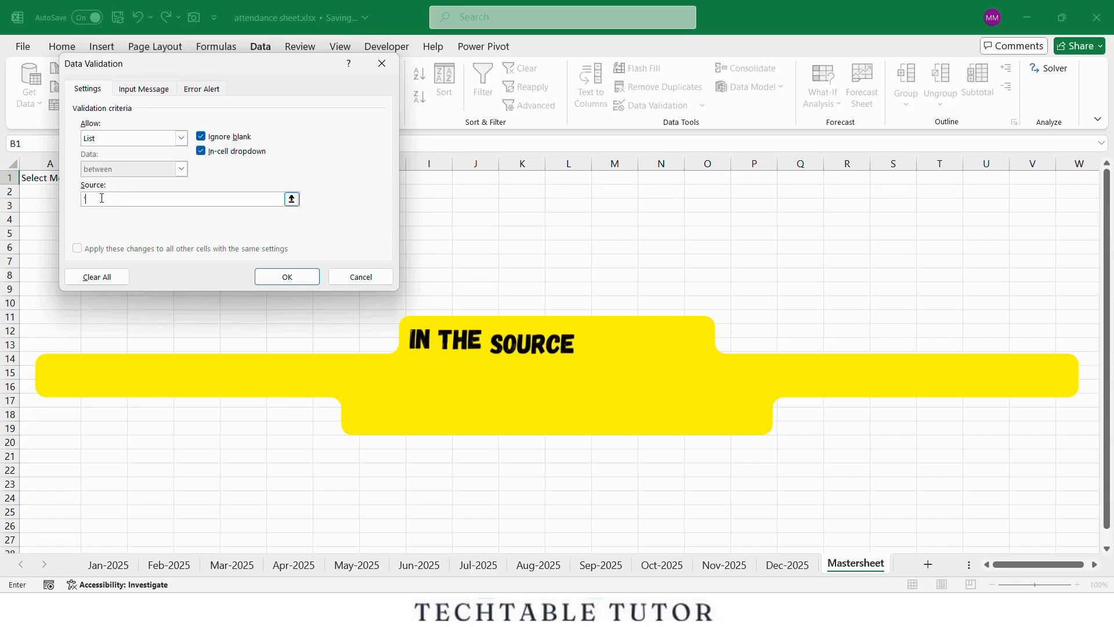
text('Jan-2025,'Fe)
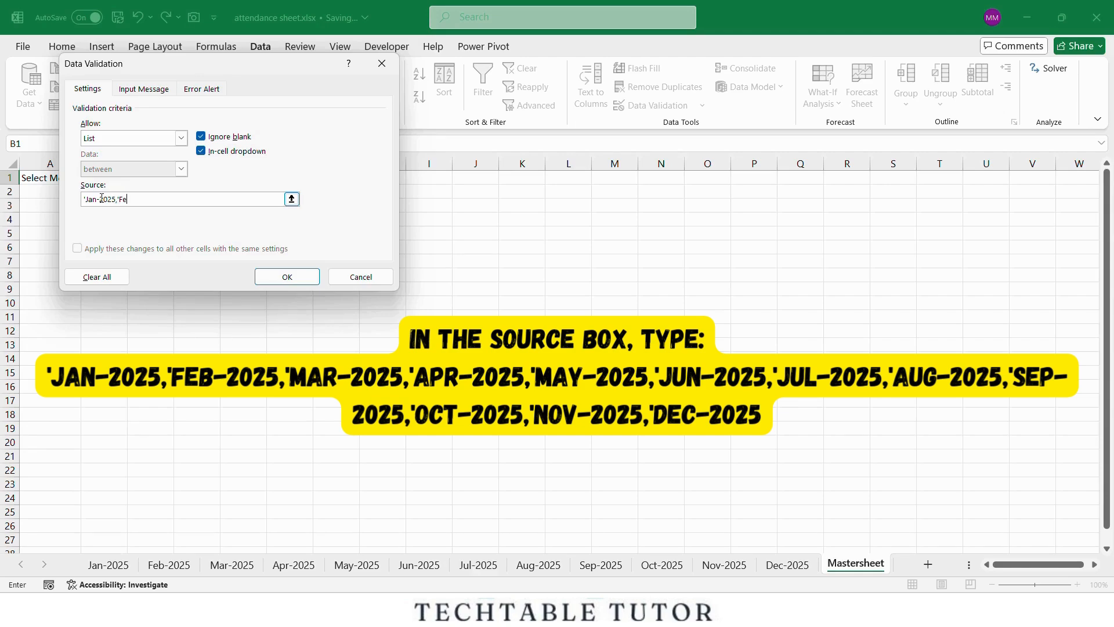
text(b-2025,'Mar-2025,'Apr-2025,'May-2025,'Jun-2)
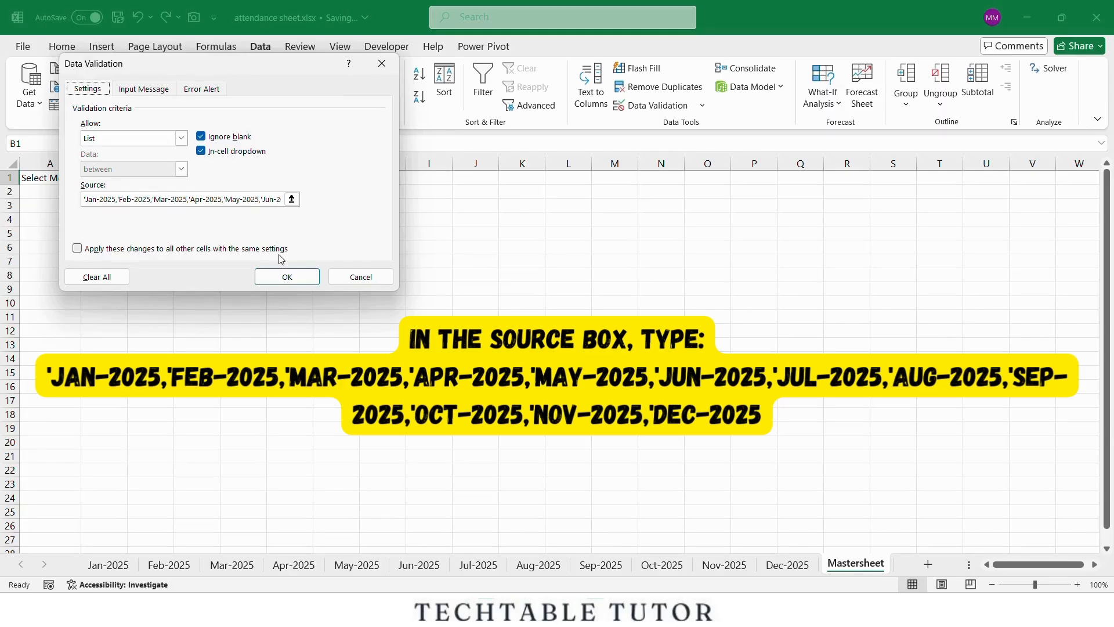
click(286, 276)
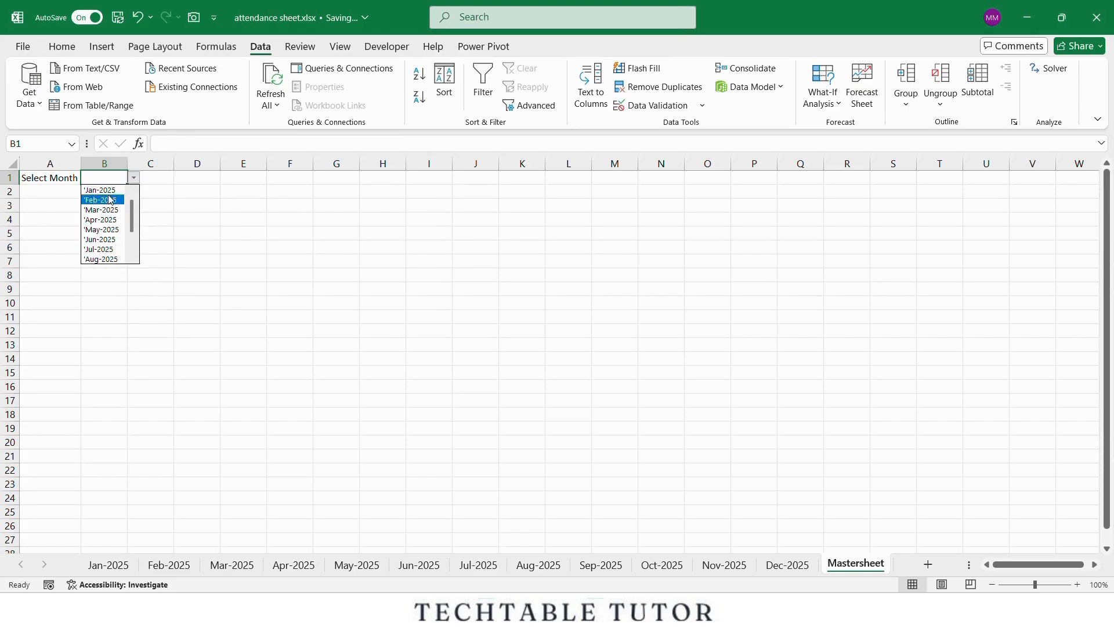
click(100, 189)
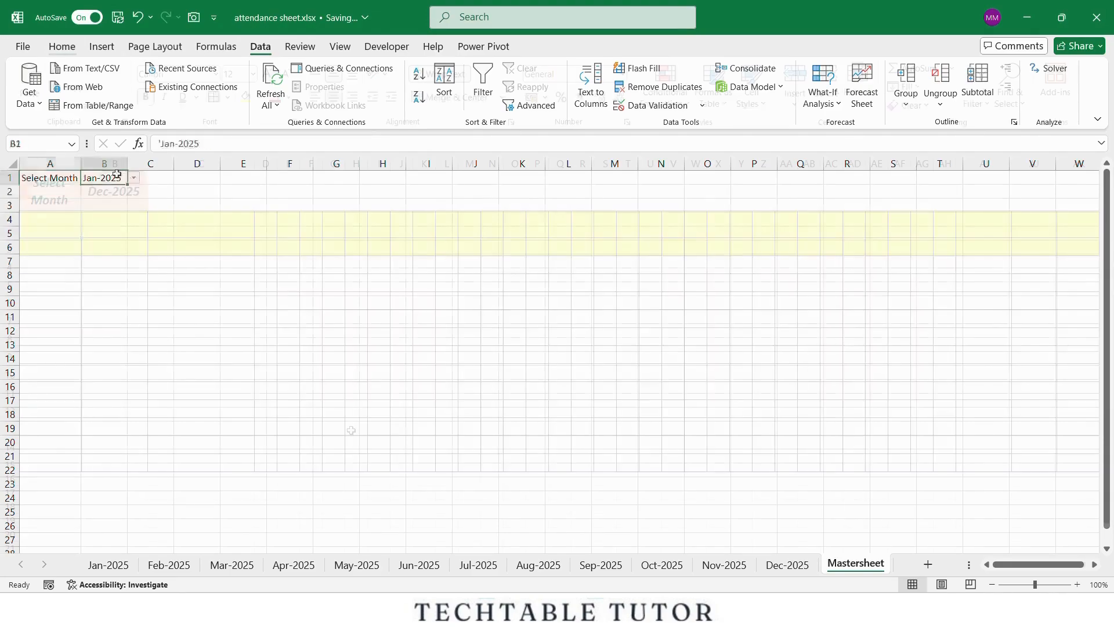
Build the LET/FILTER part with INDIRECT("'"&$B$1&"'!A2:AK100") as the data range
text(=let)
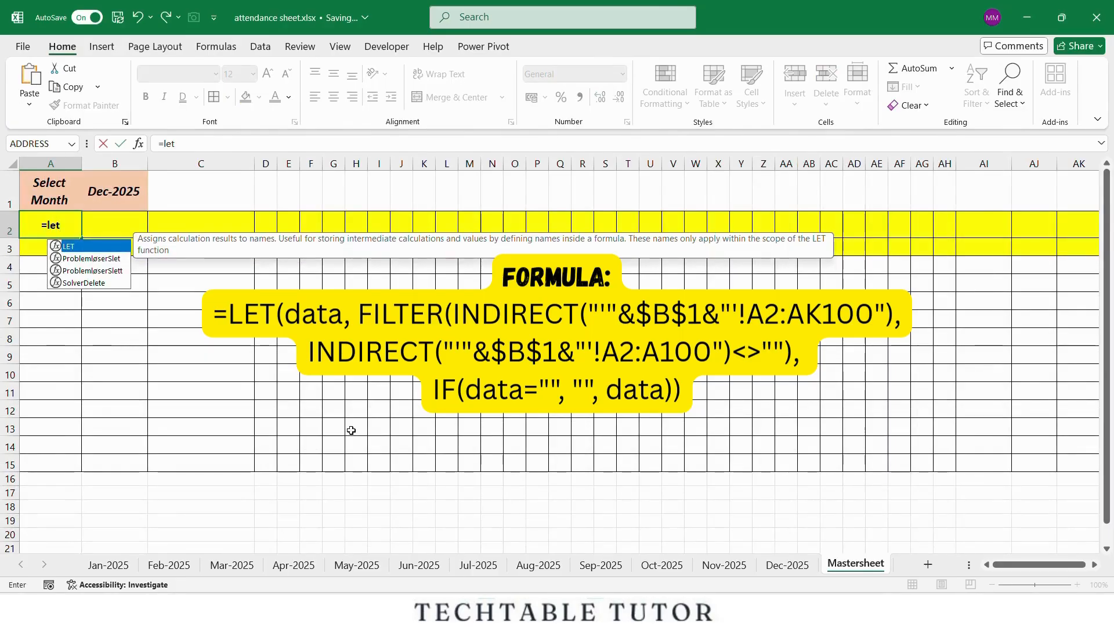
text((data)
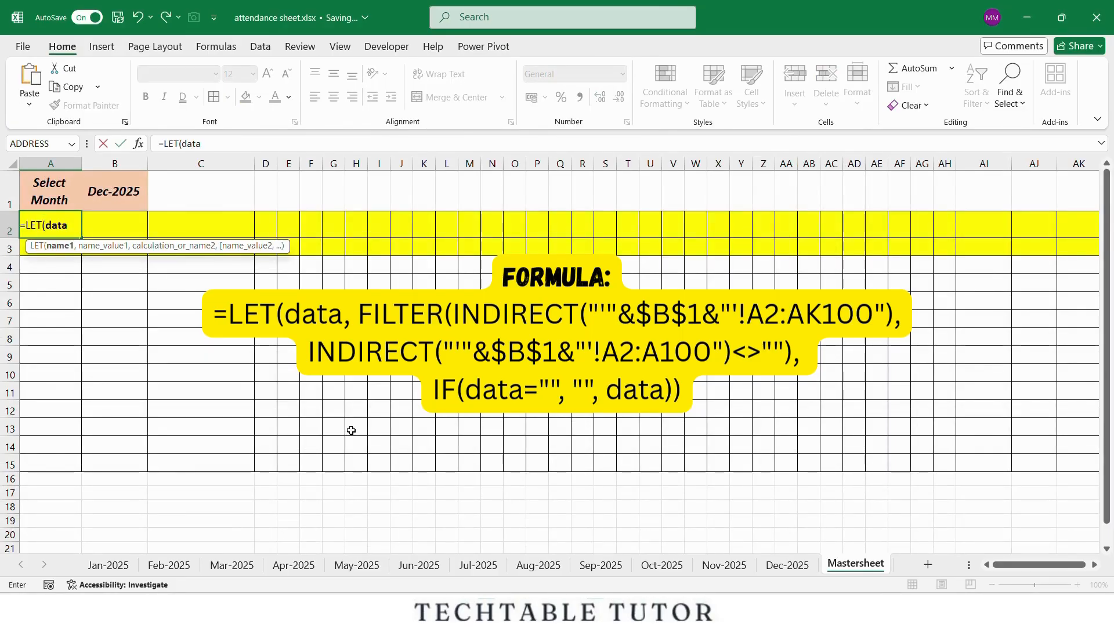
text(,filter)
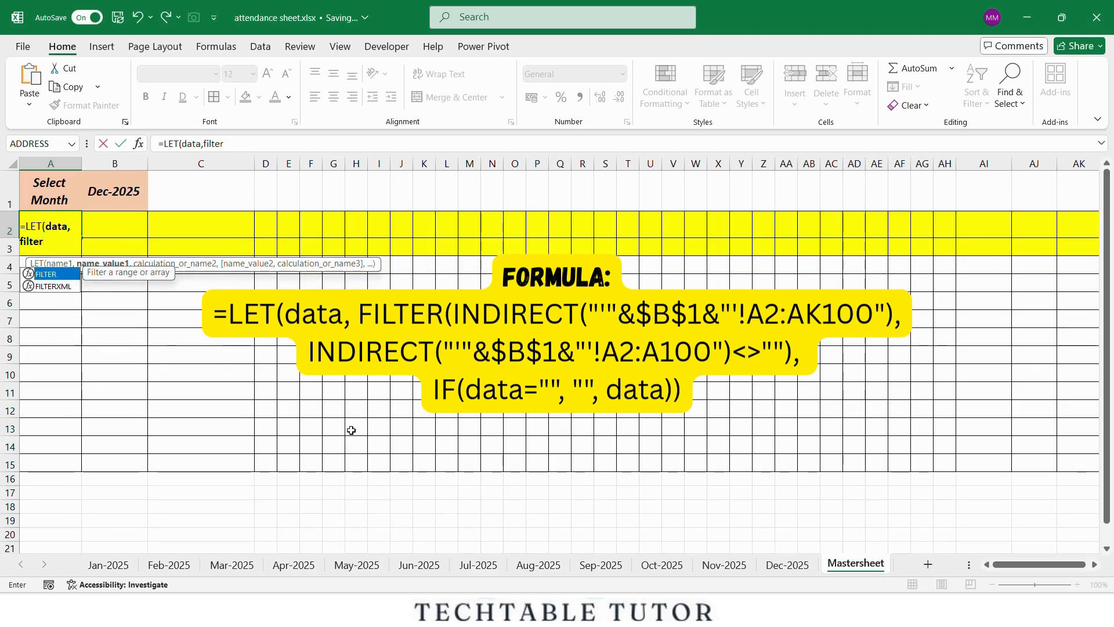
text((IND)
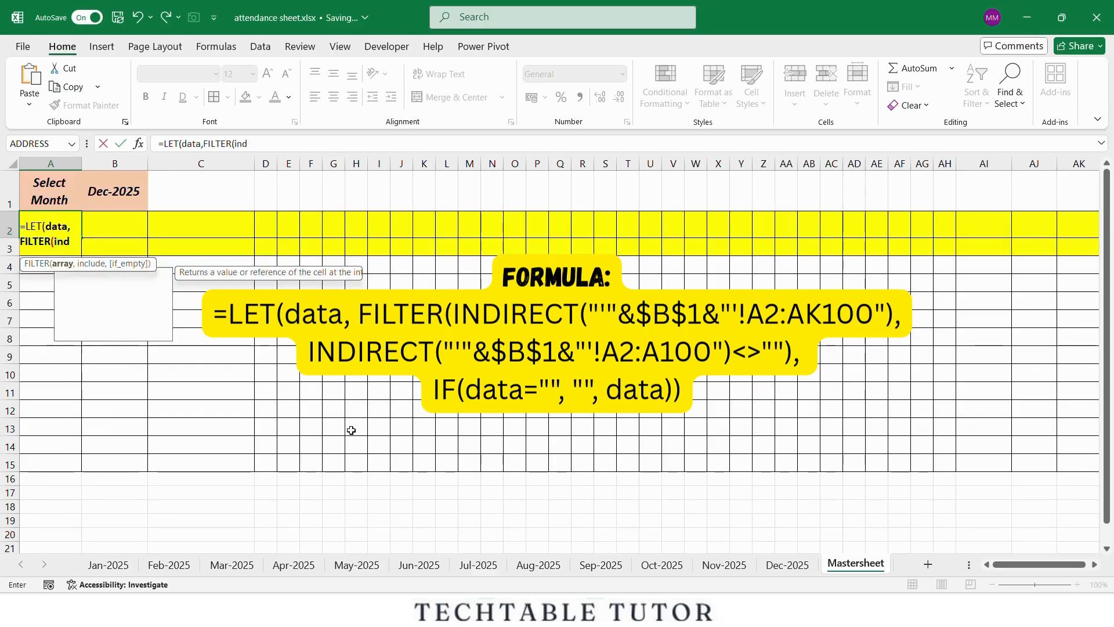
text(INDIRECT()
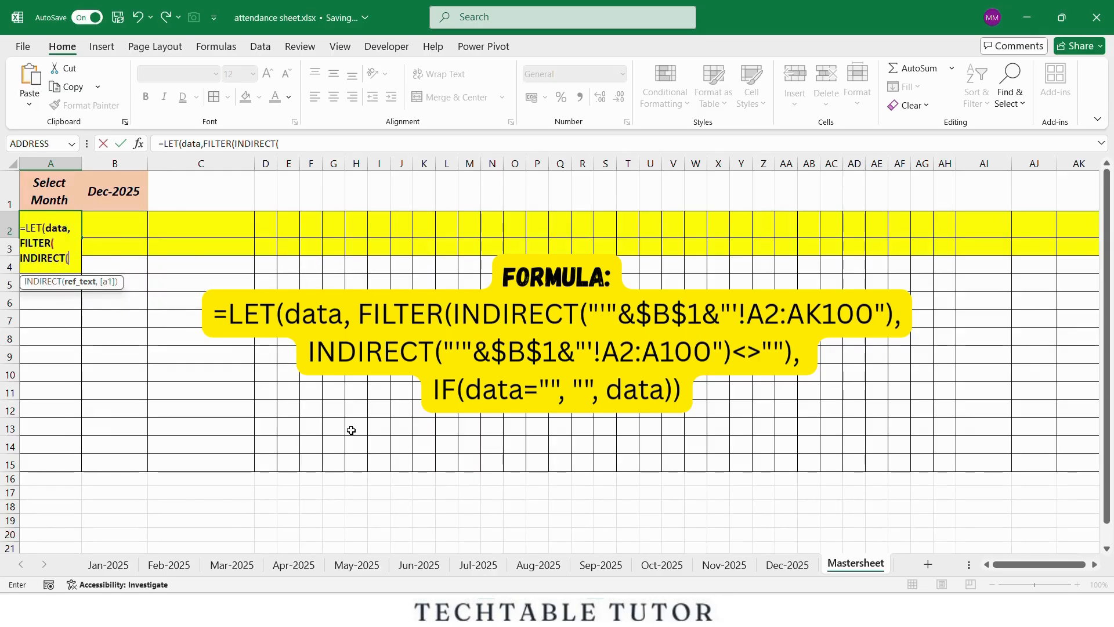
text("')
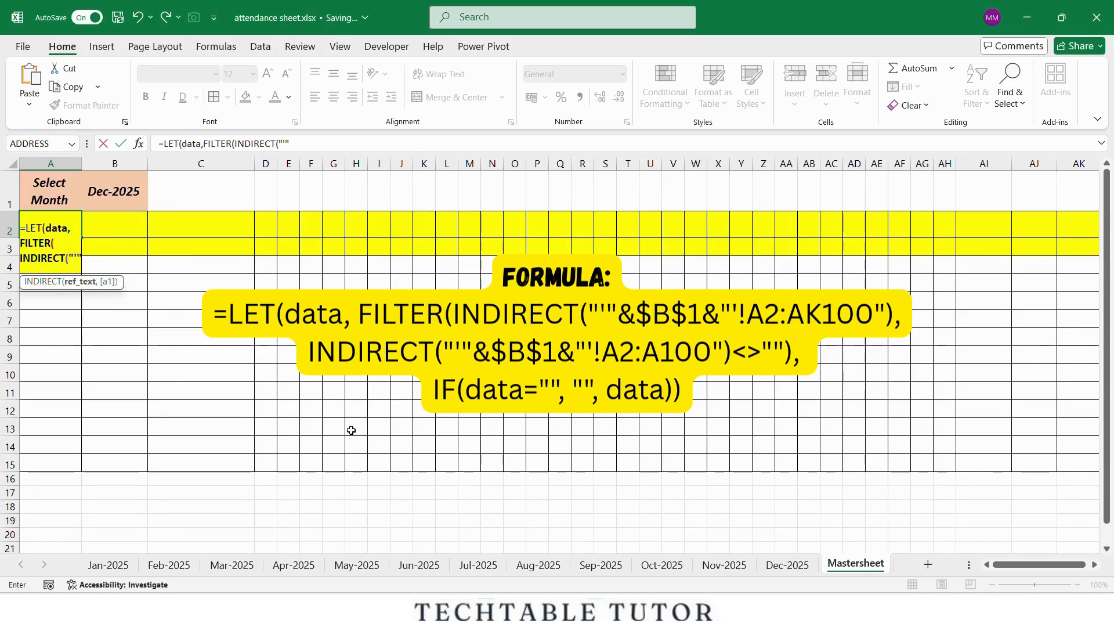
text(&)
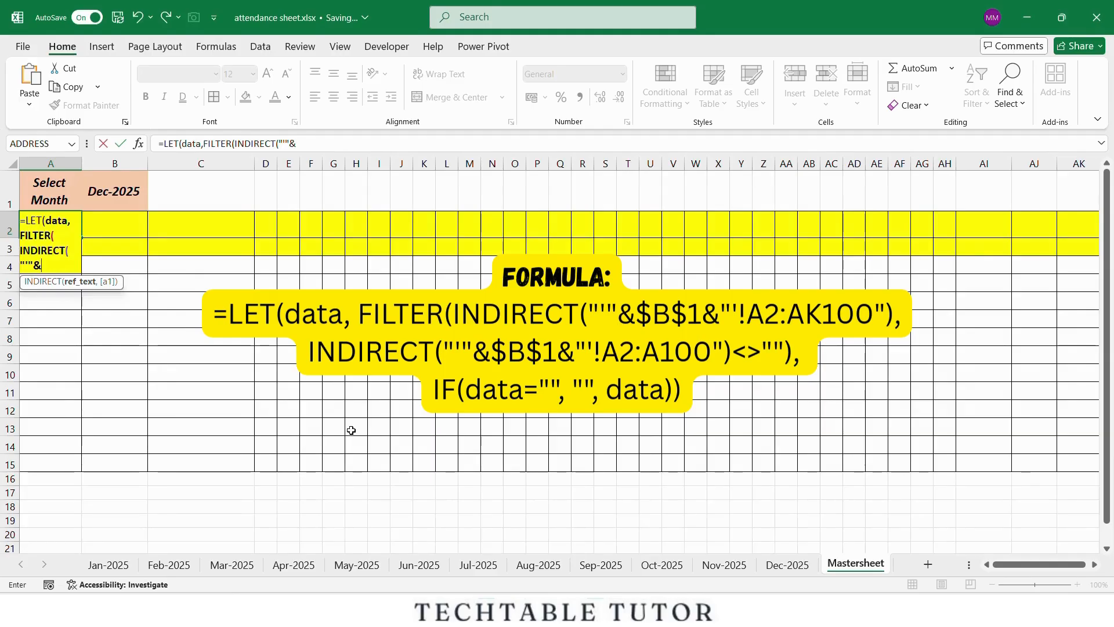
click(115, 190)
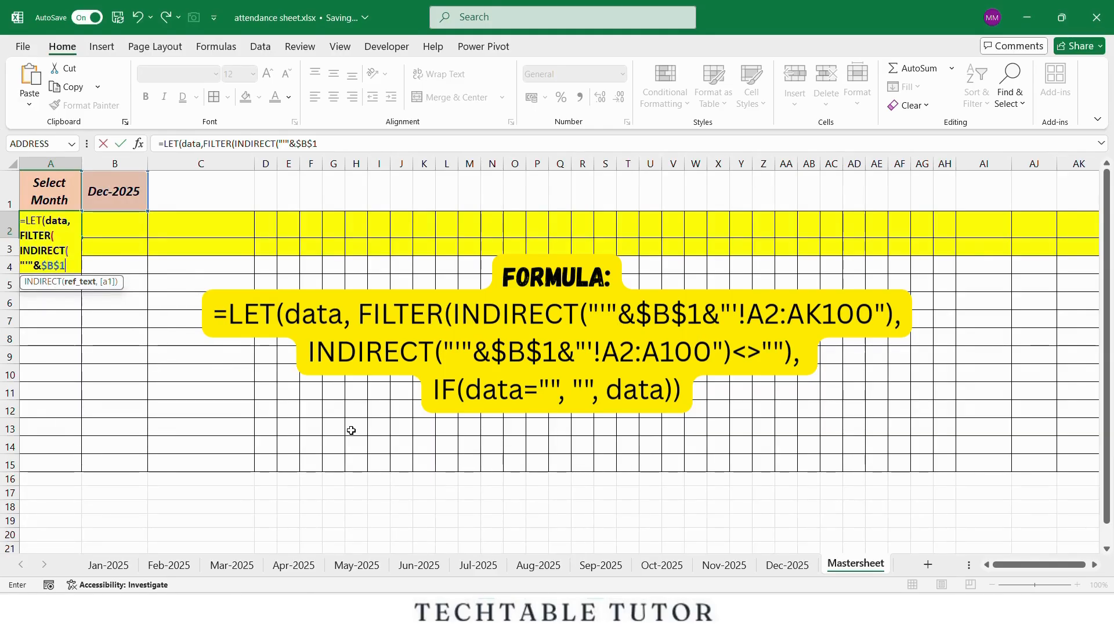
text(&")
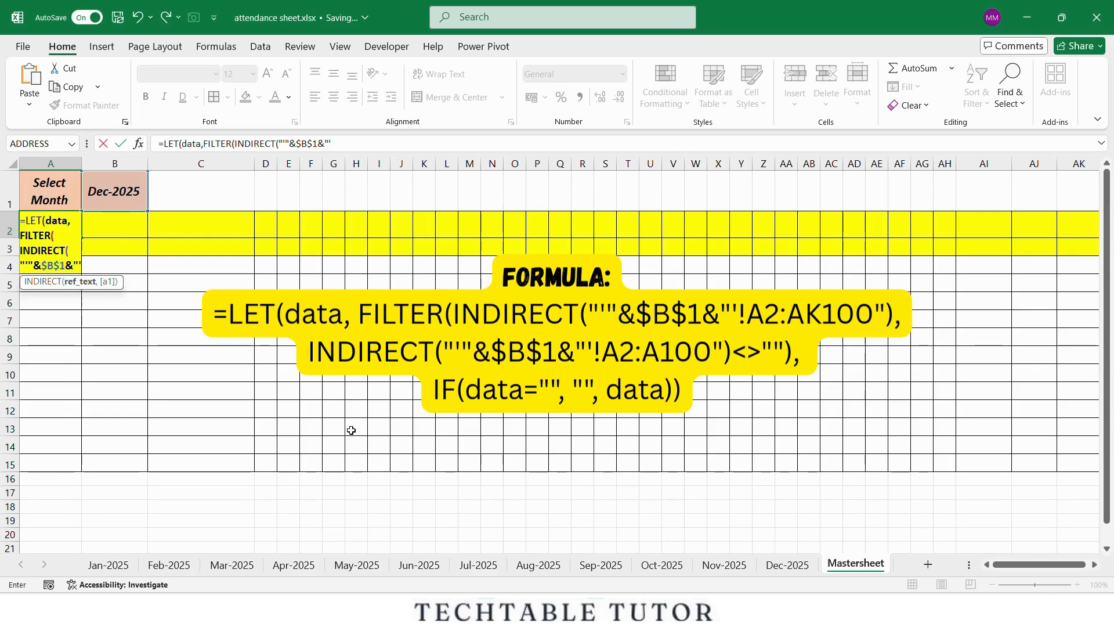
text(!)
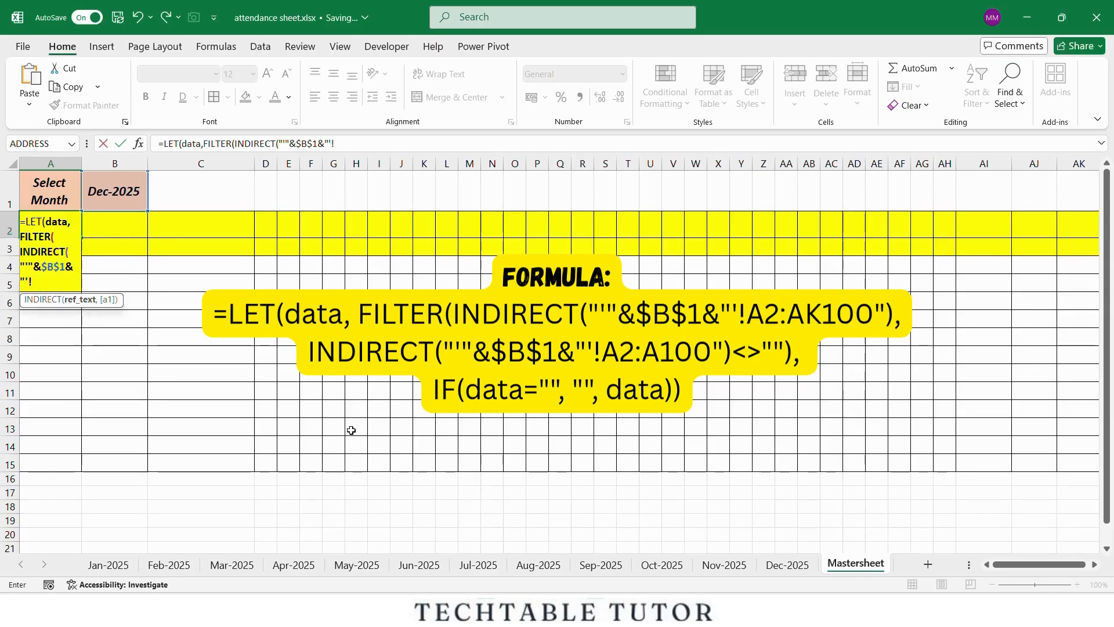
text(A2:AK)
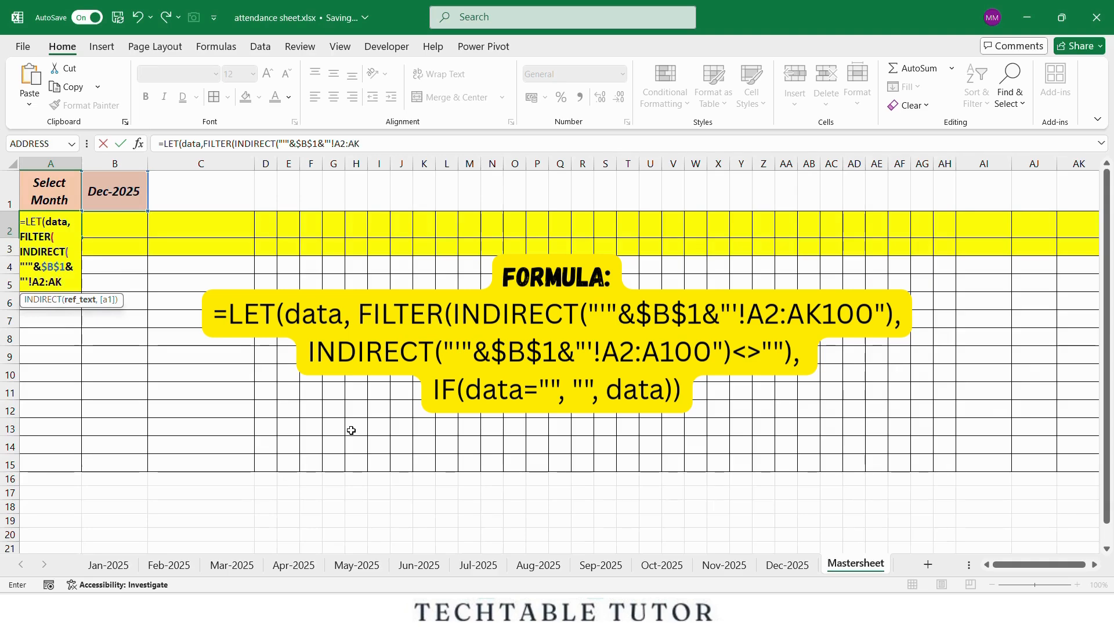
text(100"),)
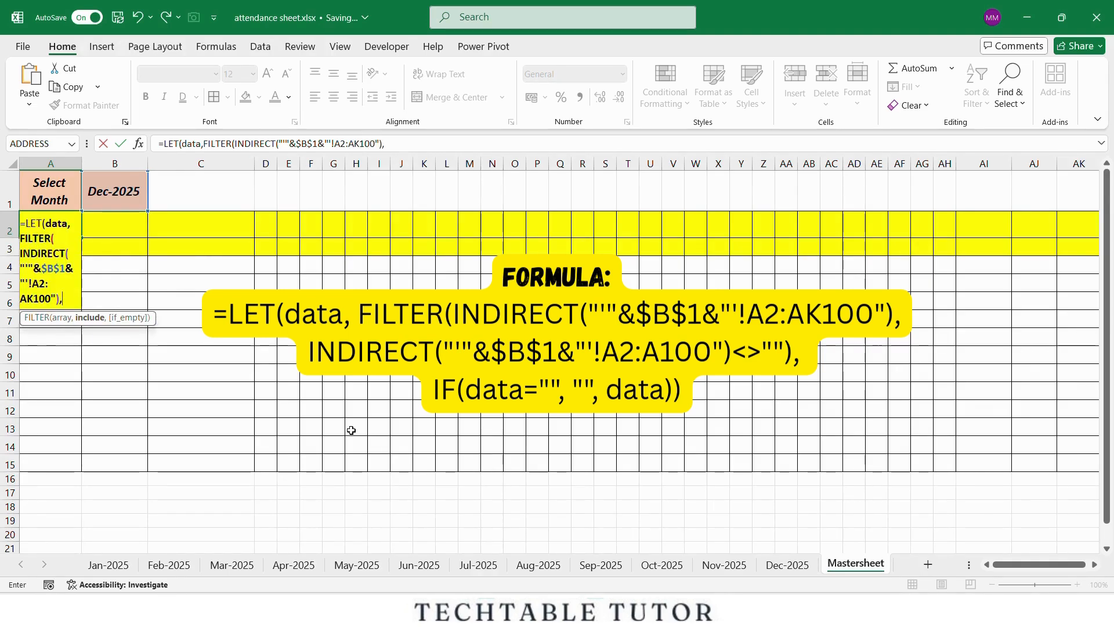
Finish with the INDIRECT A2:A100<>"" filter and IF(data="","",data) so blanks stay empty
text(INDIRECT(""")
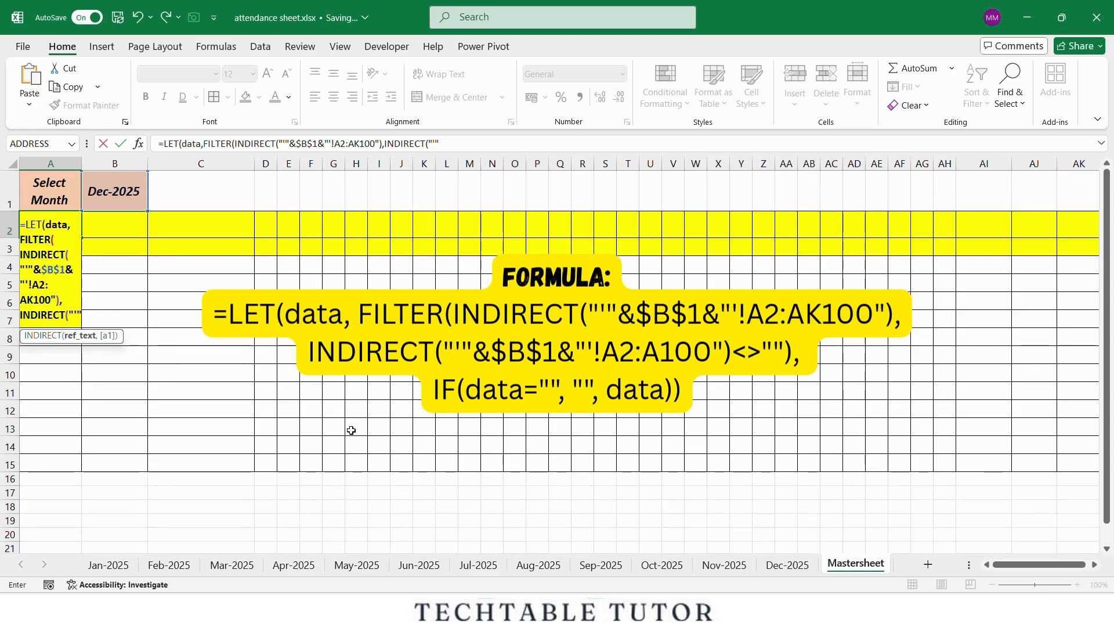
text(&)
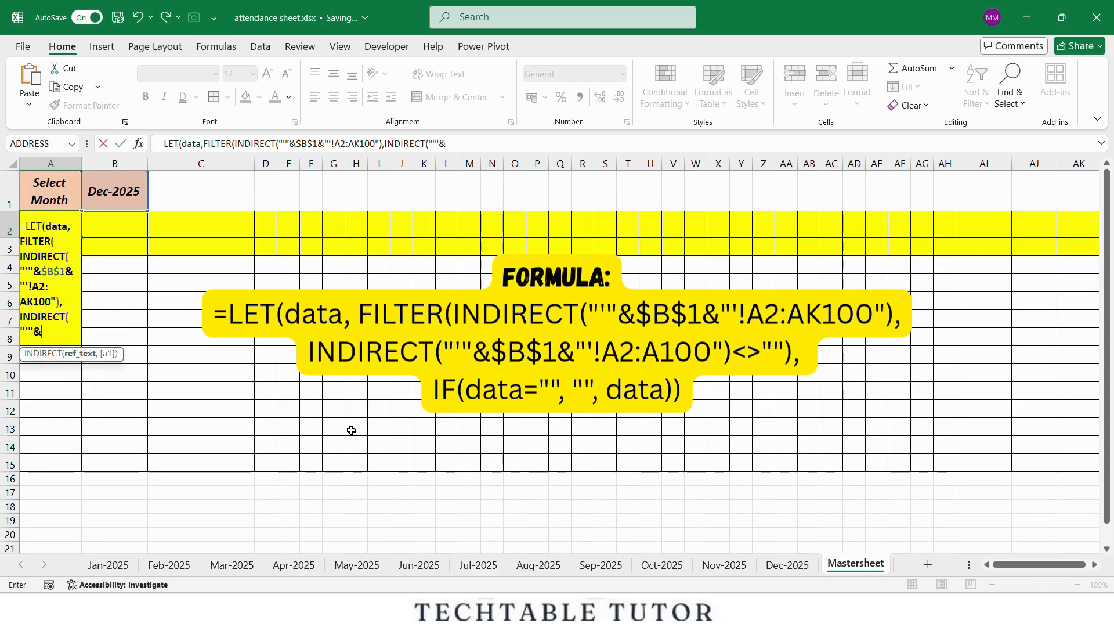
text(B1)
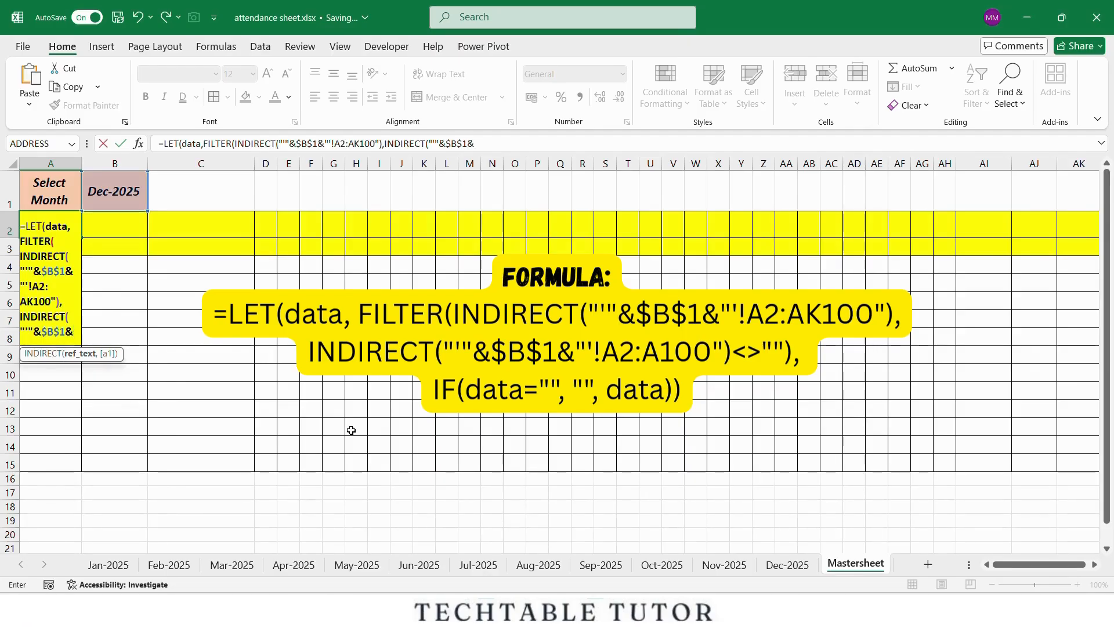
text(!)
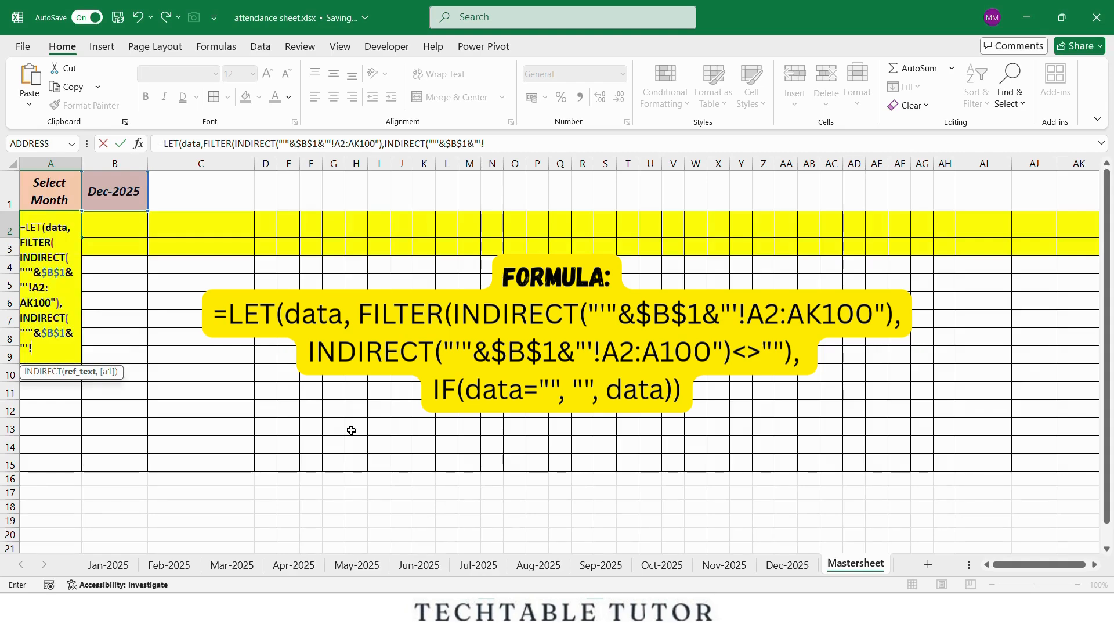
text(A2:A100")<>)
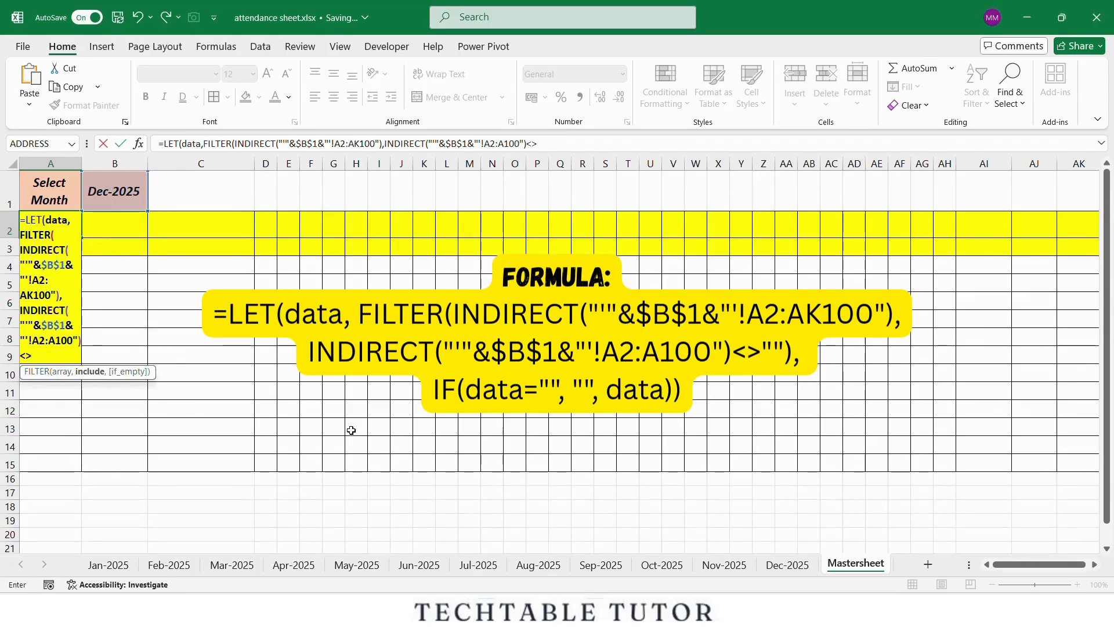
text("")
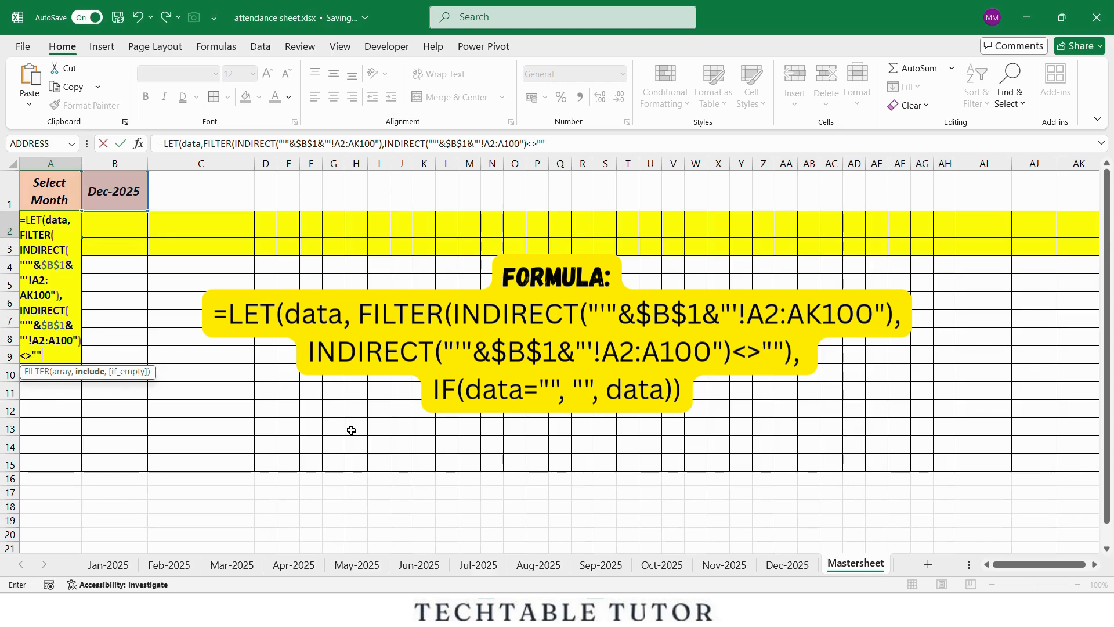
text(,)
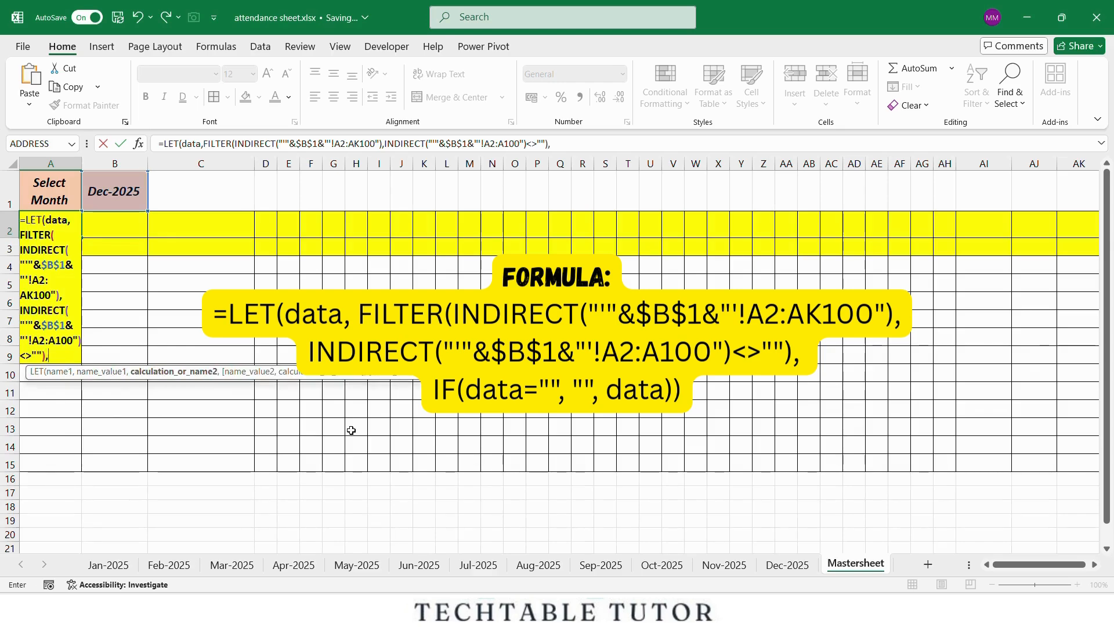
text(IF()
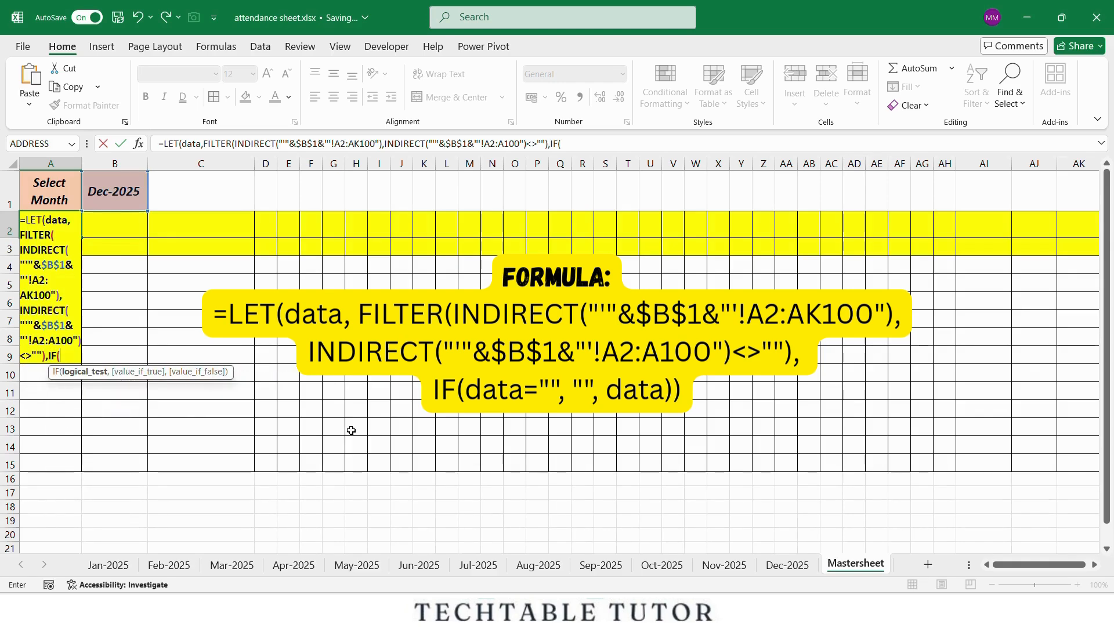
text(data="",")
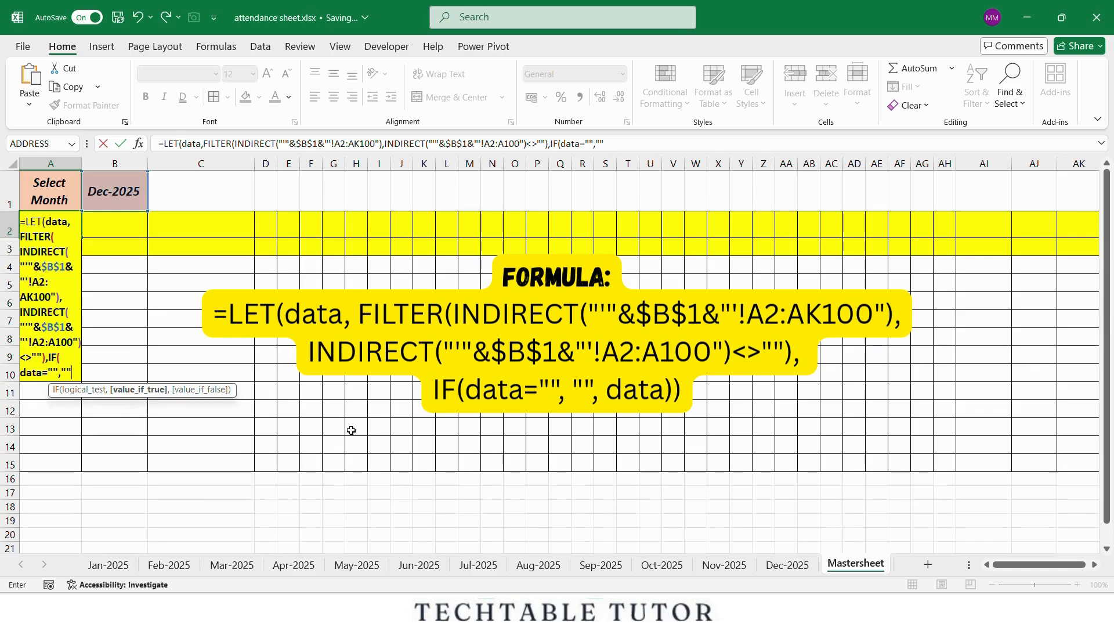
text(,data)
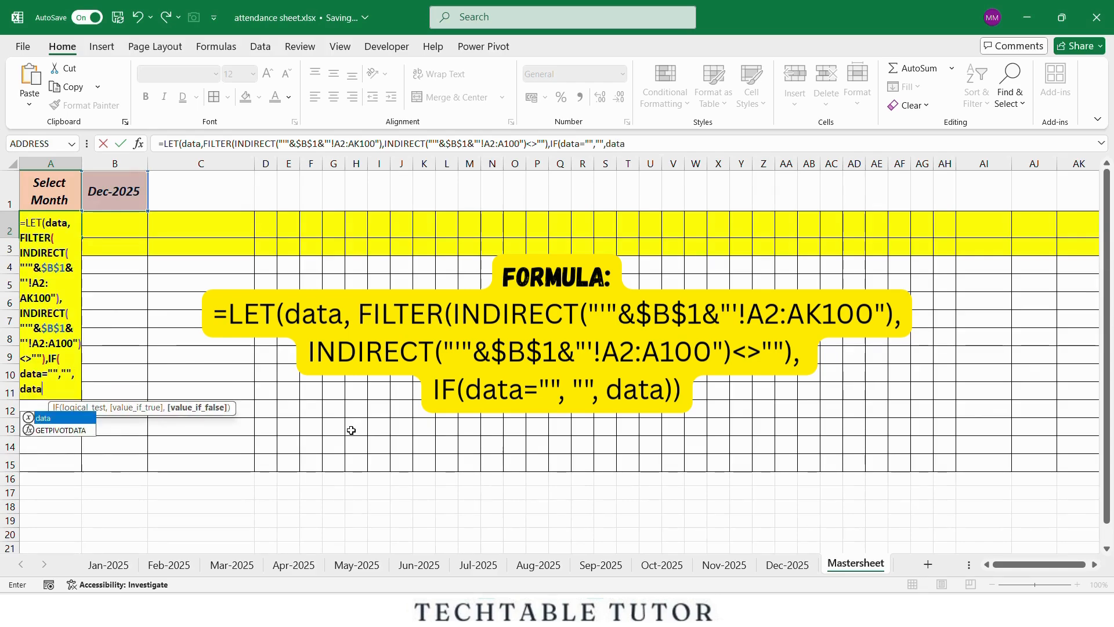
text()))
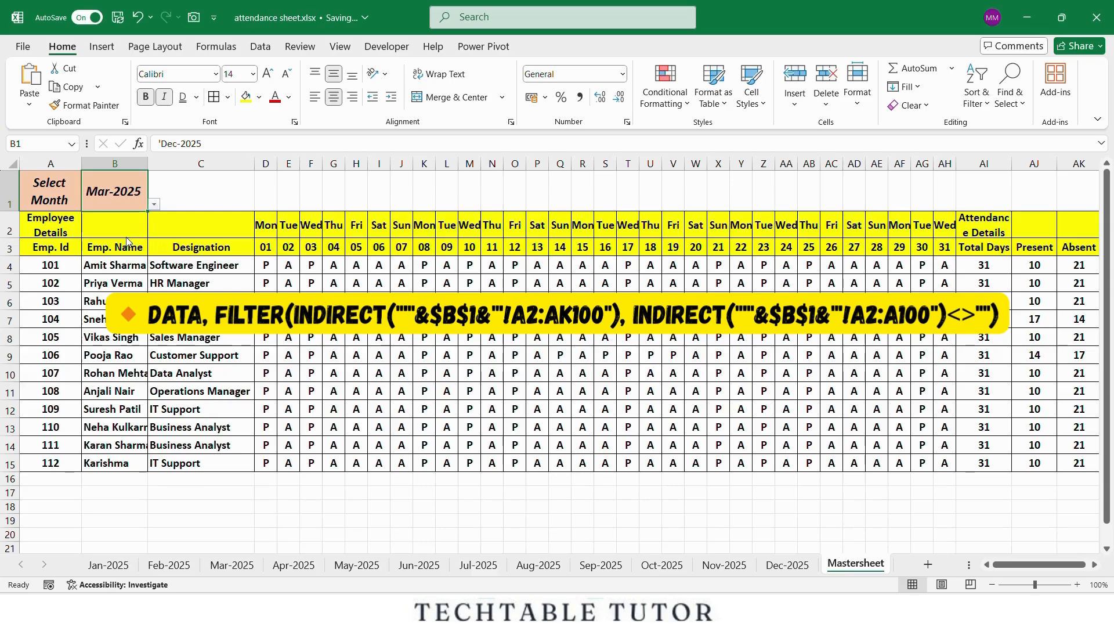
Pick May-2025 then Jul-2025 in B1 so the Mastersheet refills with each month's attendance
click(152, 204)
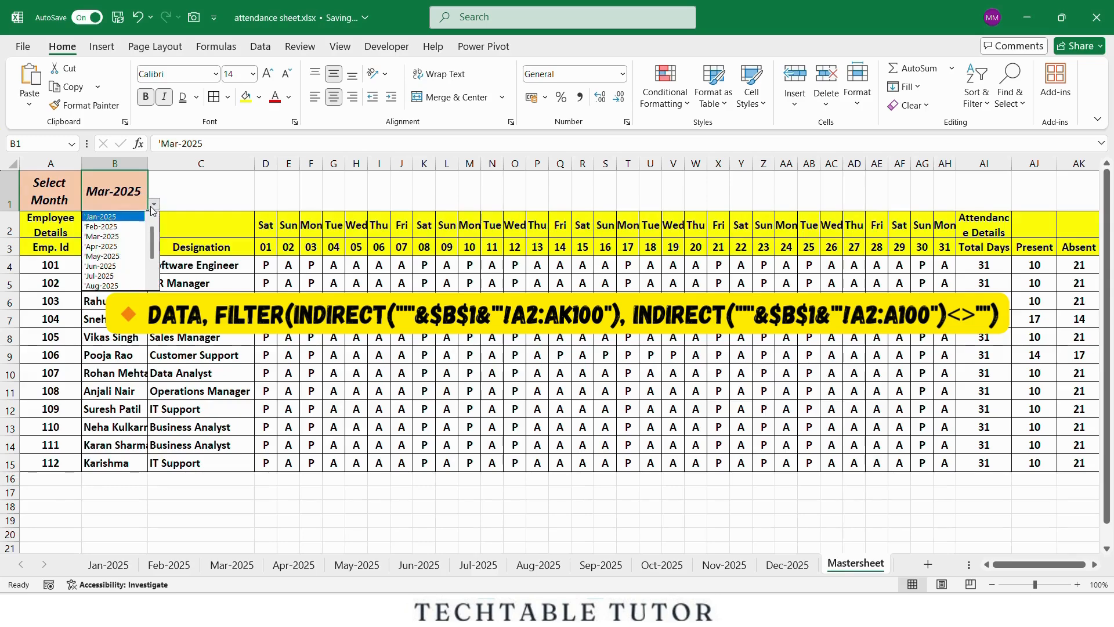
click(102, 255)
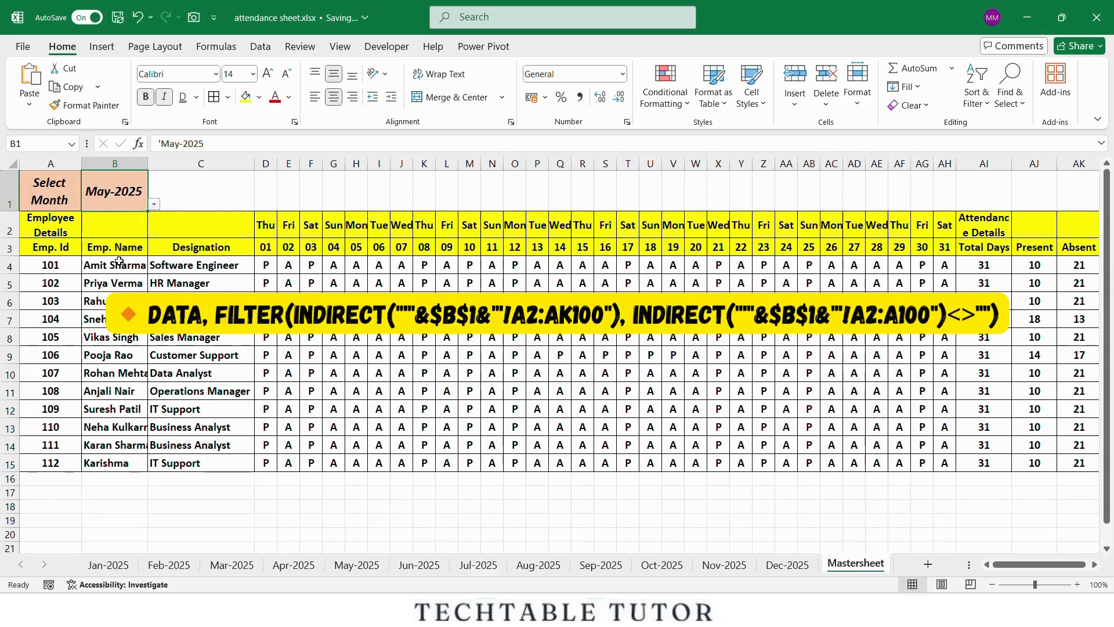
click(152, 204)
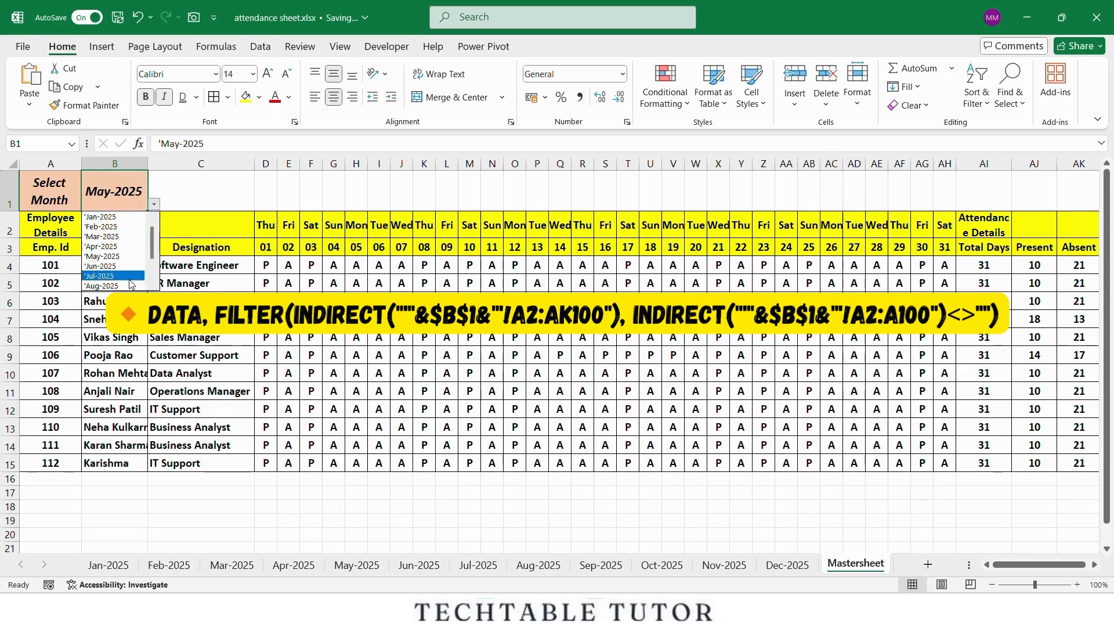
click(101, 276)
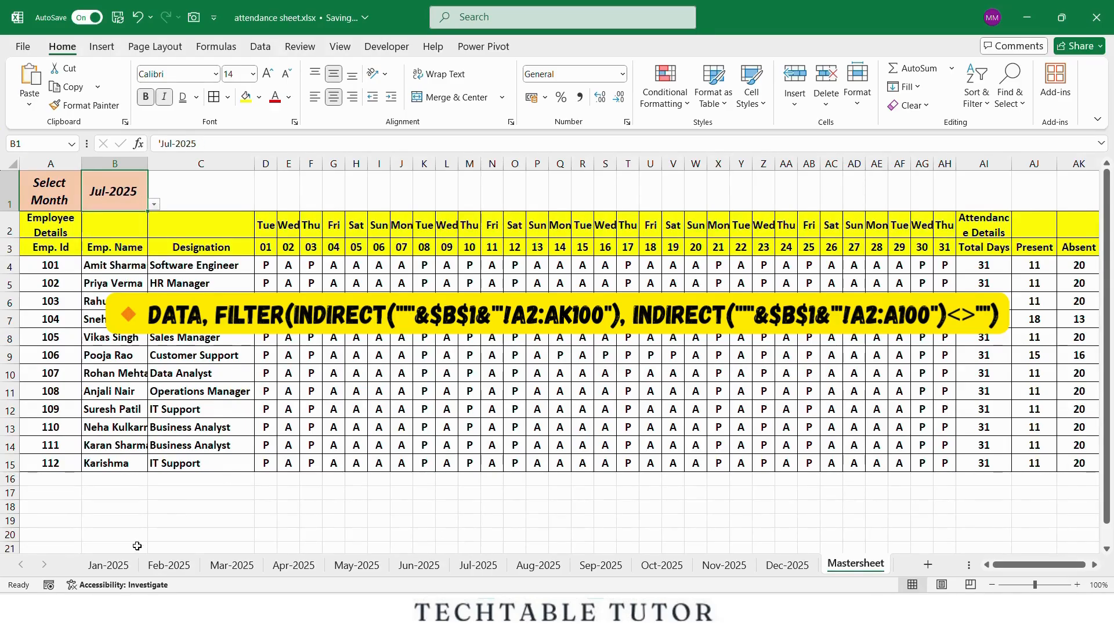
mouse_move(142, 526)
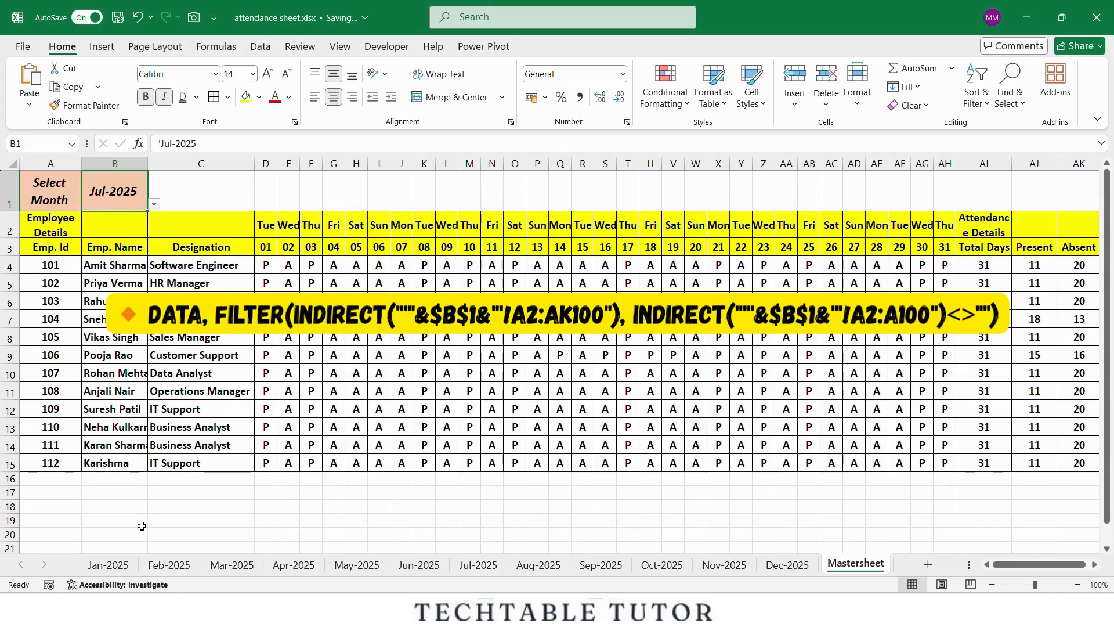
click(49, 224)
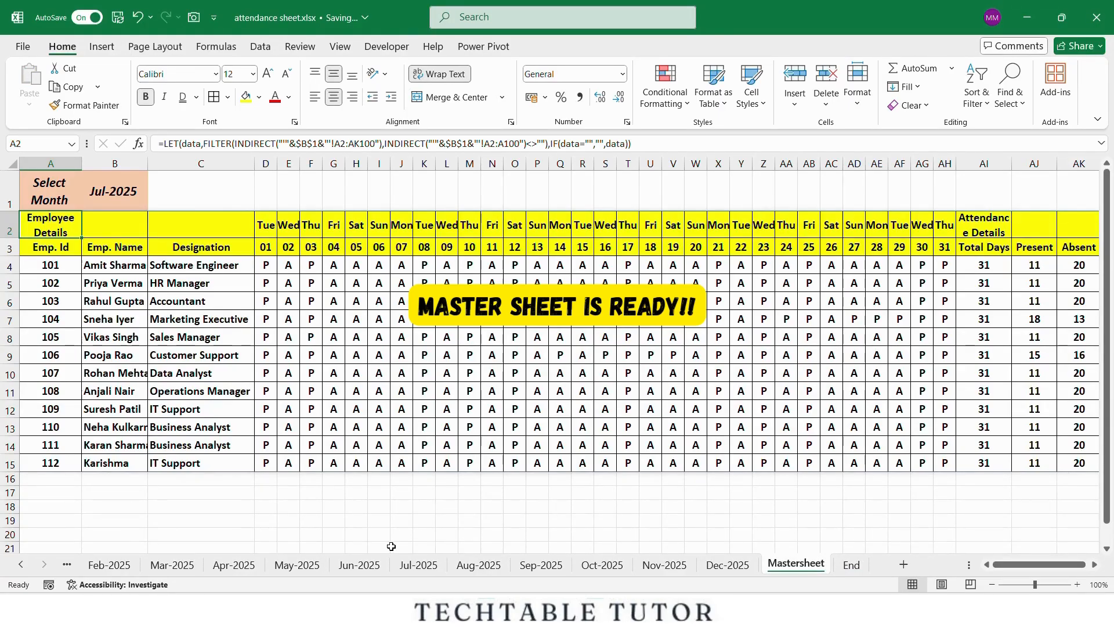
Set B1 back to Jan-2025, check the A2 formula, and move to the End sheet
click(114, 189)
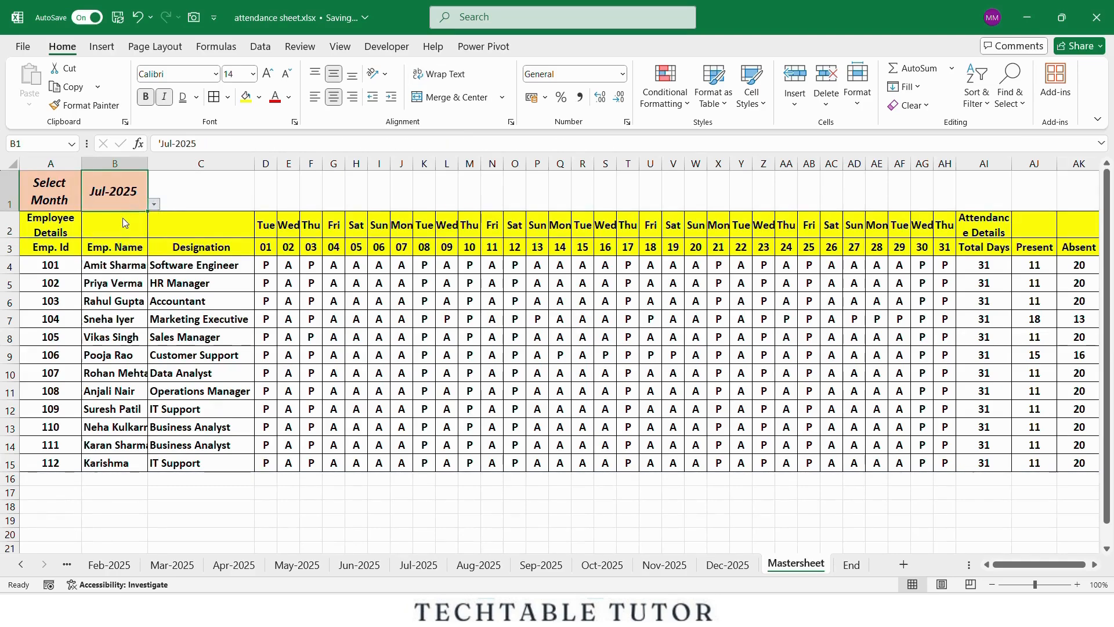
click(152, 205)
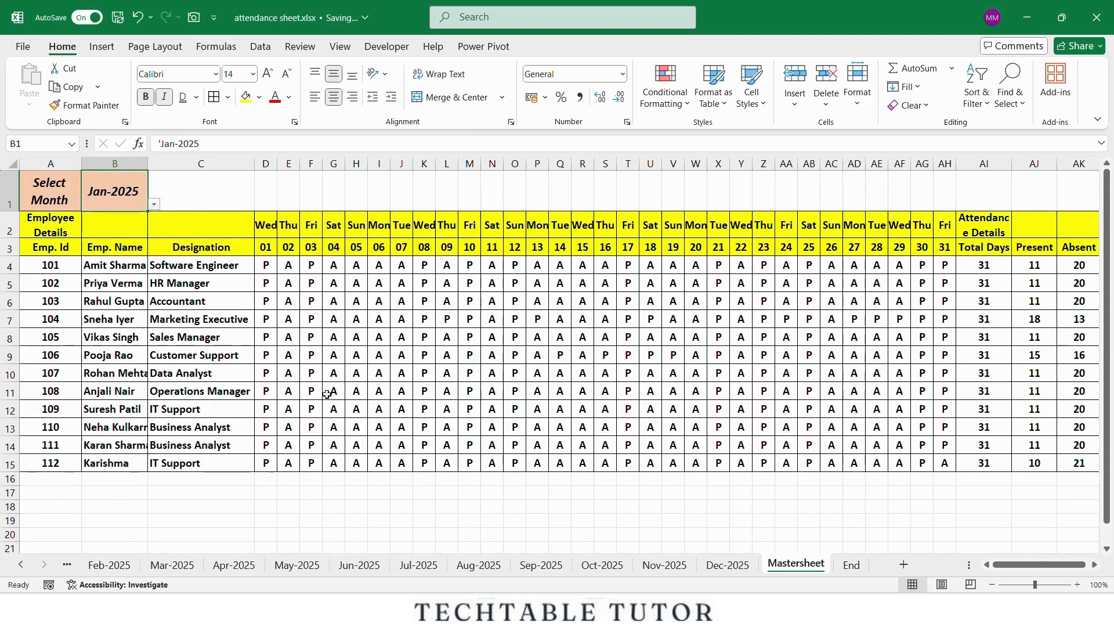
mouse_move(508, 495)
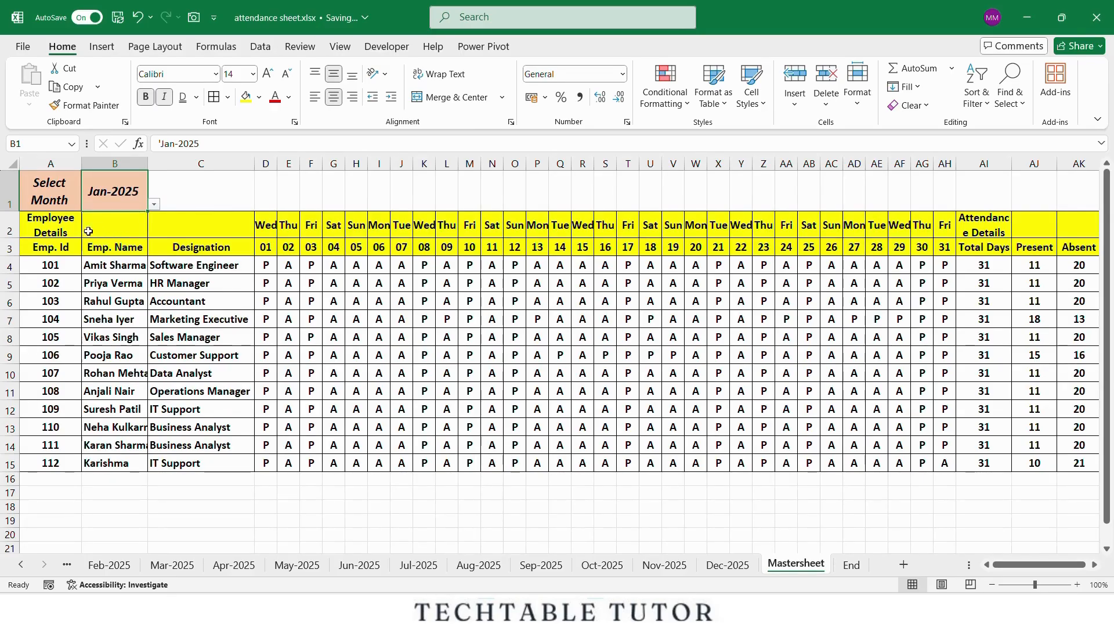
click(50, 231)
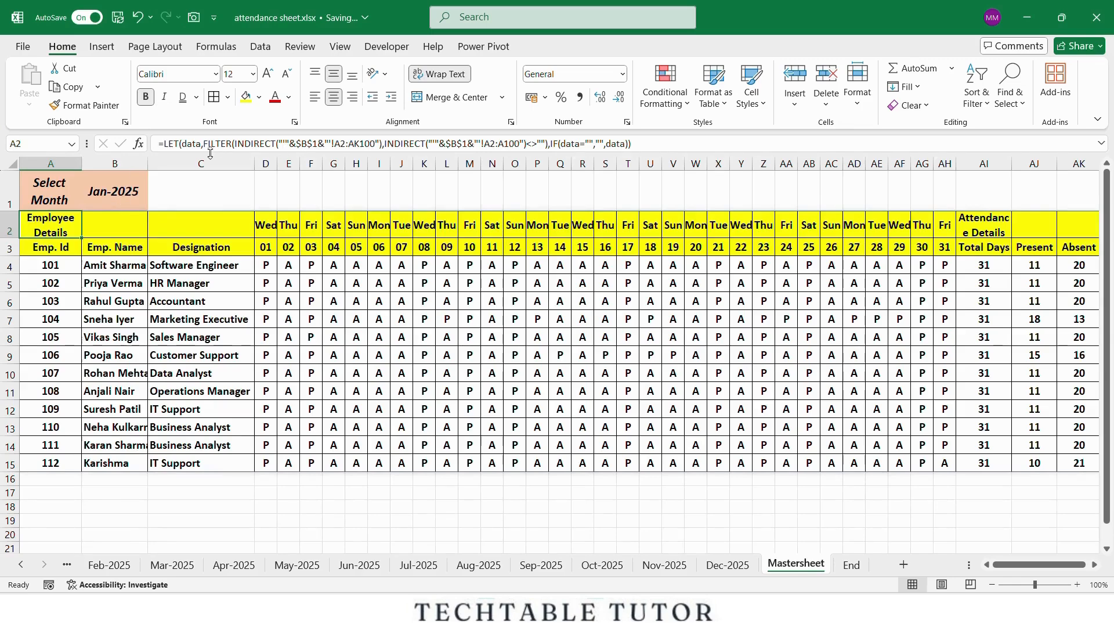
mouse_move(229, 204)
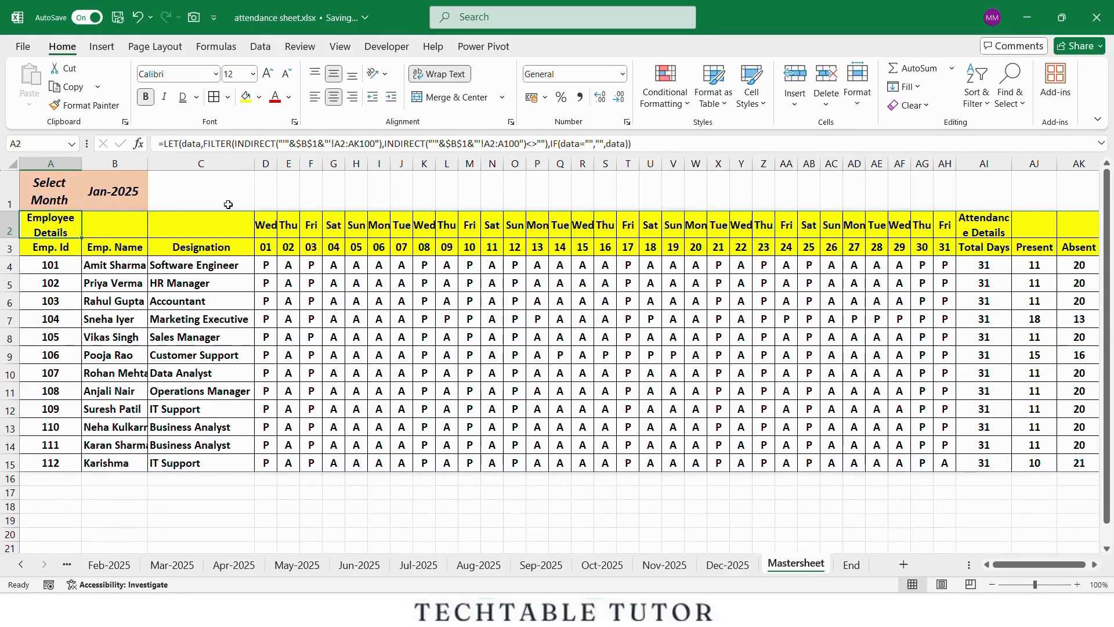
mouse_move(380, 543)
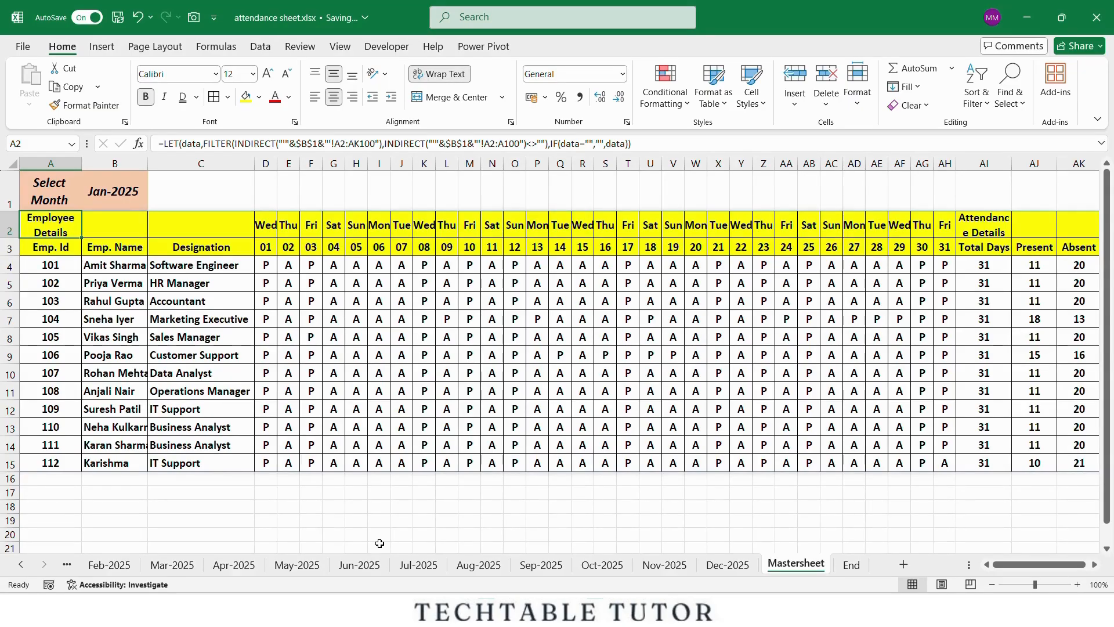
mouse_move(375, 538)
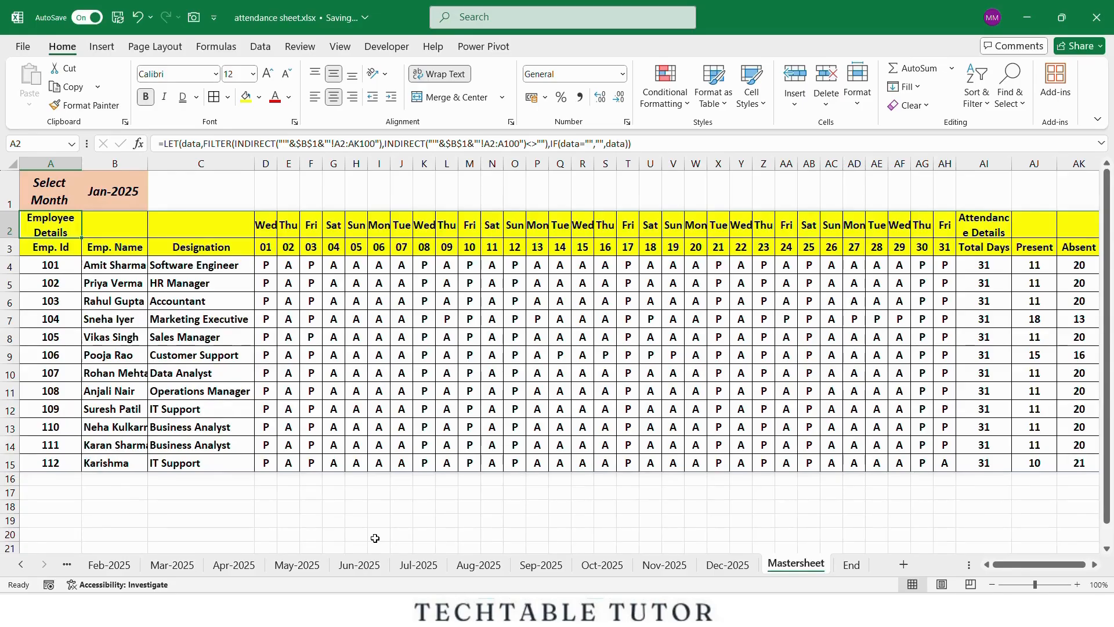
click(851, 563)
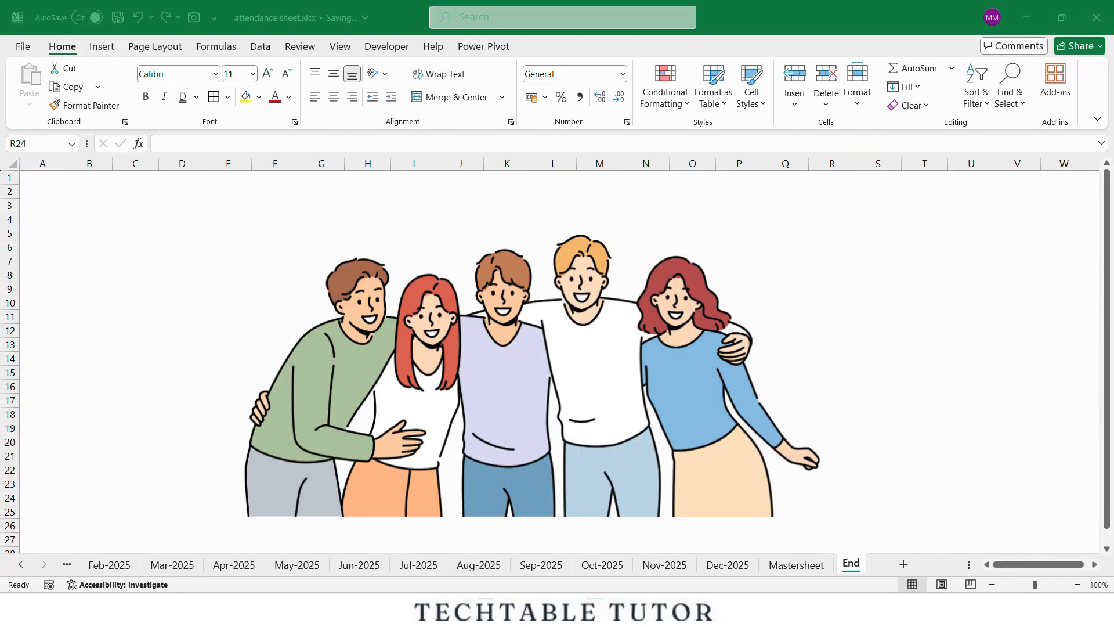